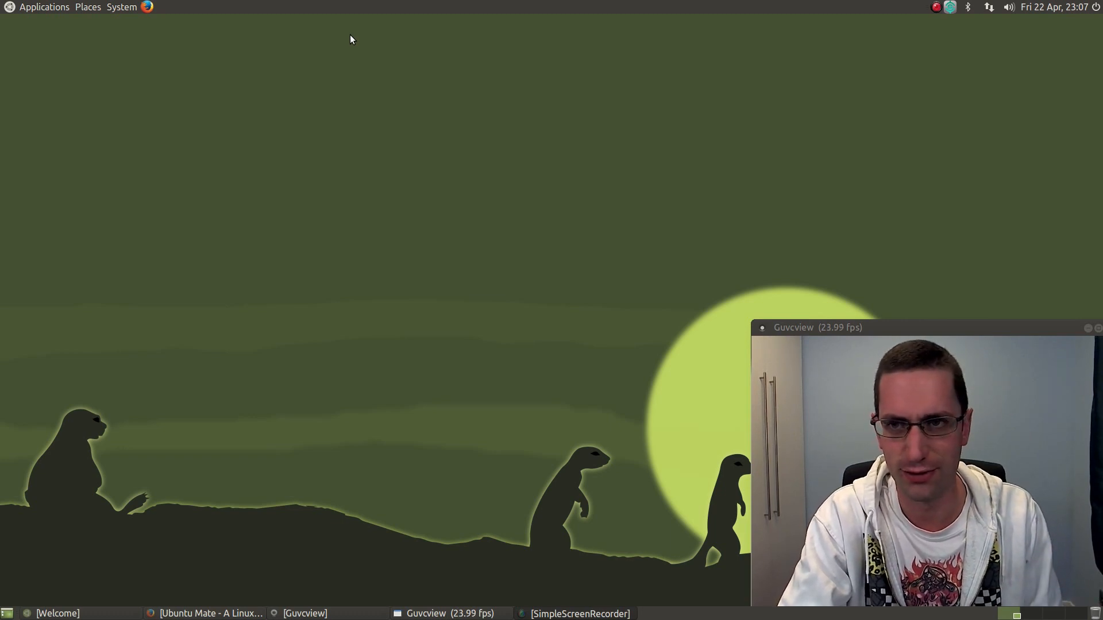
mouse_move(336, 117)
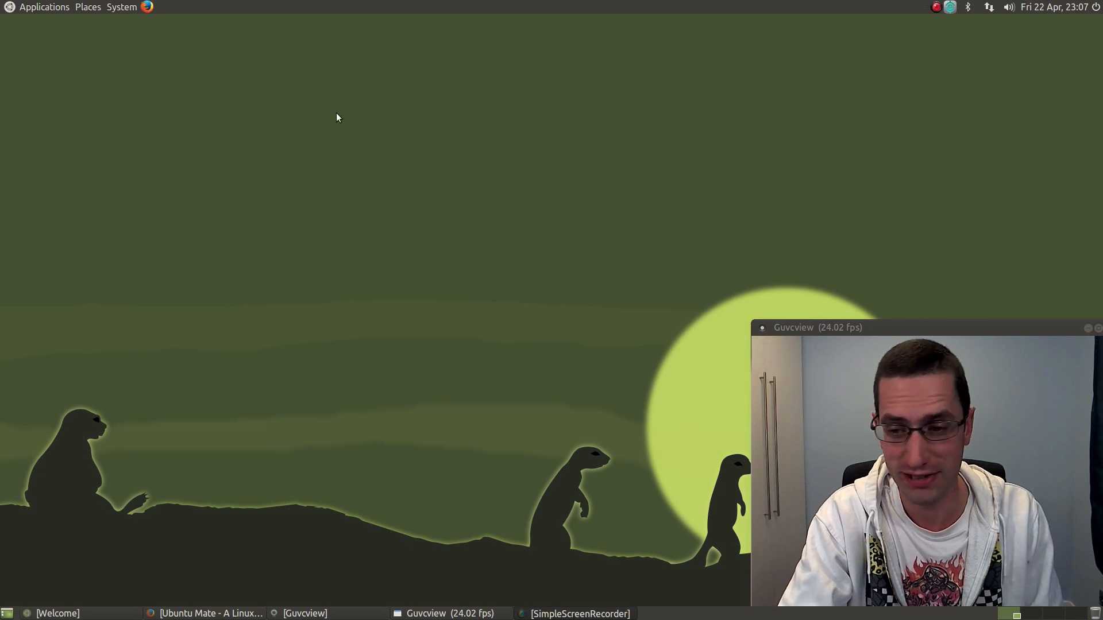
mouse_move(202, 579)
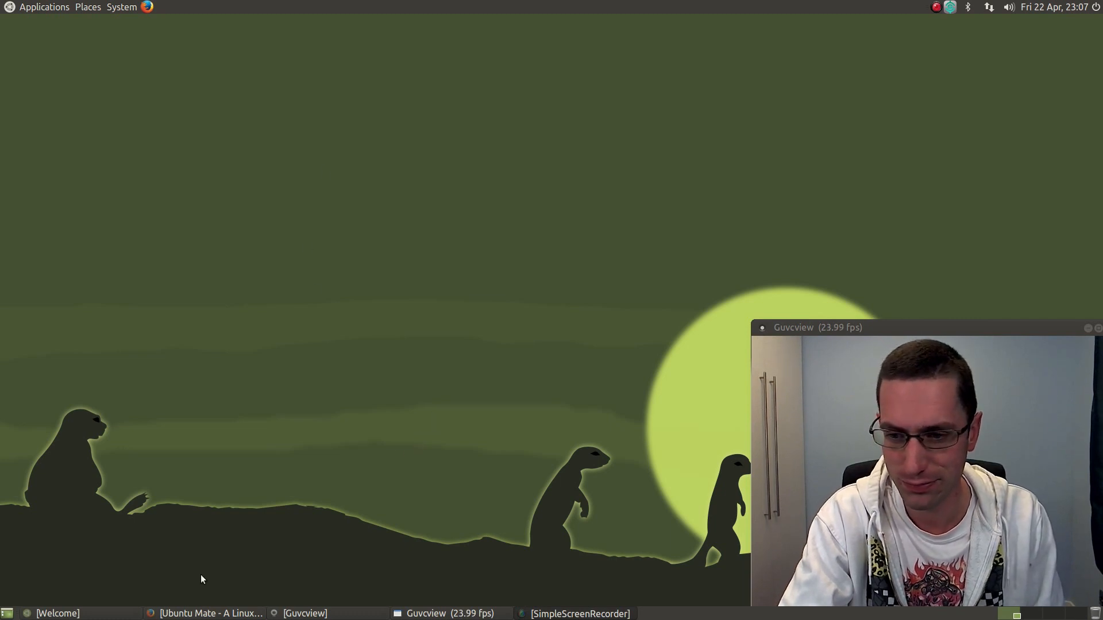
Bring the YouTube page for 'Ubuntu Mate - A Linux Gold Standard' back to the front in Firefox
left_click(206, 614)
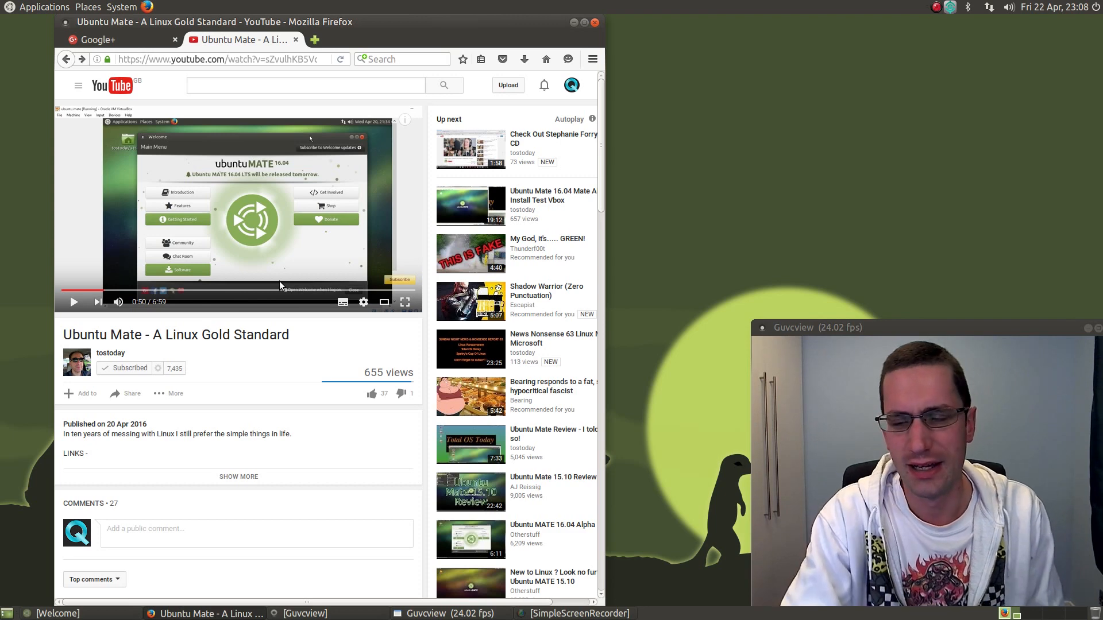
mouse_move(139, 217)
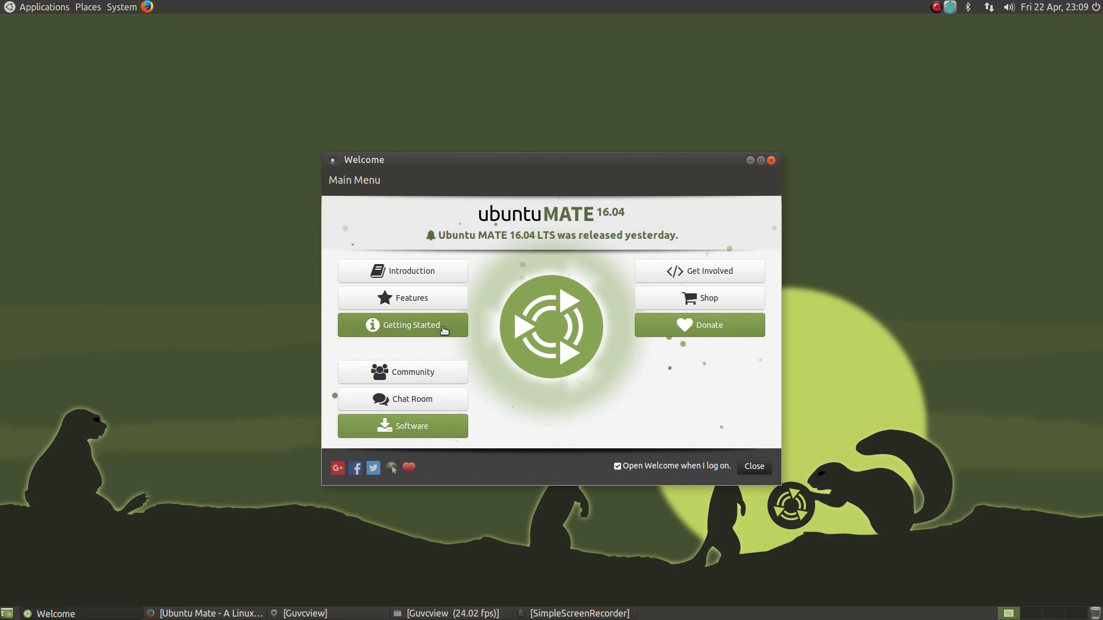
left_click(402, 325)
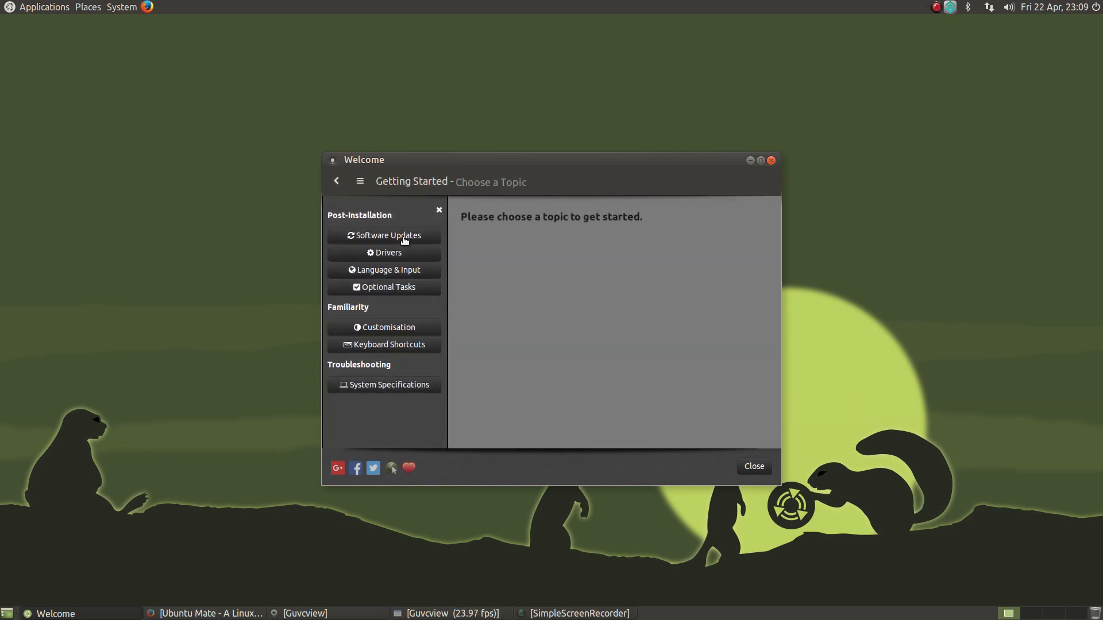
mouse_move(387, 252)
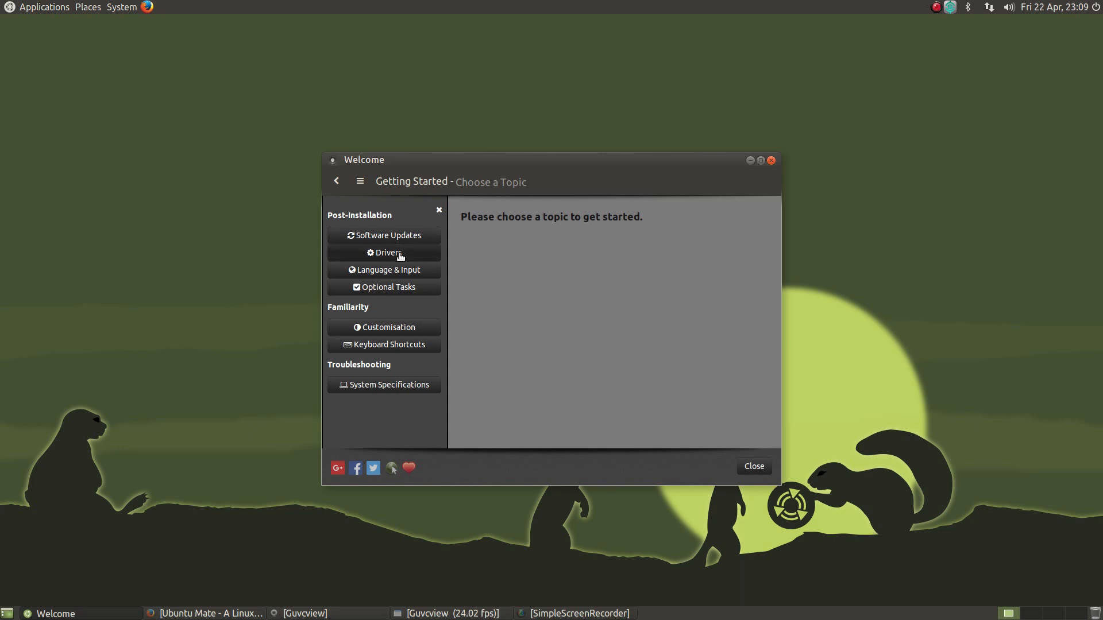
left_click(387, 253)
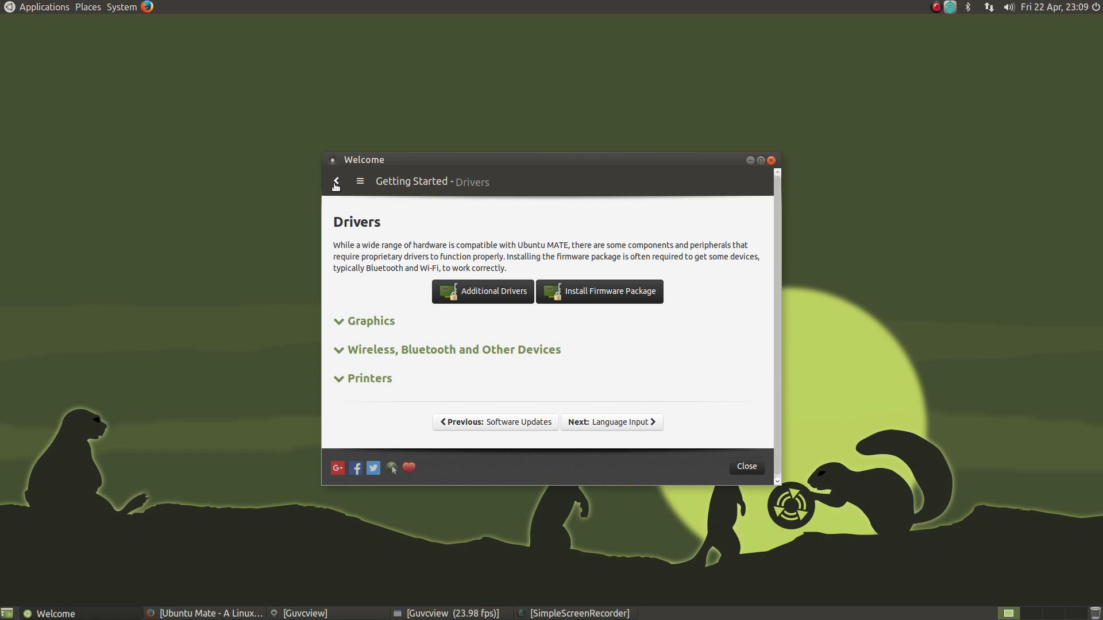
left_click(335, 183)
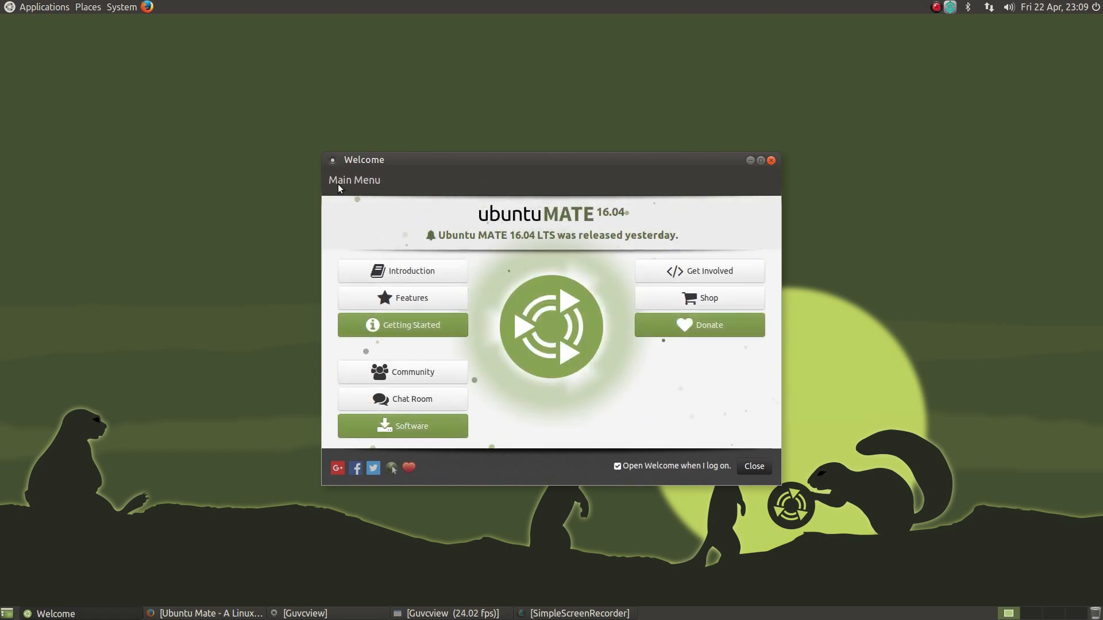
mouse_move(422, 308)
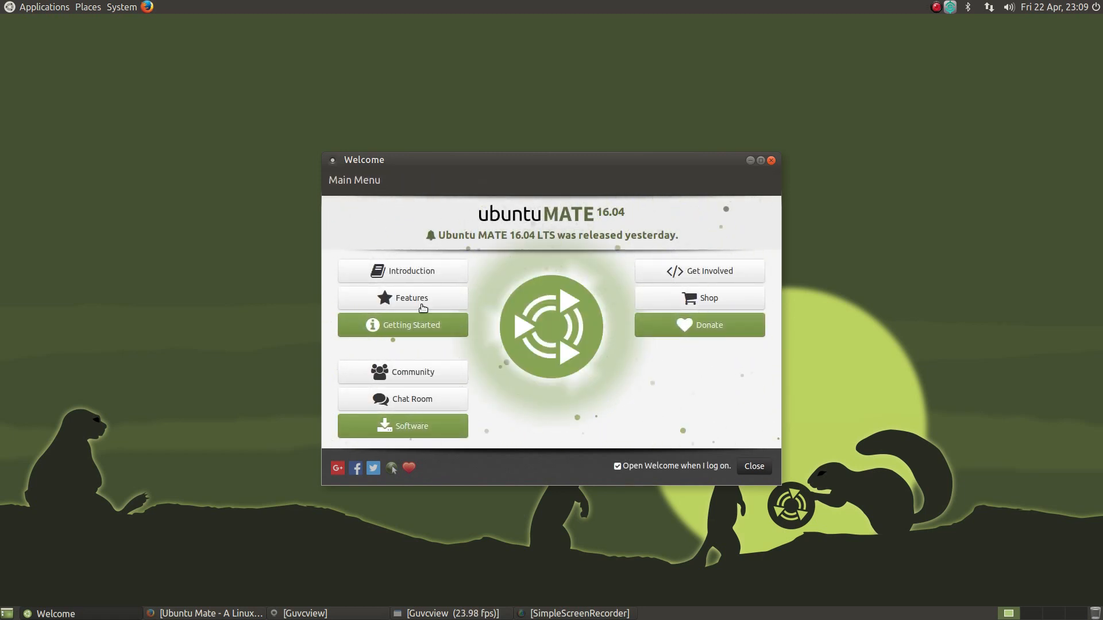
mouse_move(424, 340)
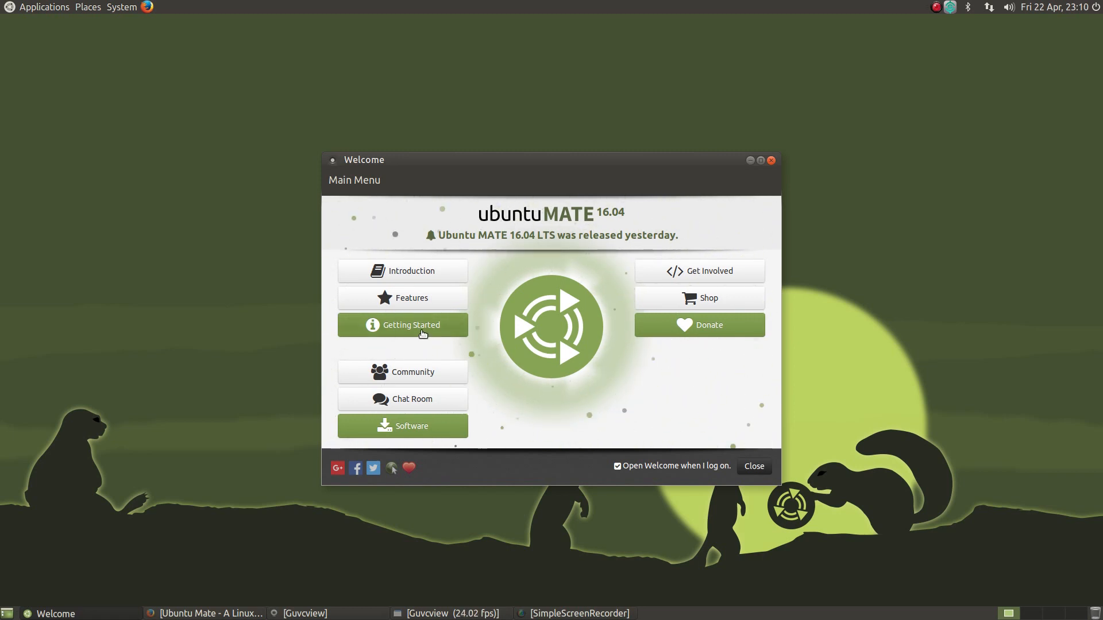
left_click(402, 371)
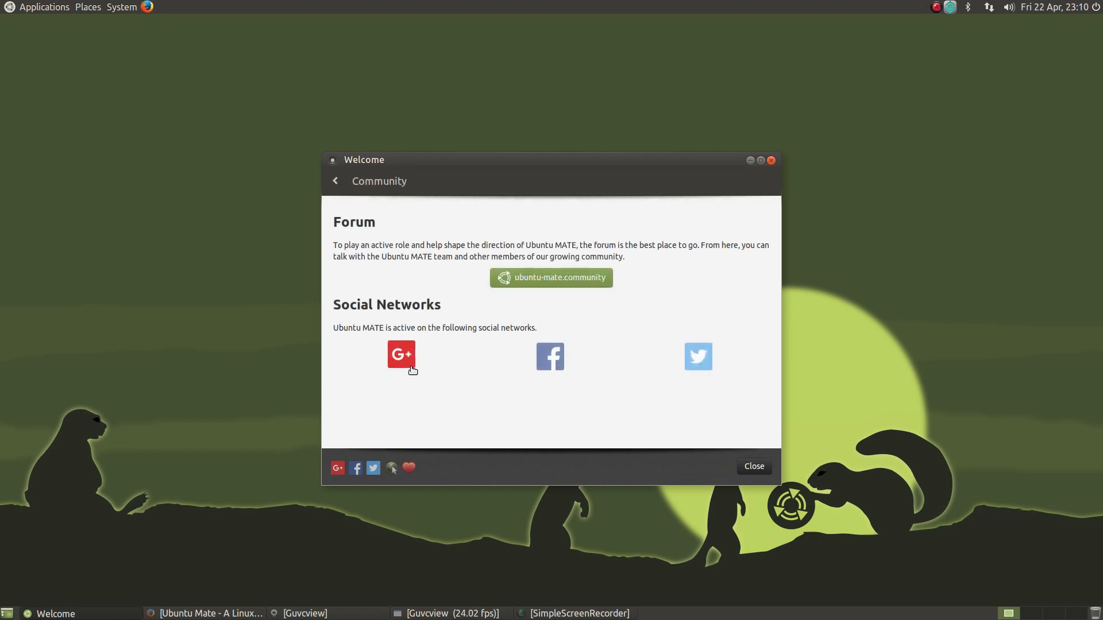
mouse_move(452, 374)
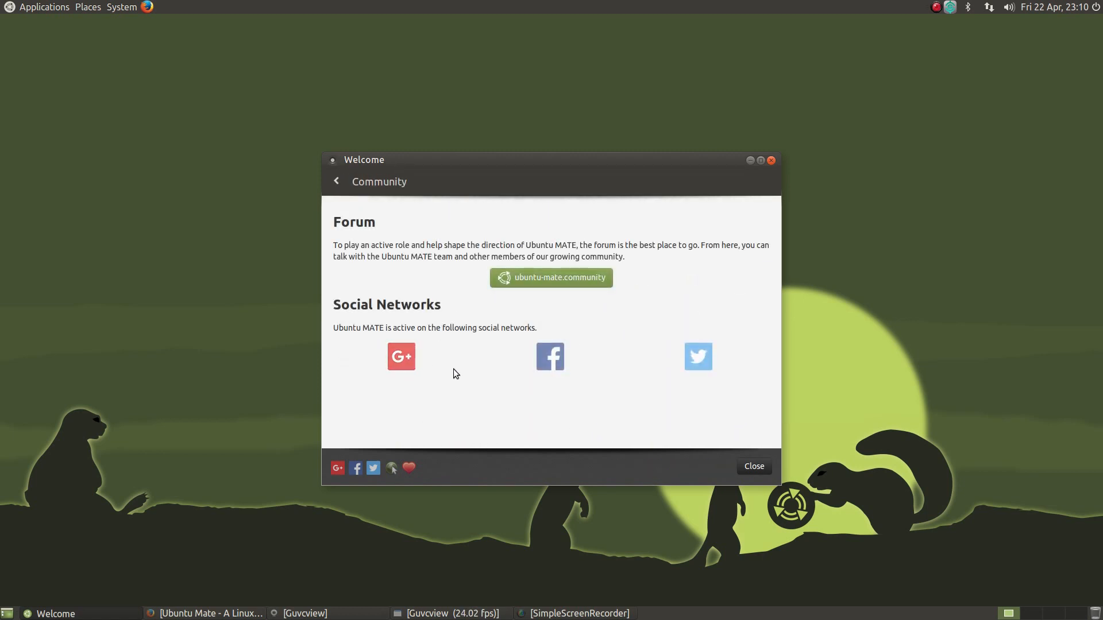
mouse_move(377, 223)
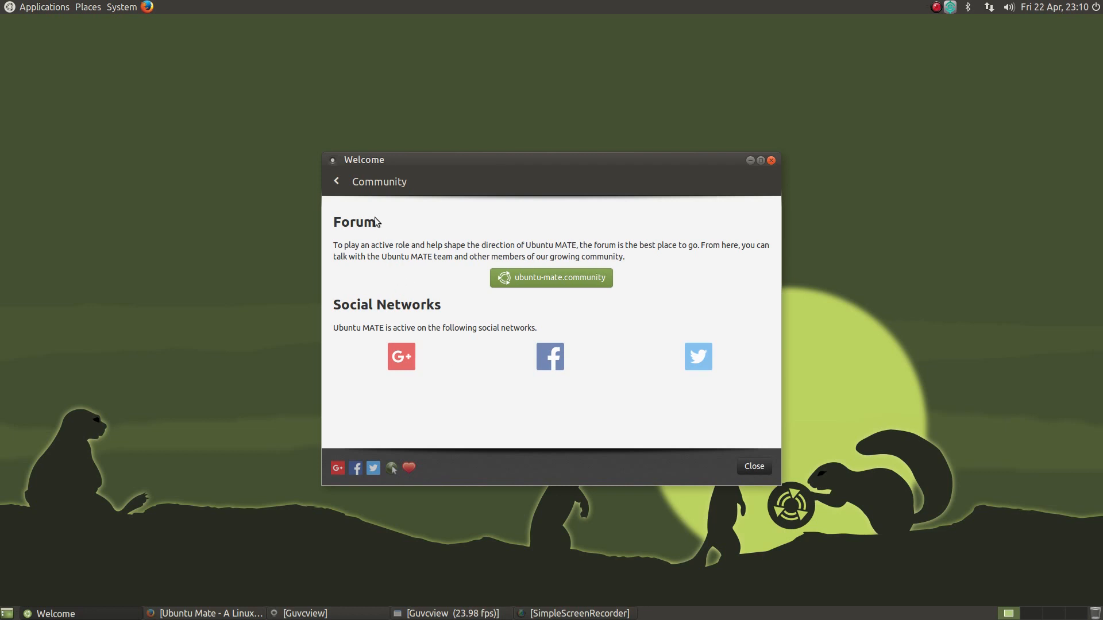
mouse_move(371, 188)
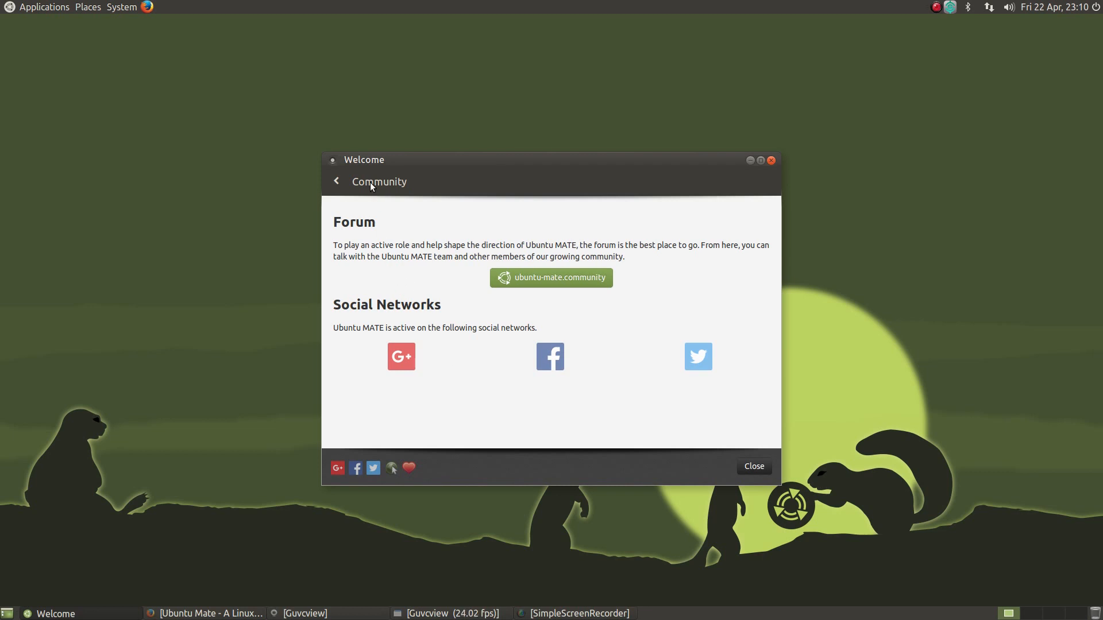
left_click(337, 181)
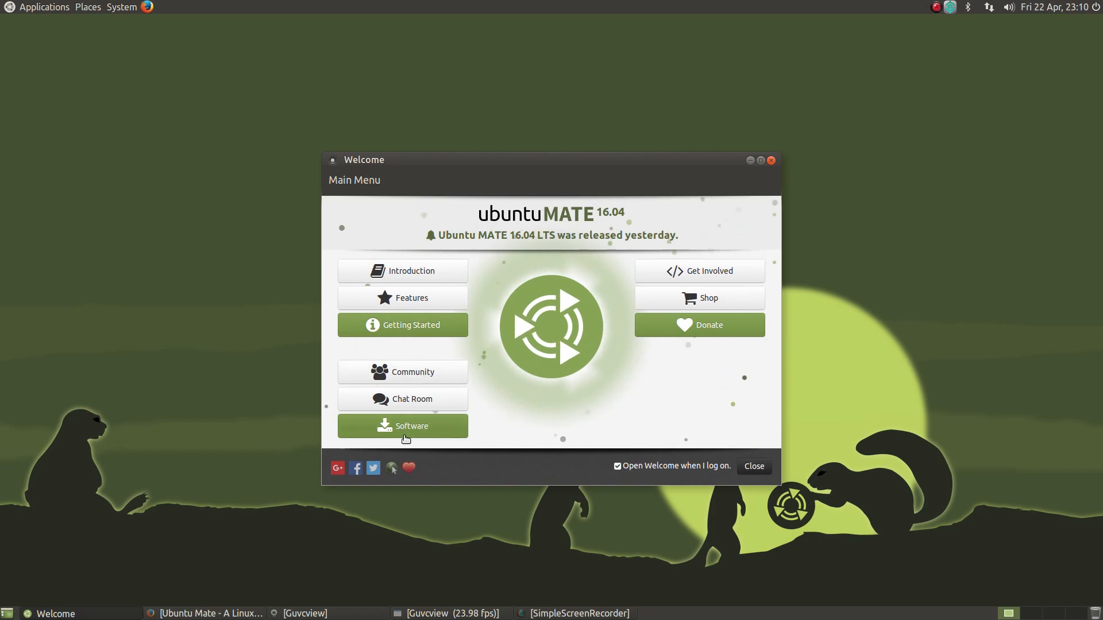
Open the Software Boutique from the Welcome main menu
left_click(402, 426)
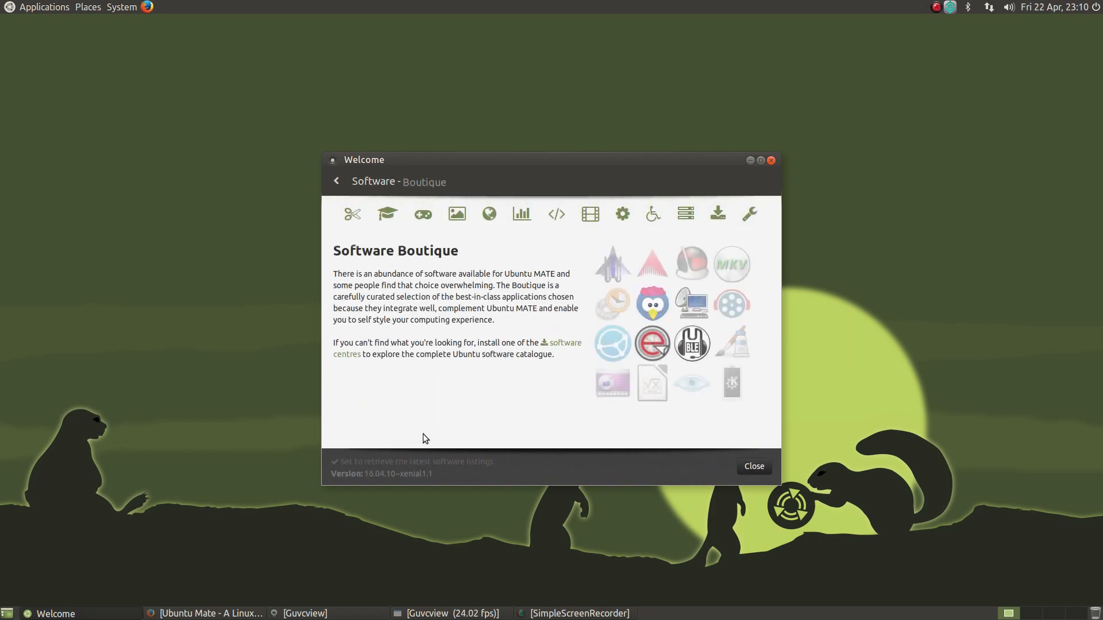
mouse_move(456, 214)
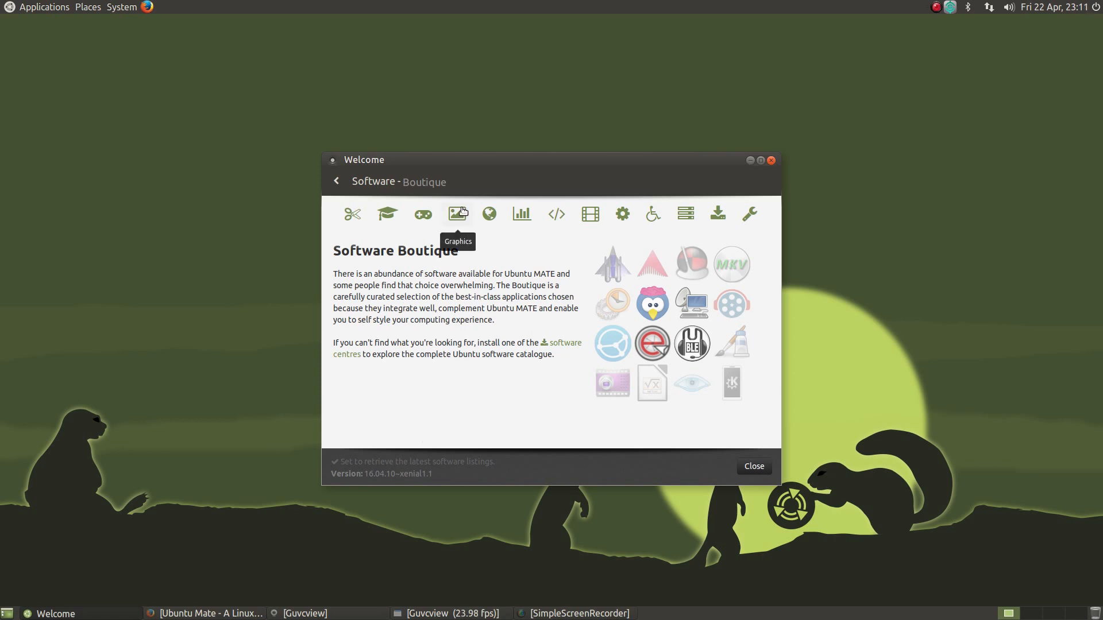
mouse_move(458, 231)
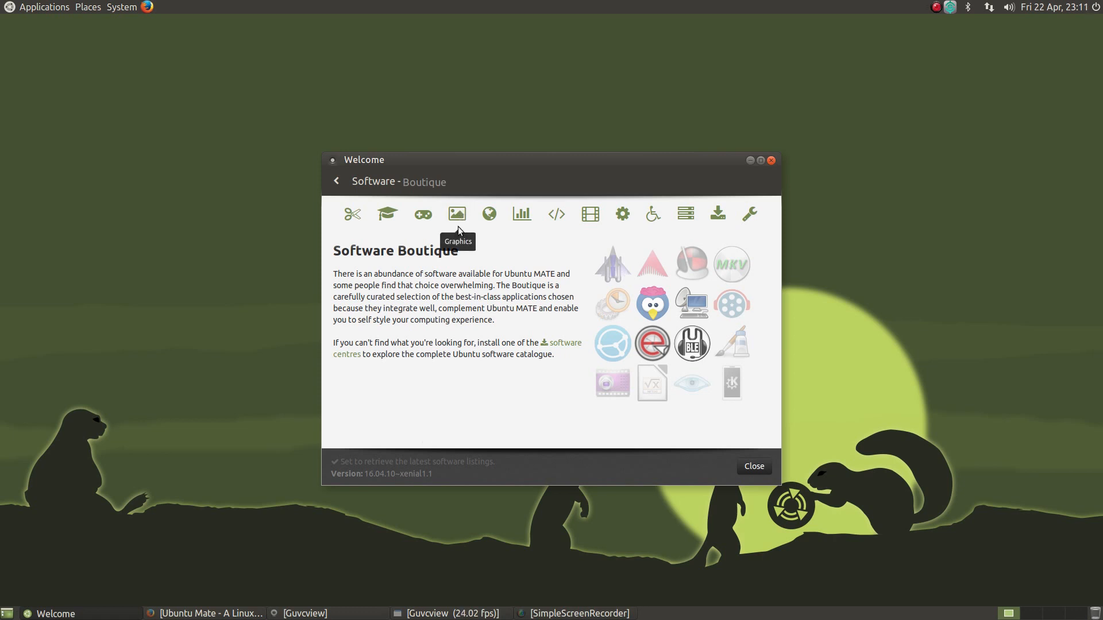
mouse_move(456, 227)
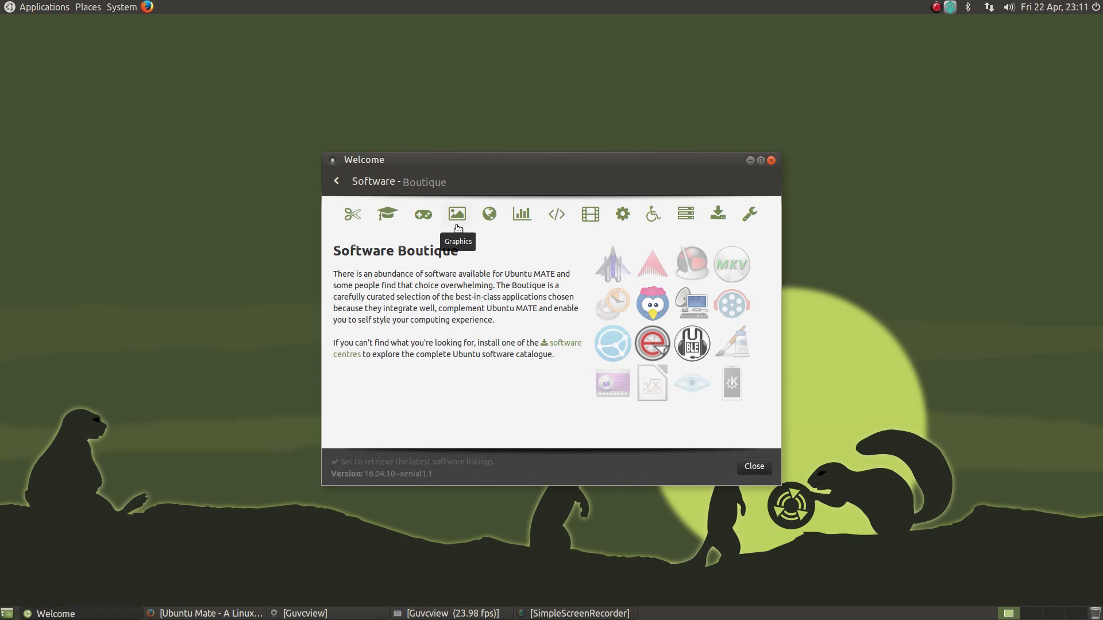
mouse_move(446, 237)
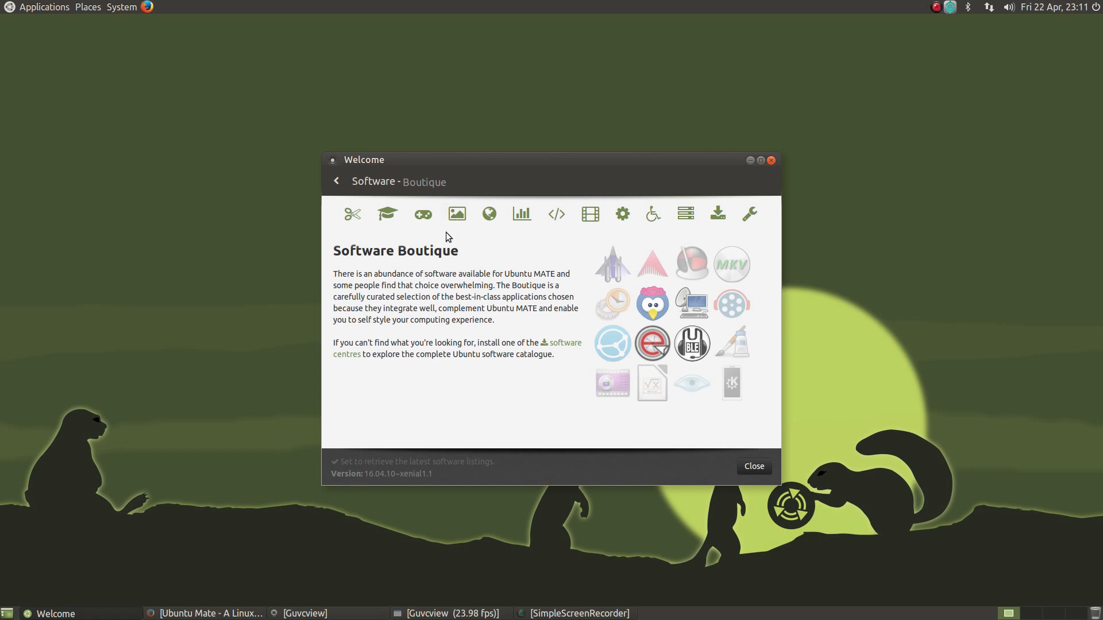
mouse_move(456, 213)
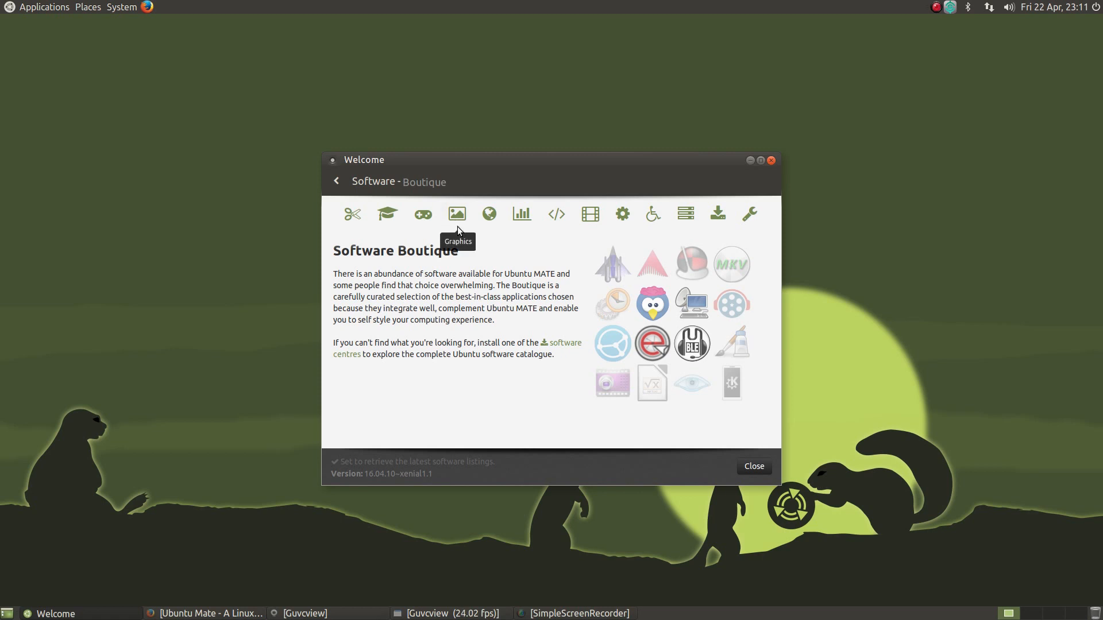
mouse_move(472, 225)
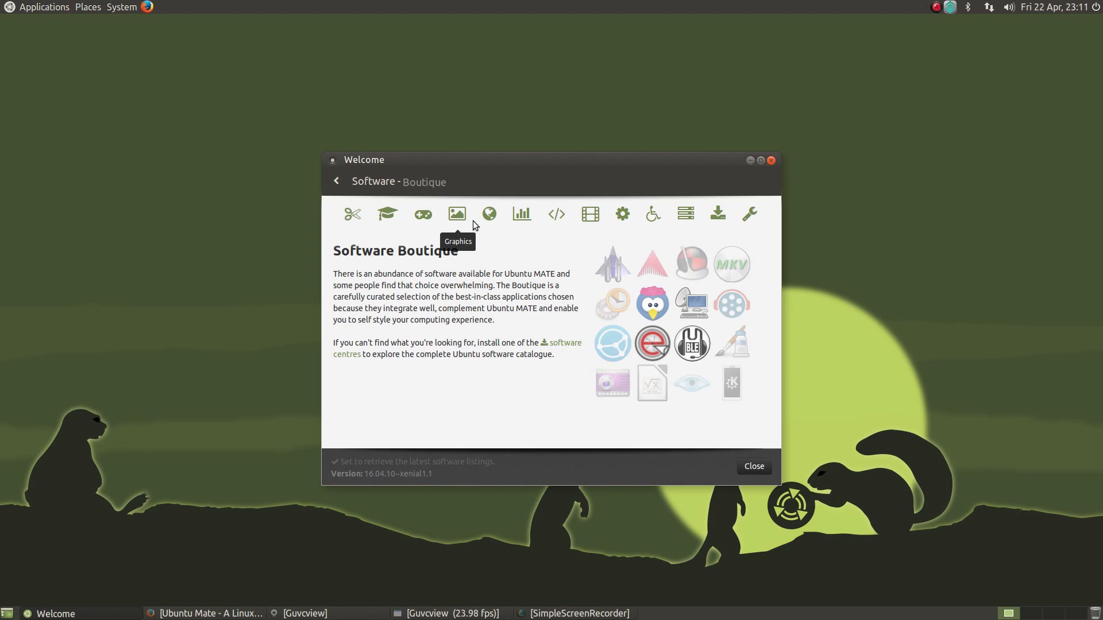
Show the Graphics software category and browse through its application list
left_click(454, 213)
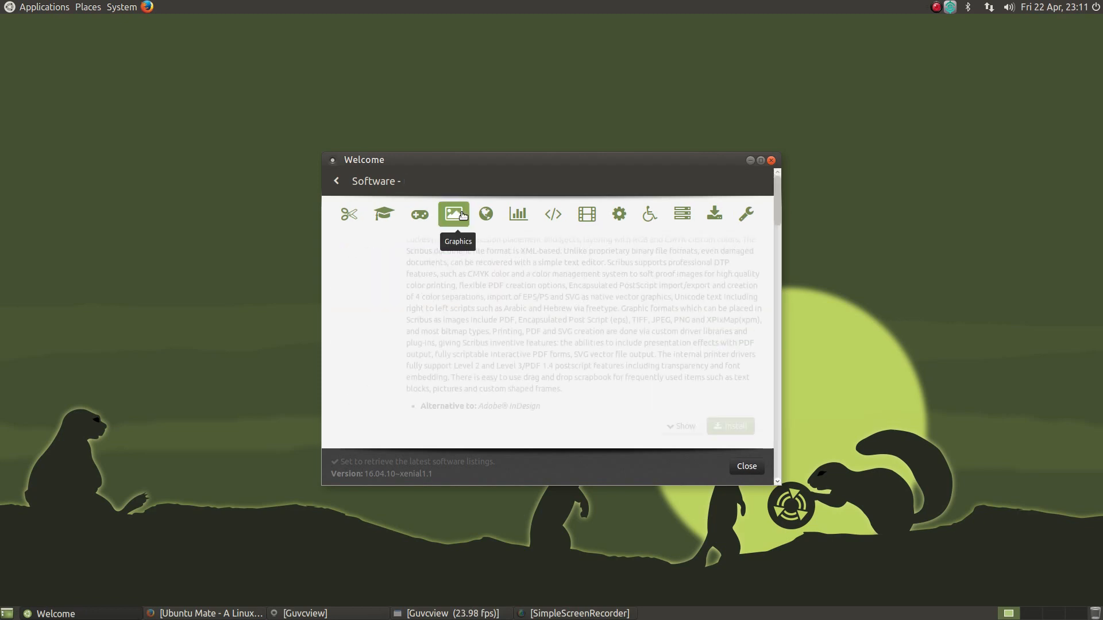
left_click(454, 214)
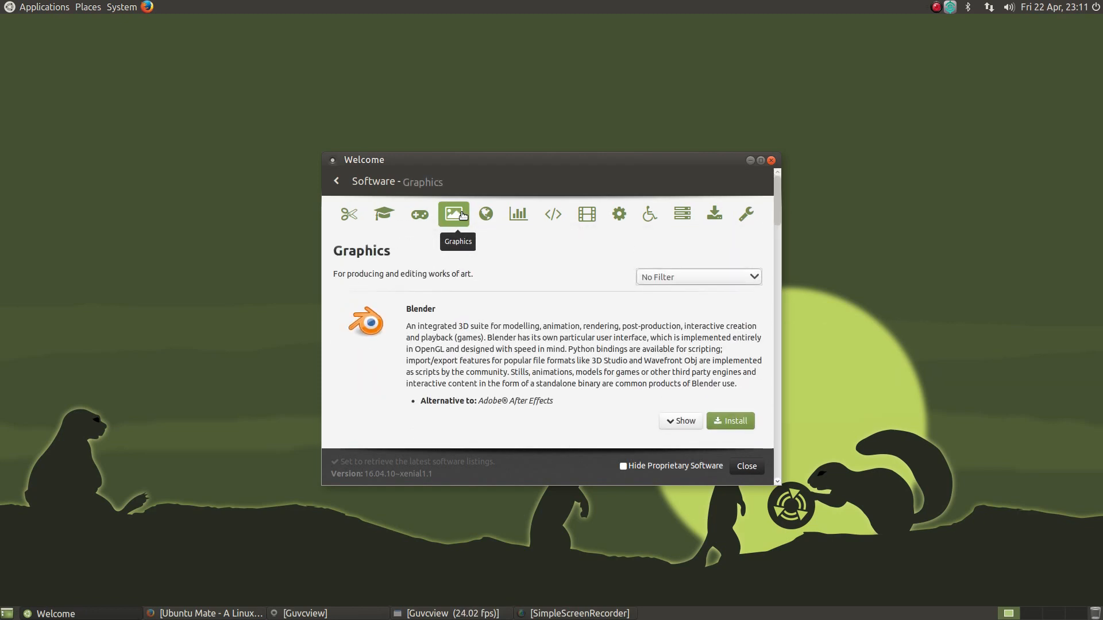
mouse_move(485, 215)
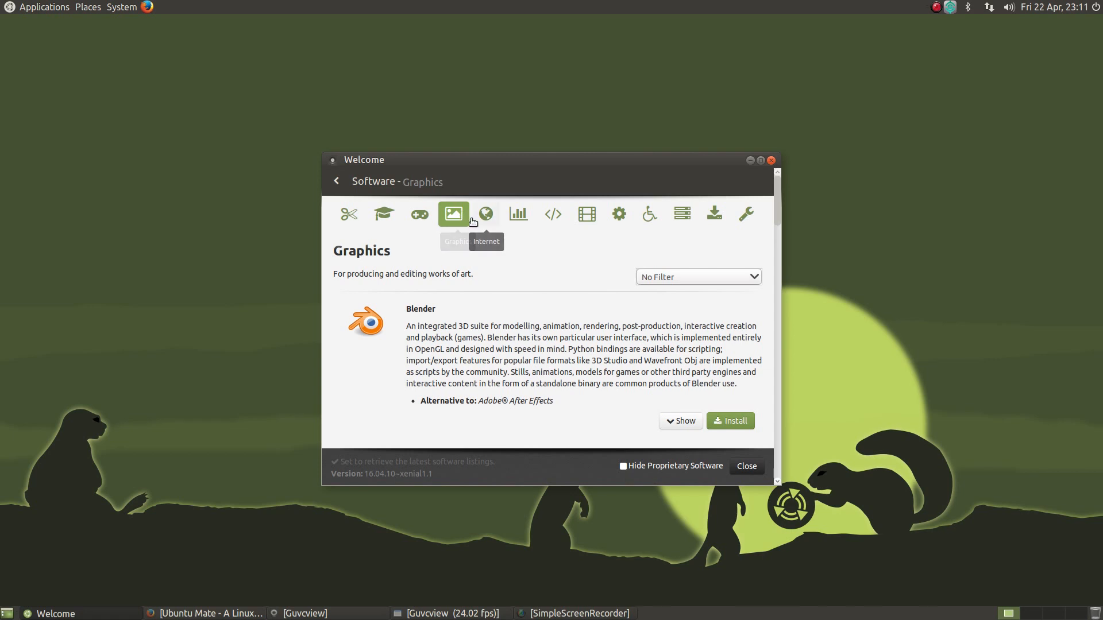
mouse_move(484, 215)
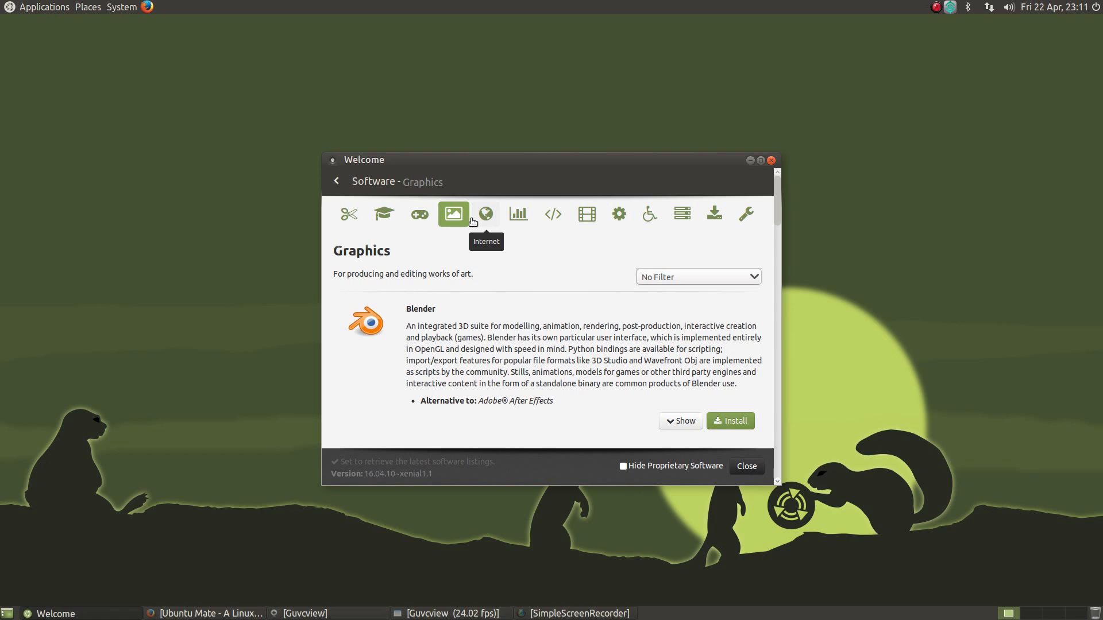
scroll("down", 3)
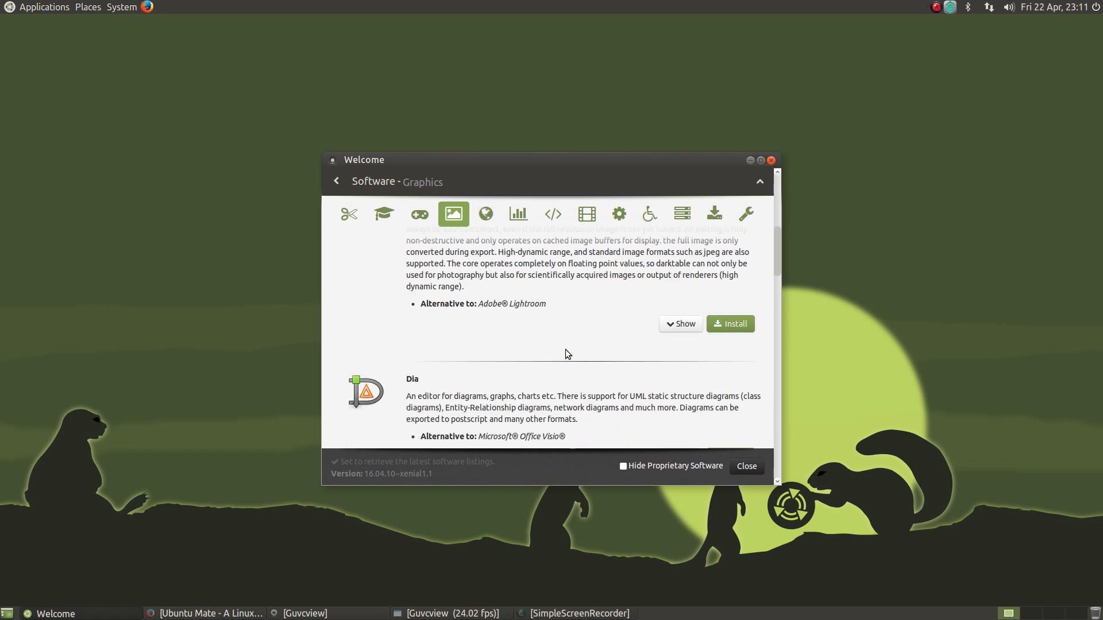
scroll("up", 3)
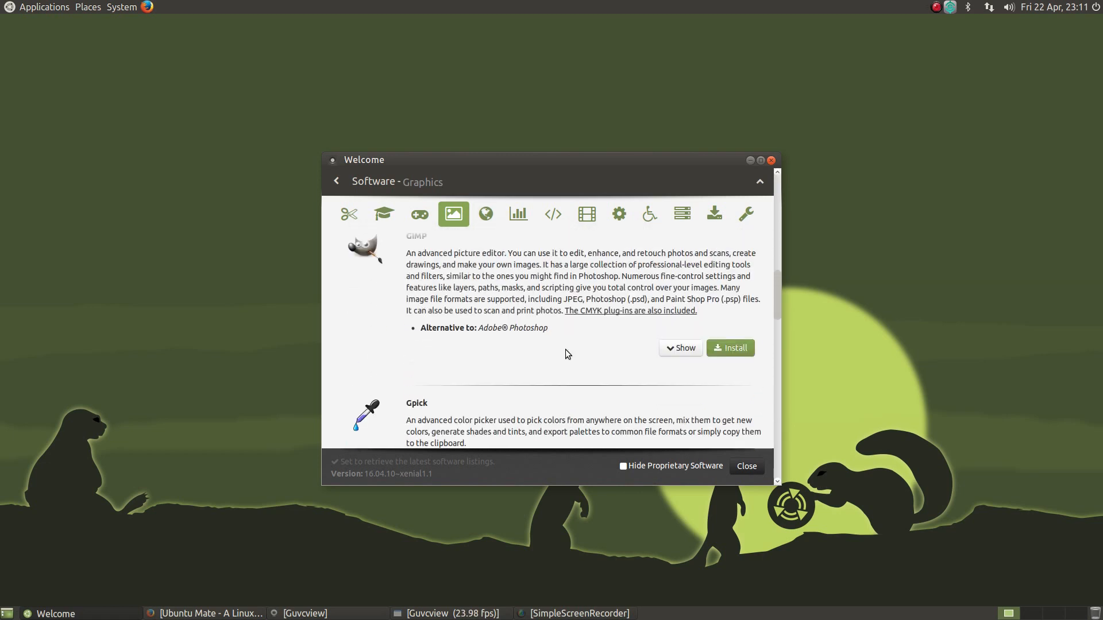
scroll("up", 3)
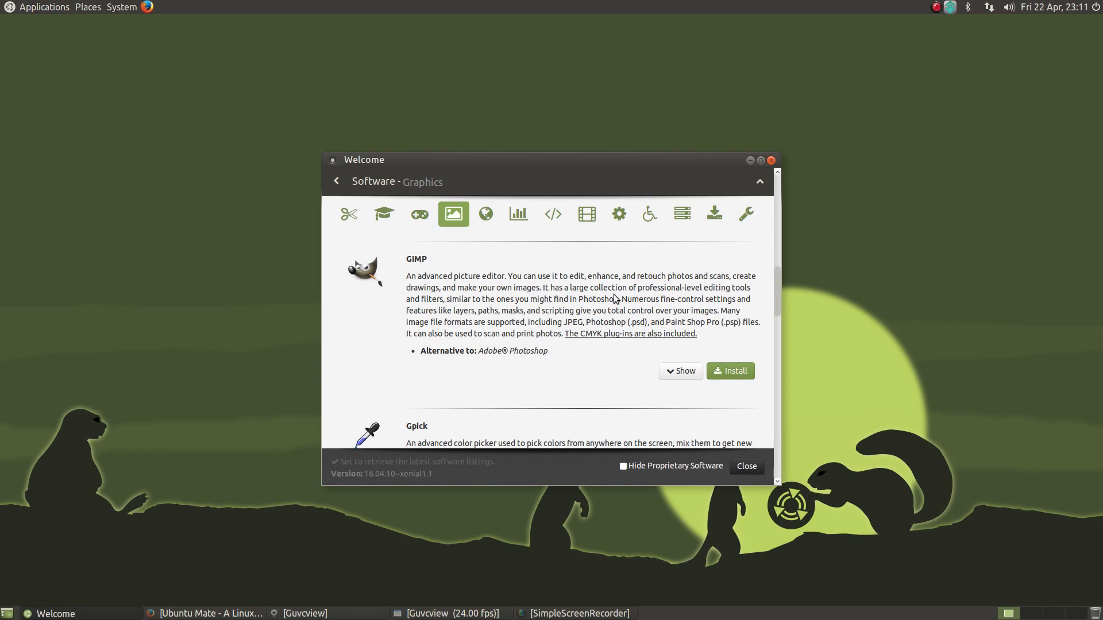
scroll("down", 3)
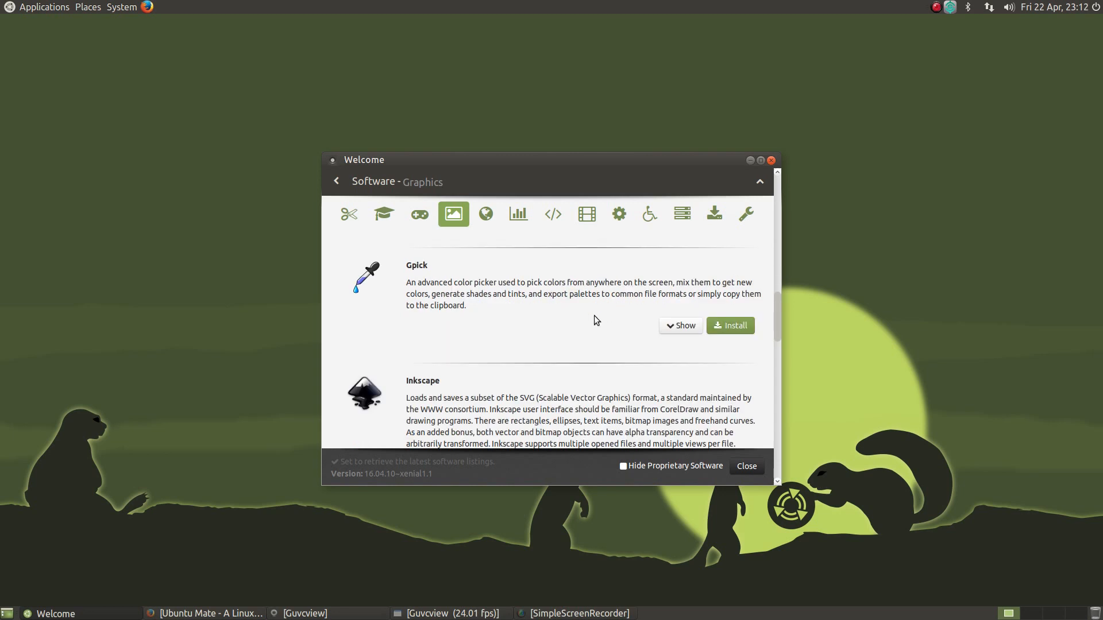
scroll("down", 3)
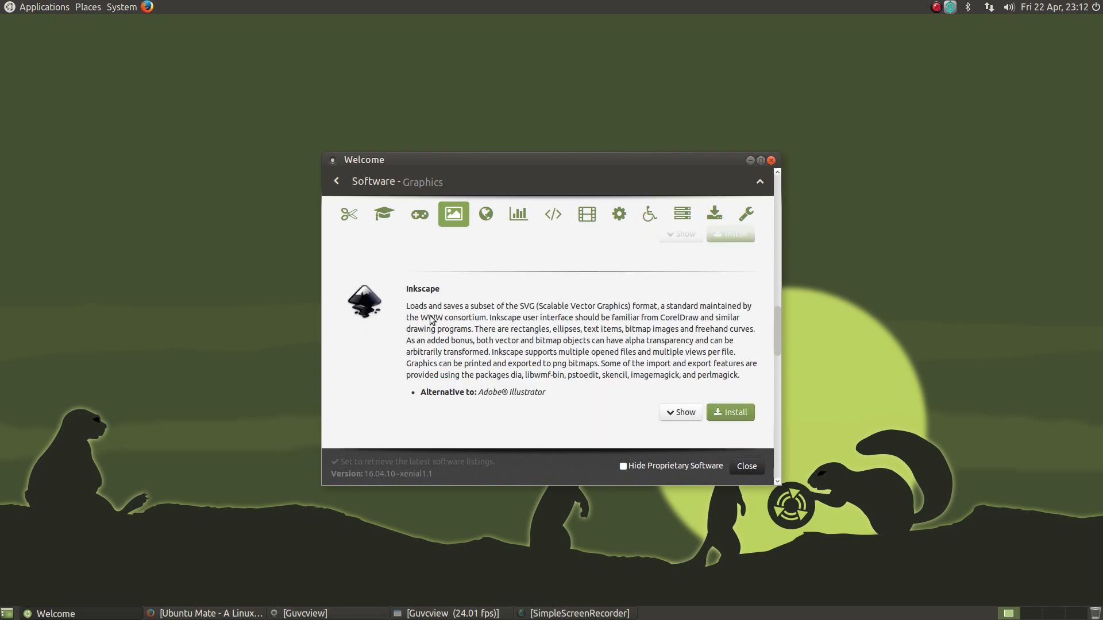
mouse_move(734, 374)
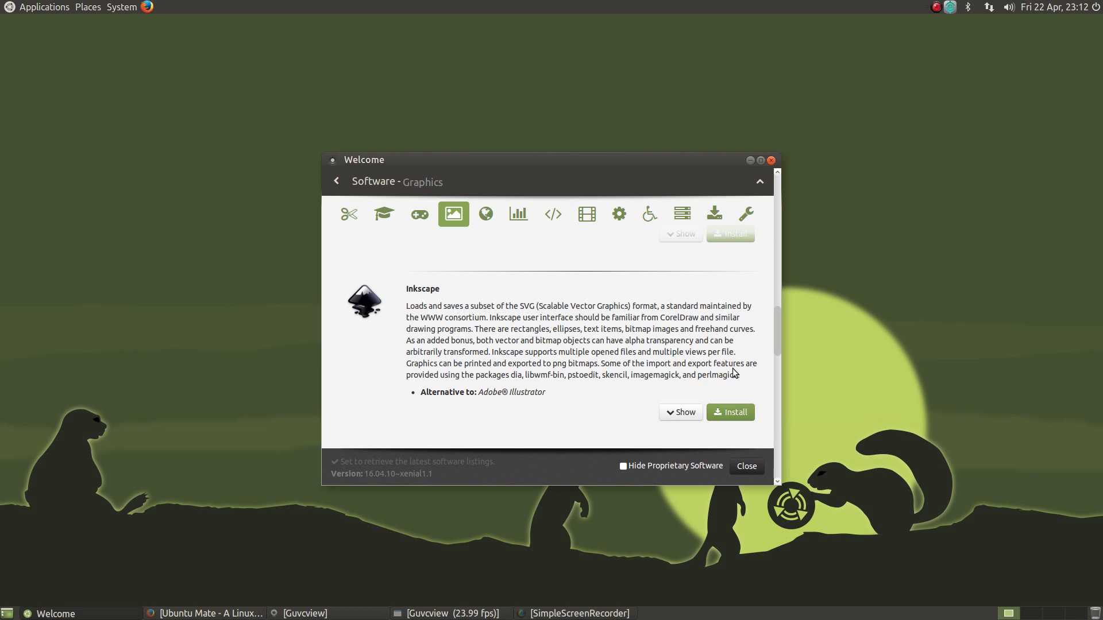
Start installing Inkscape, then move on to the Internet category where Adobe Flash Player shows as installed
left_click(730, 413)
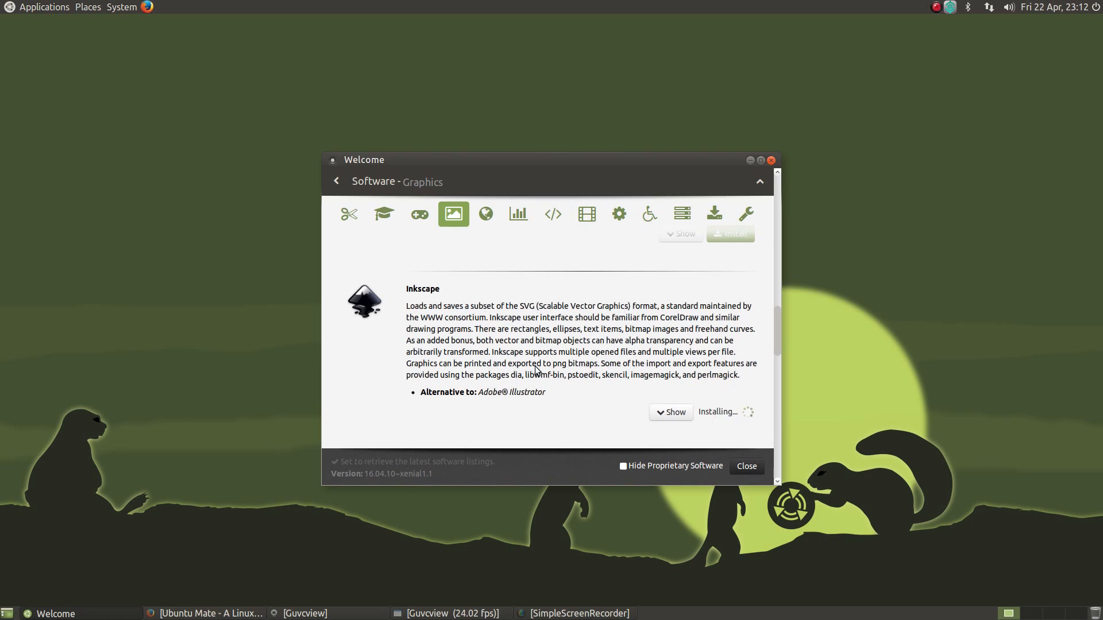
left_click(730, 233)
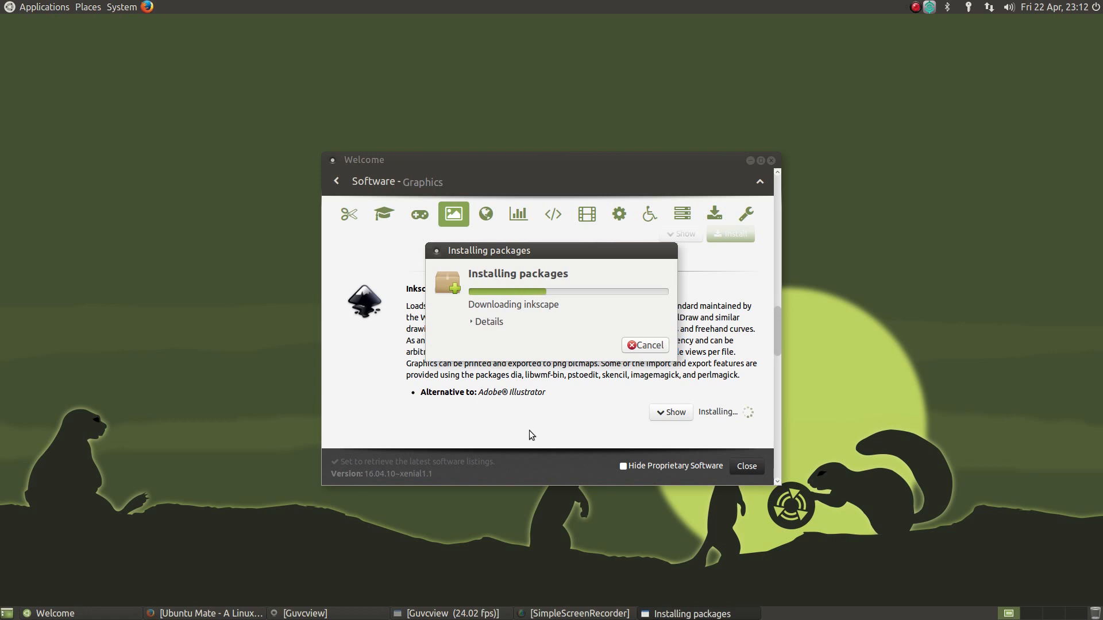
left_click(485, 215)
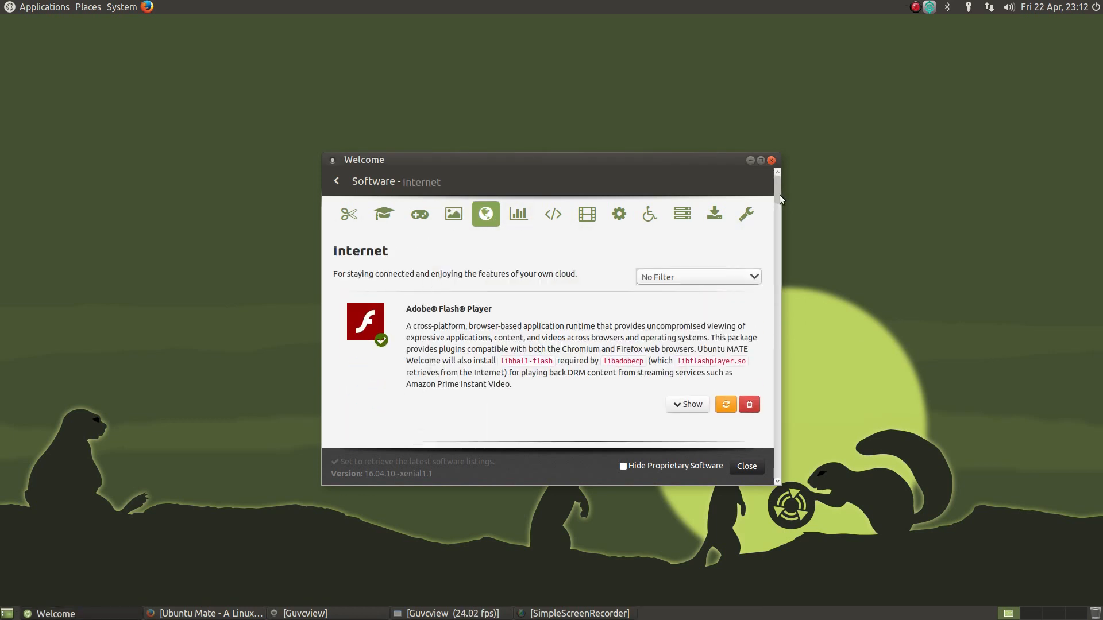
Browse the Internet list, then the Servers, More Software and Fixes categories
scroll("down", 3)
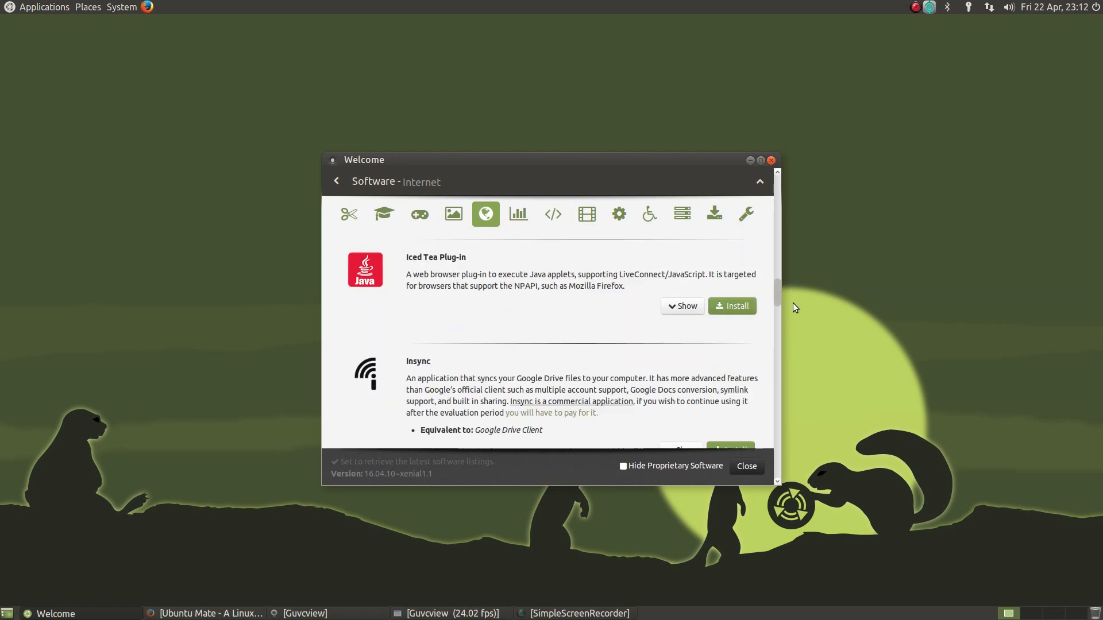
scroll("down", 3)
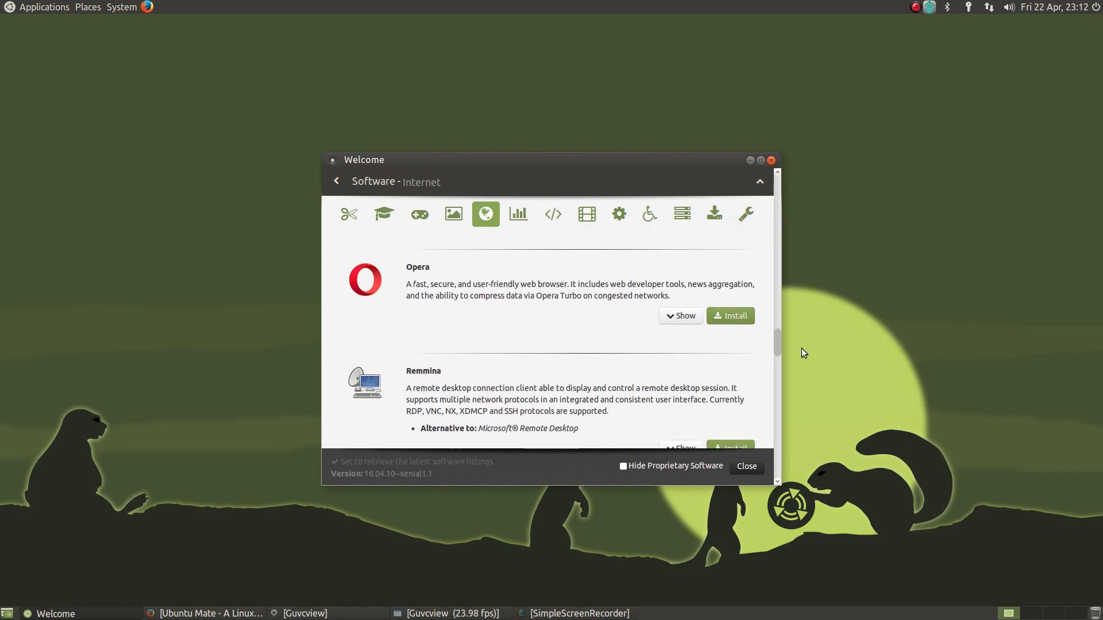
scroll("down", 3)
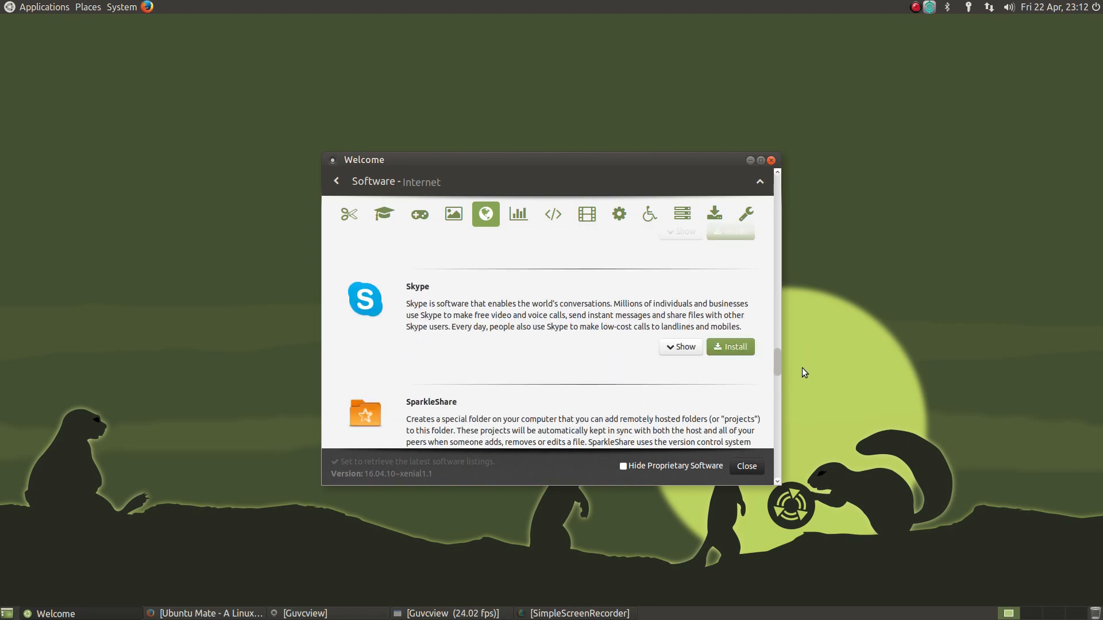
scroll("down", 3)
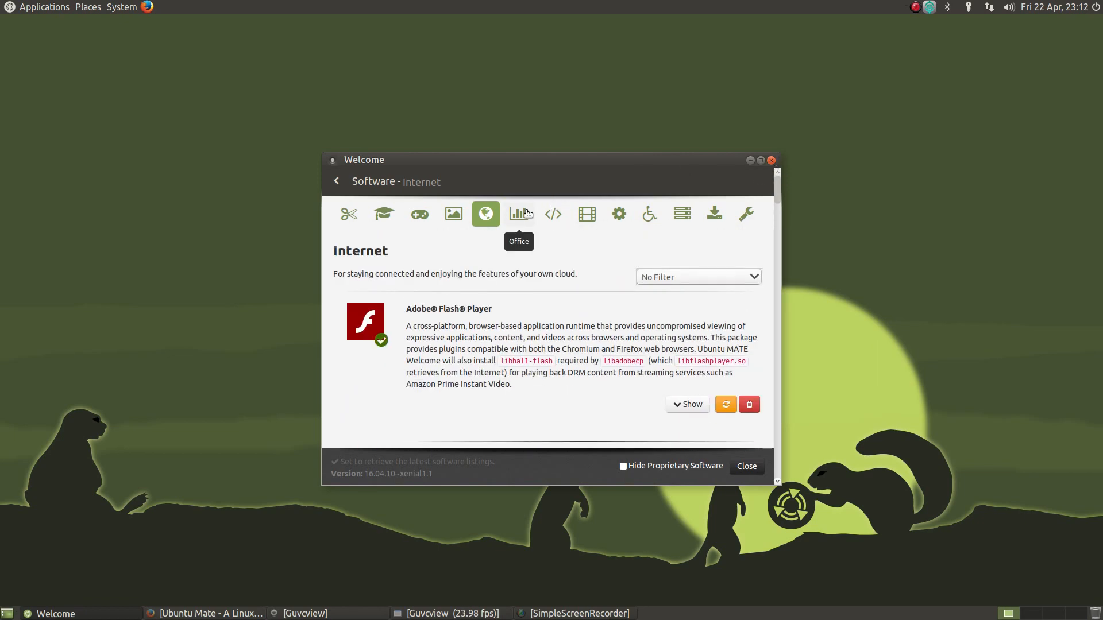
mouse_move(681, 215)
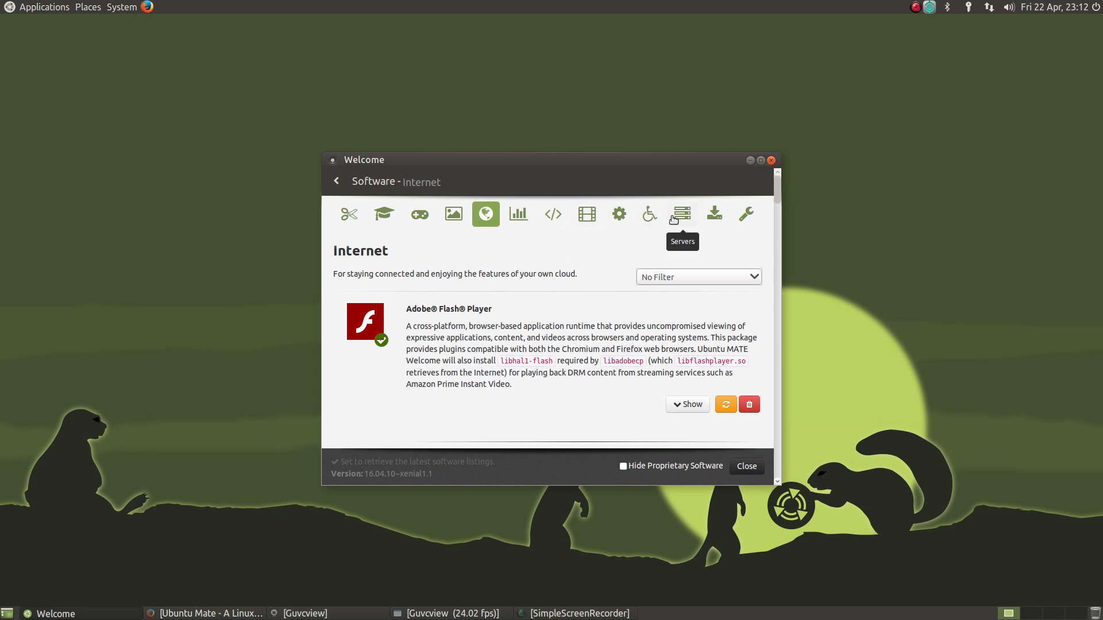
left_click(680, 214)
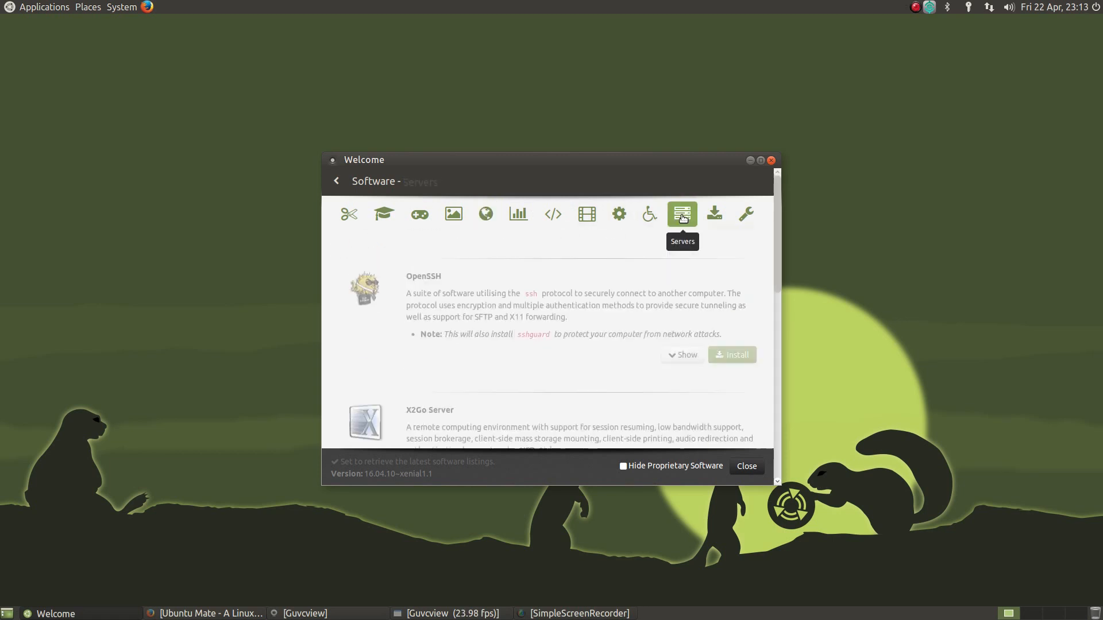
left_click(680, 214)
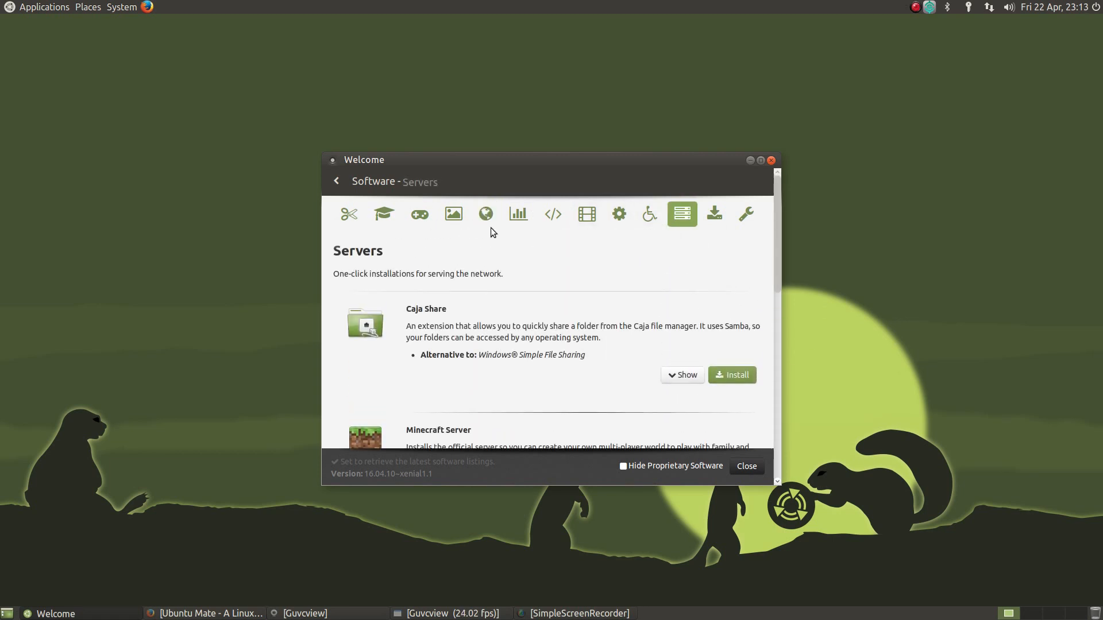
mouse_move(713, 214)
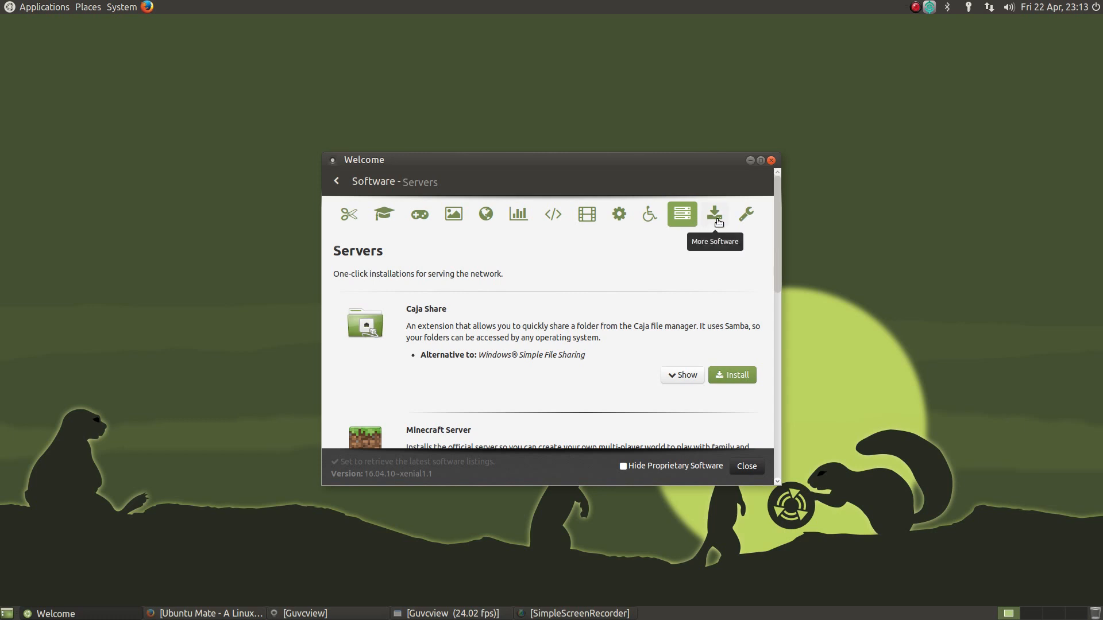
left_click(714, 214)
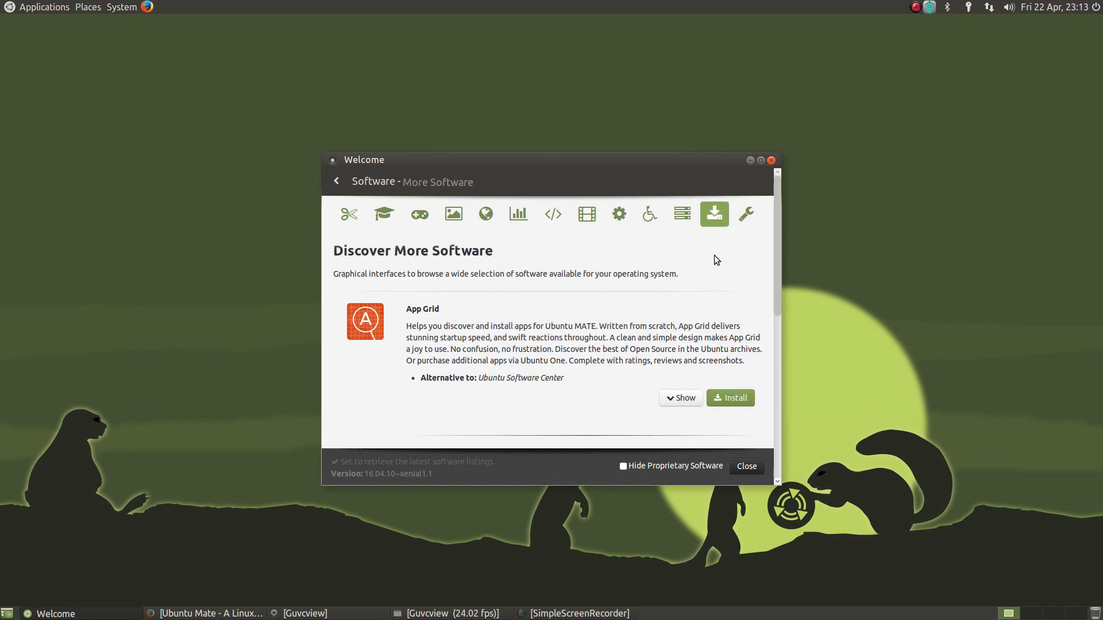
mouse_move(746, 235)
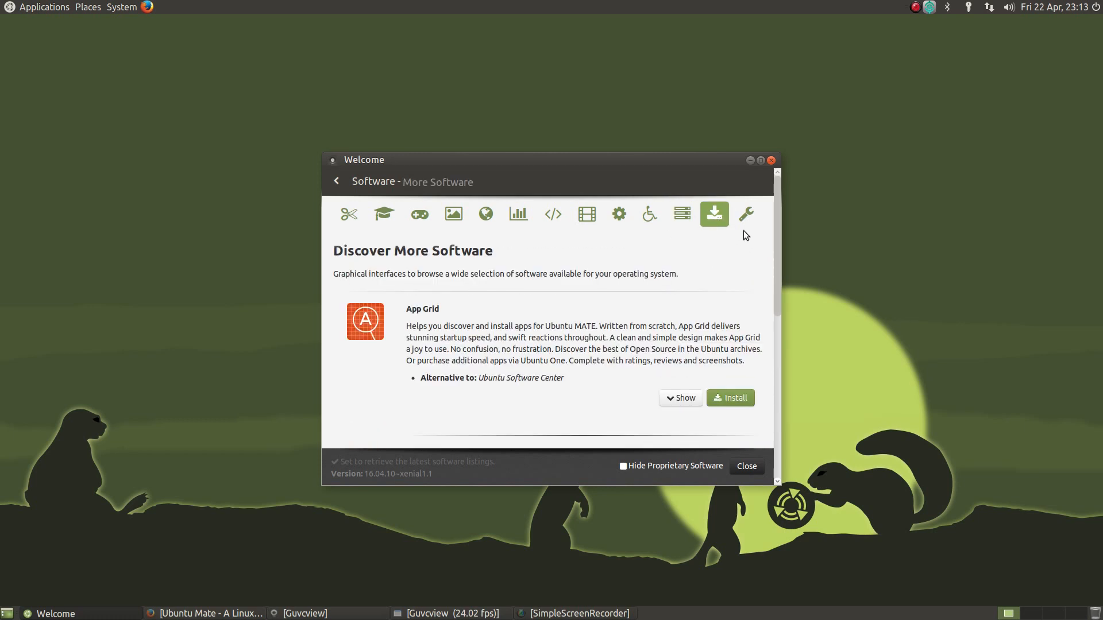
left_click(744, 214)
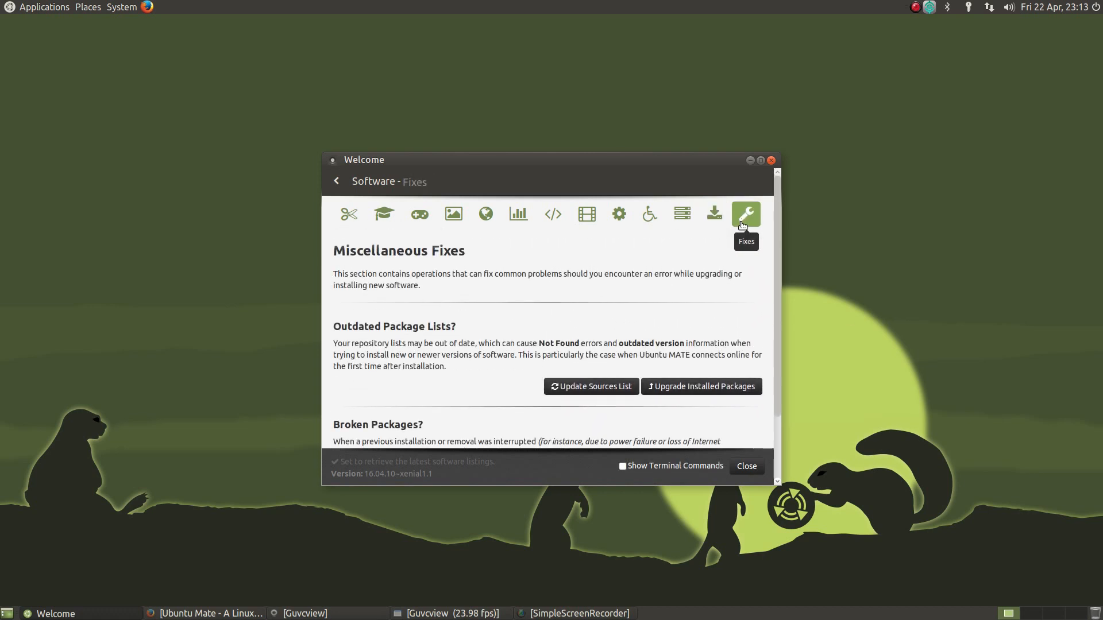
scroll("down", 3)
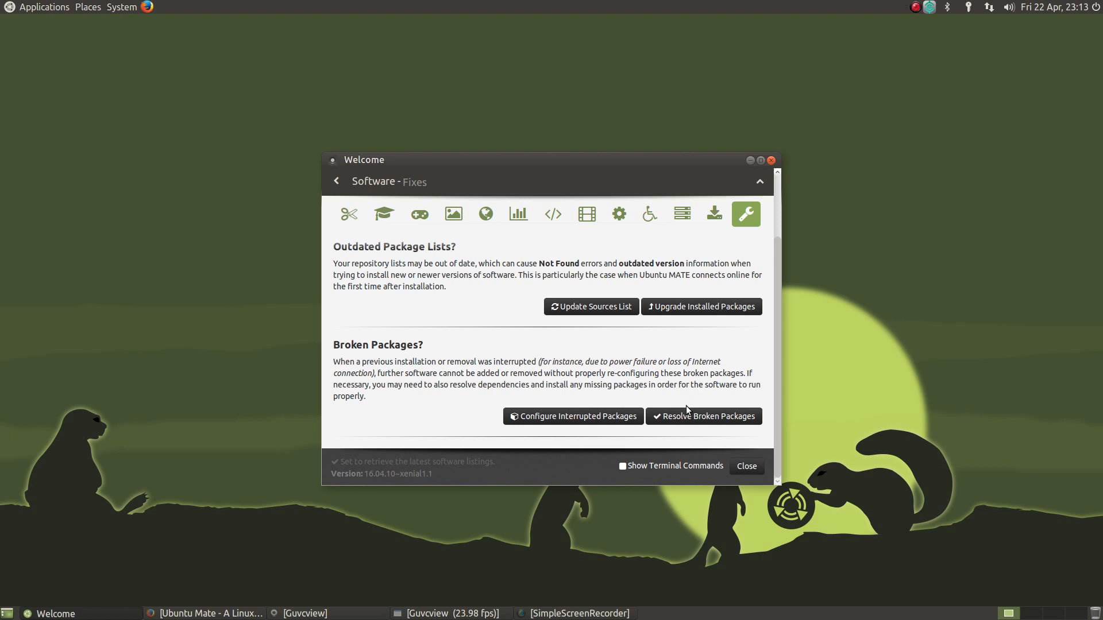
mouse_move(371, 198)
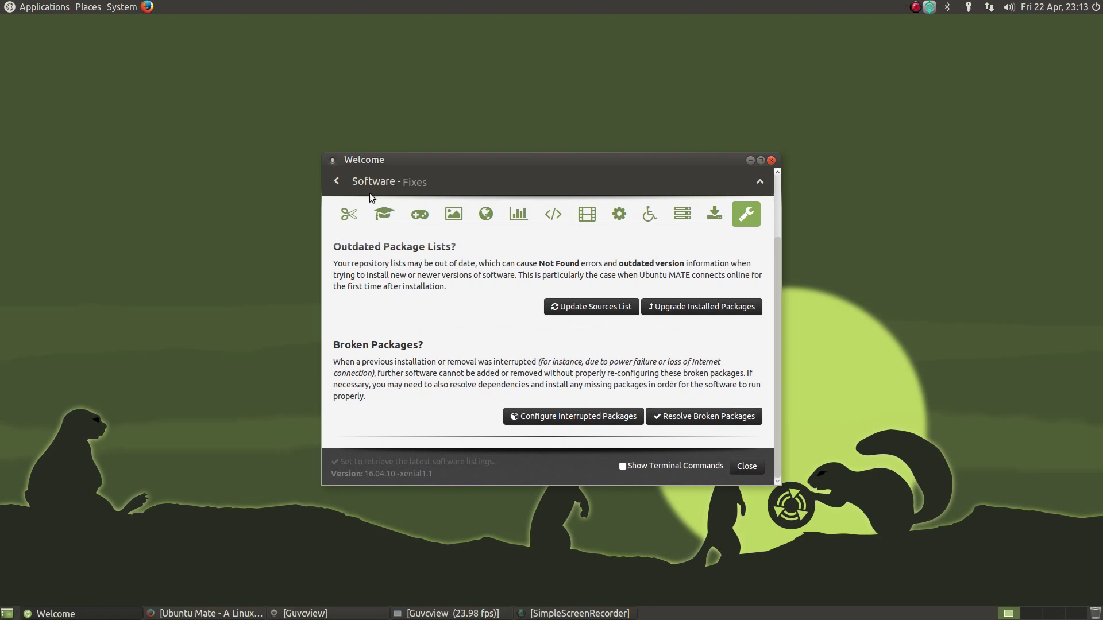
Show the Accessories category listing ConvertAll and Diodon, then return to the main menu
left_click(348, 215)
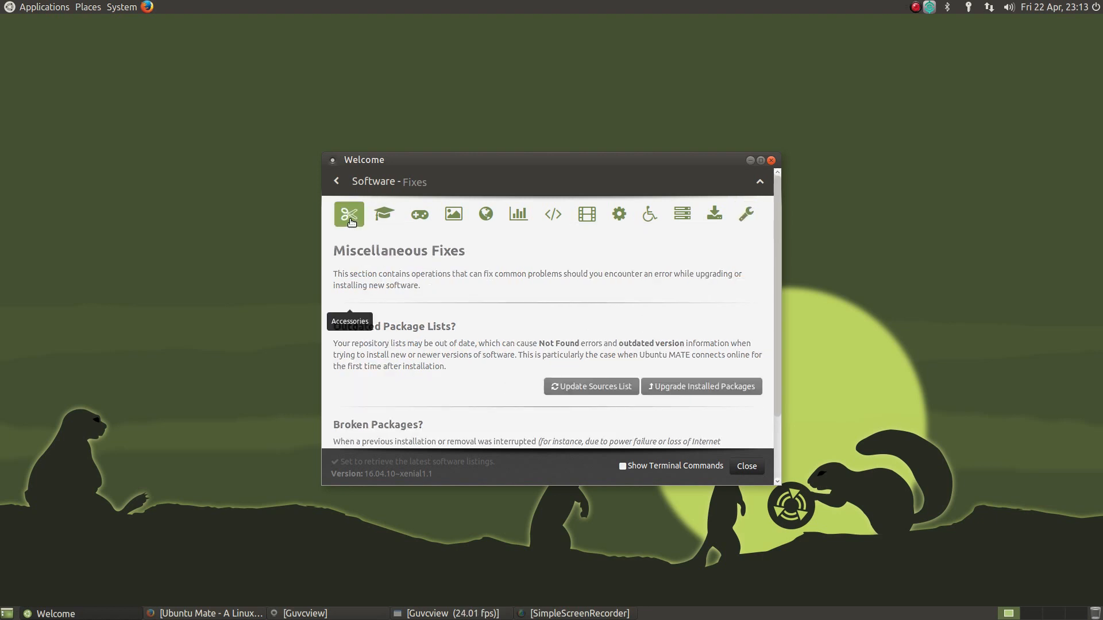
left_click(350, 215)
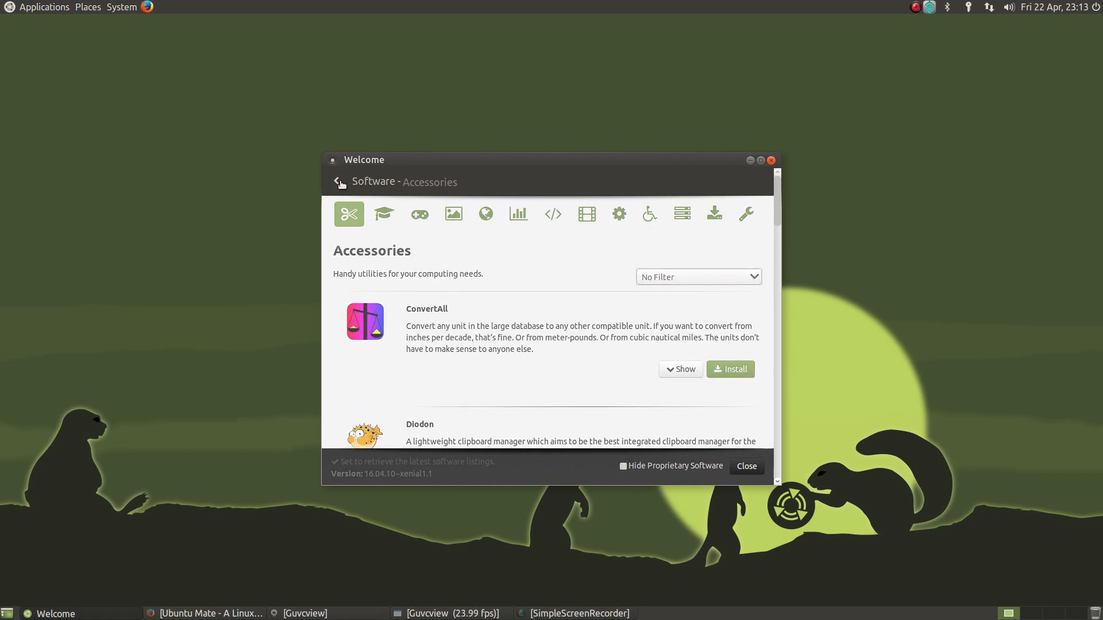
Browse the Get More Apps software list down to Synaptic, then close the Welcome window
left_click(338, 182)
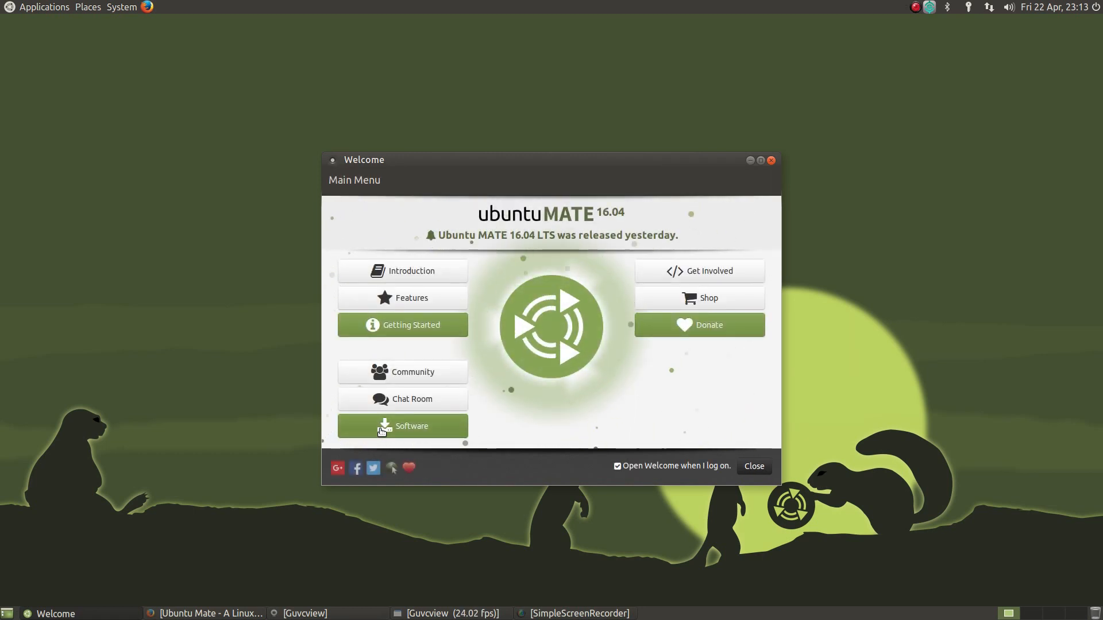
left_click(402, 425)
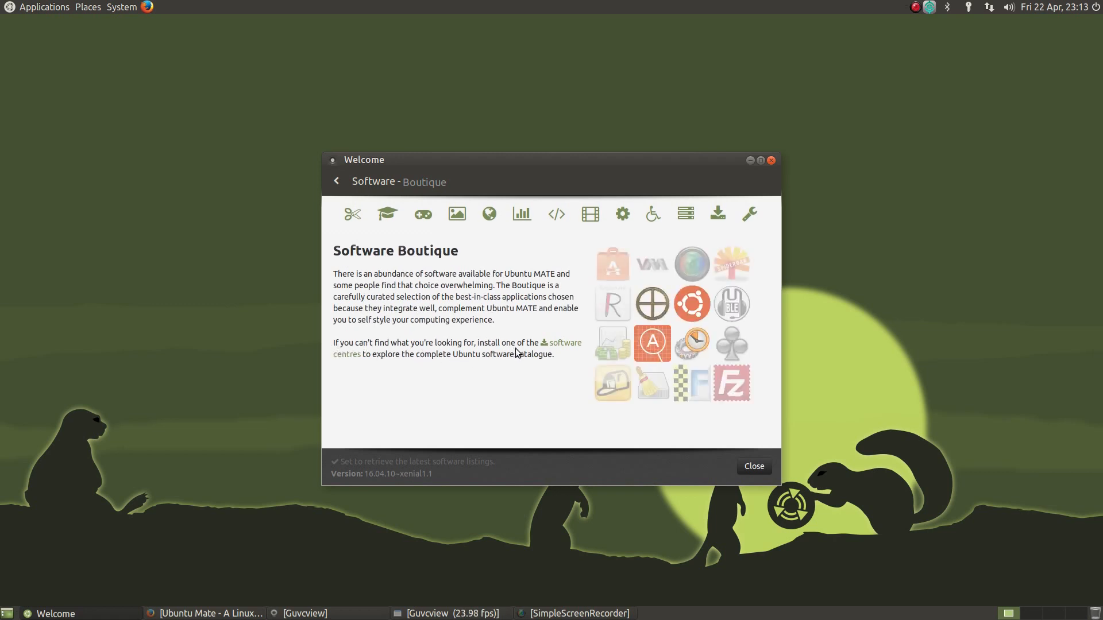
mouse_move(566, 350)
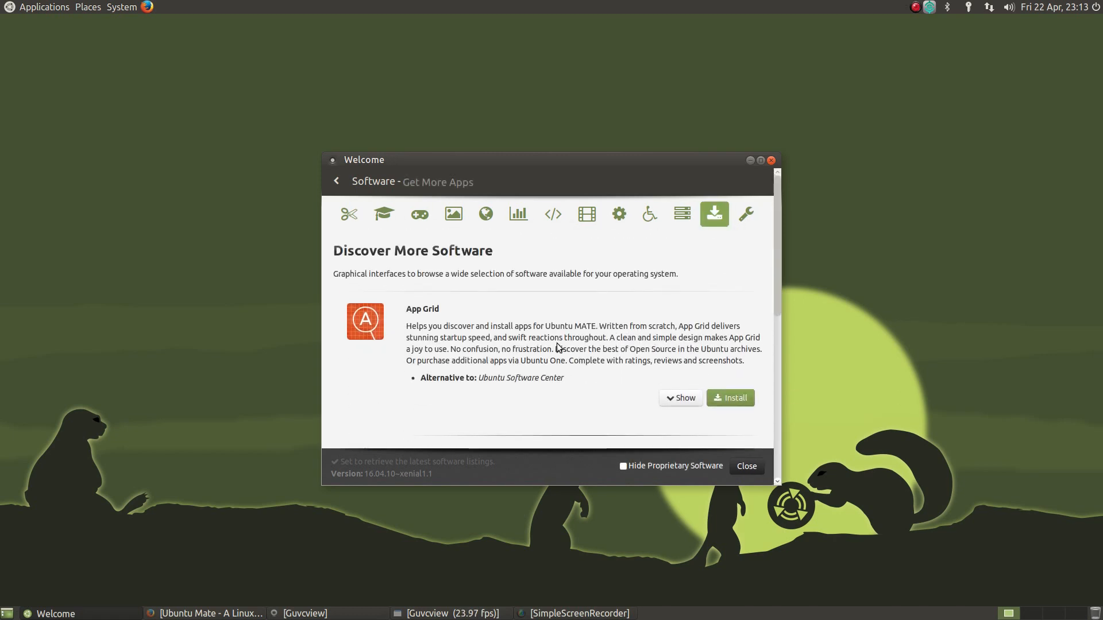
scroll("down", 3)
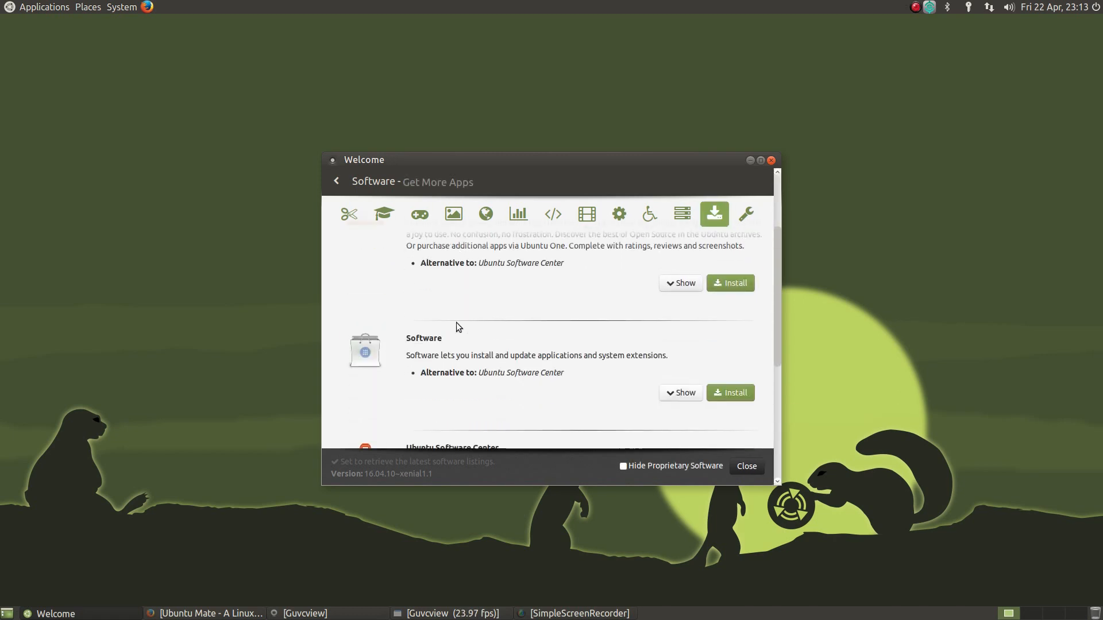
scroll("down", 3)
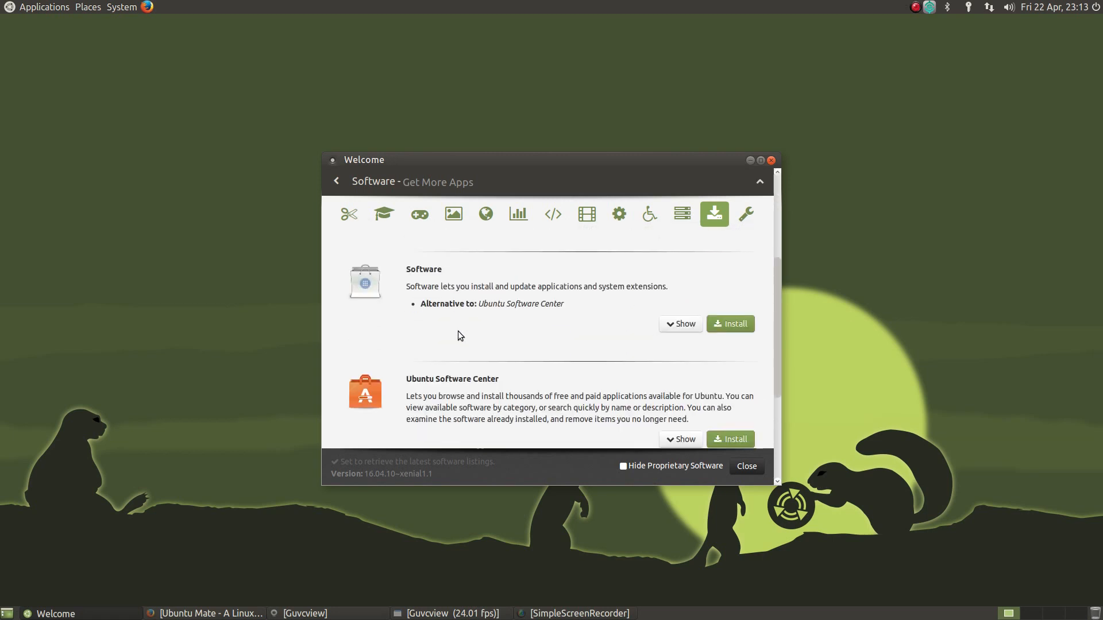
scroll("down", 3)
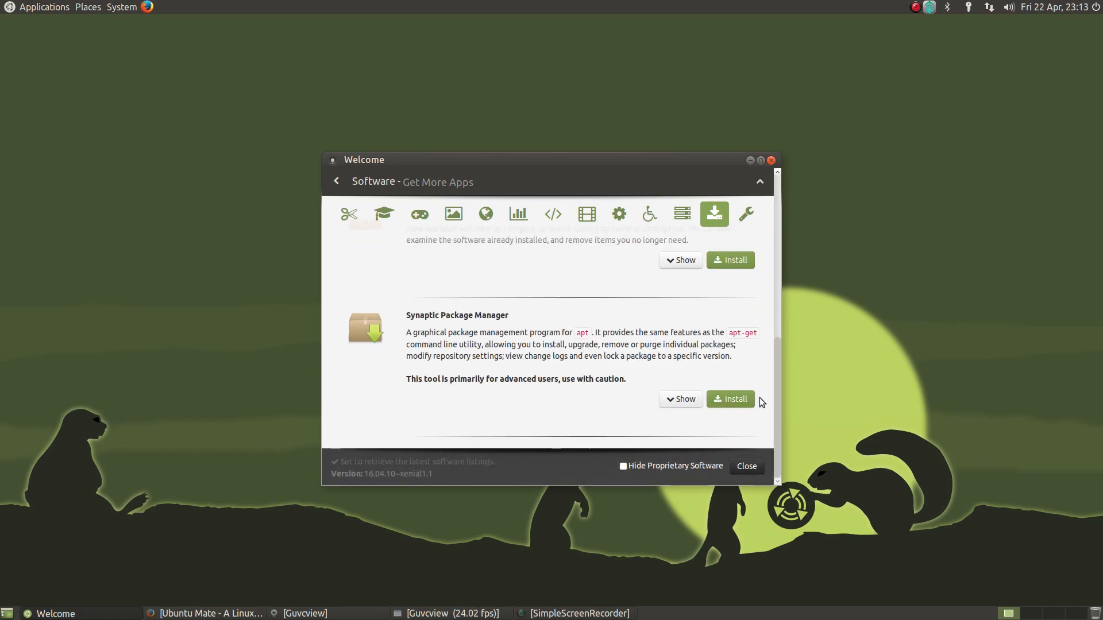
left_click(730, 399)
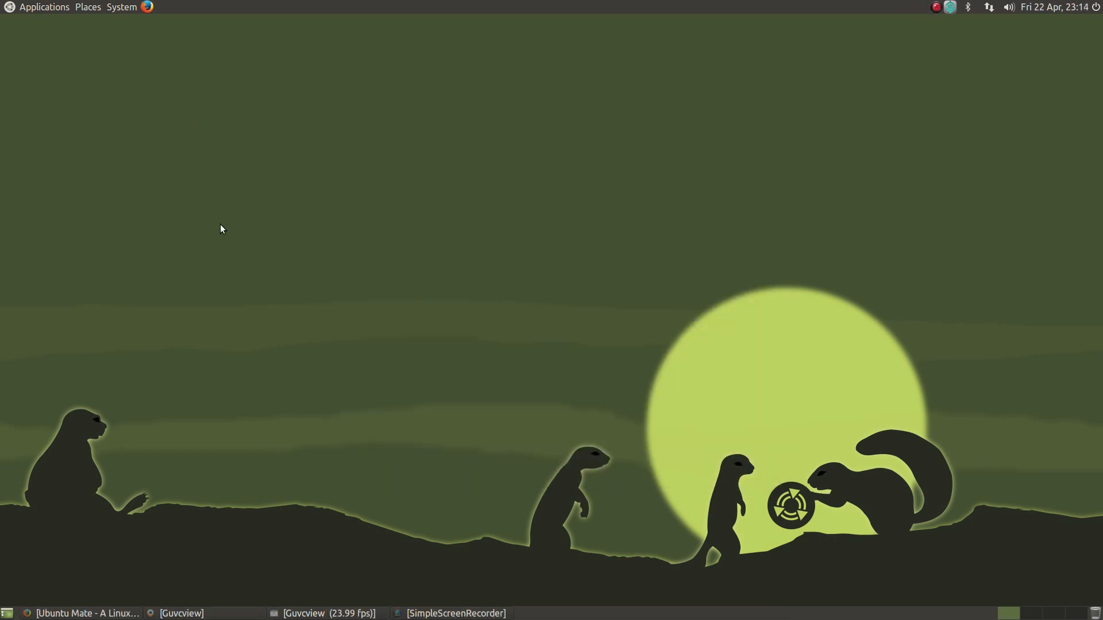
mouse_move(147, 105)
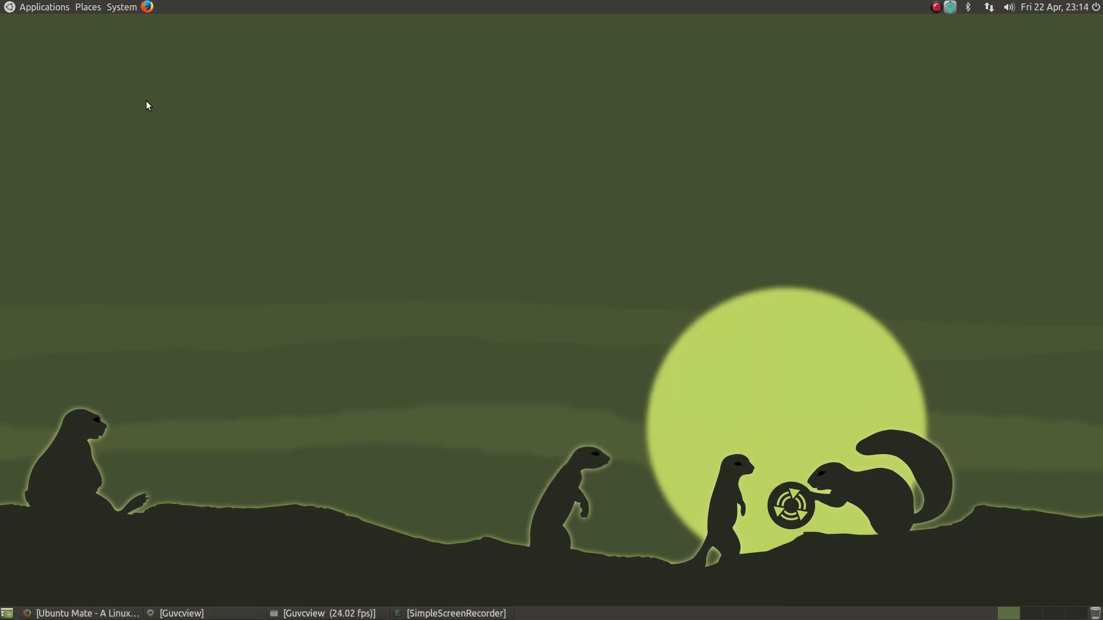
Browse the Applications menu, then System > Preferences > Look and Feel where MATE Tweak is listed
left_click(44, 7)
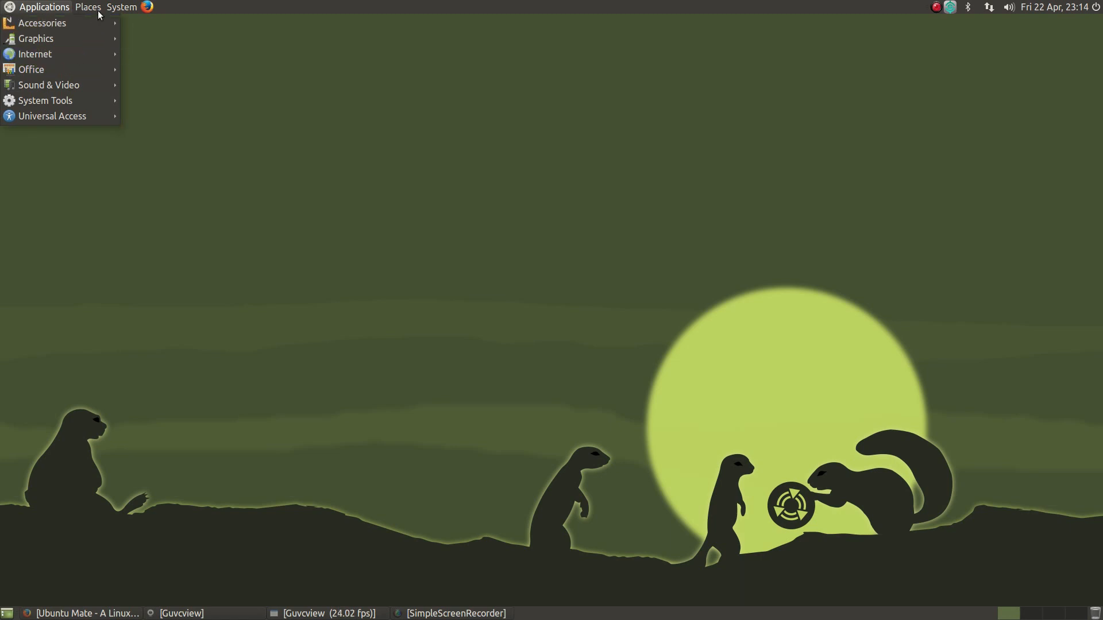
left_click(121, 7)
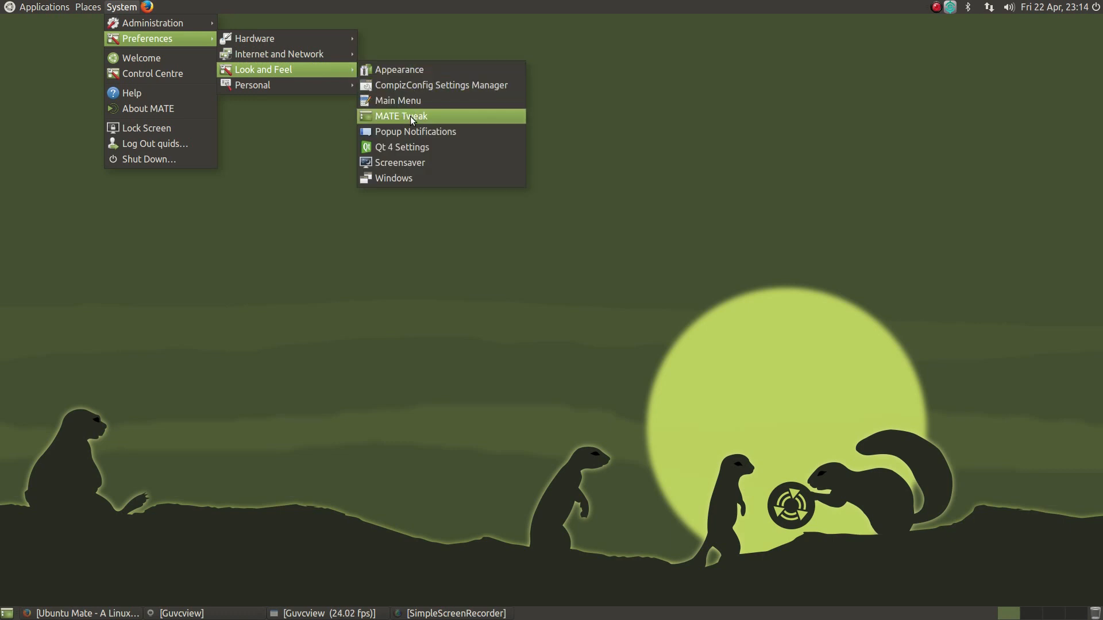
In MATE Tweak's Interface page, switch the panel layout to Cupertino and then to Mutiny
left_click(399, 117)
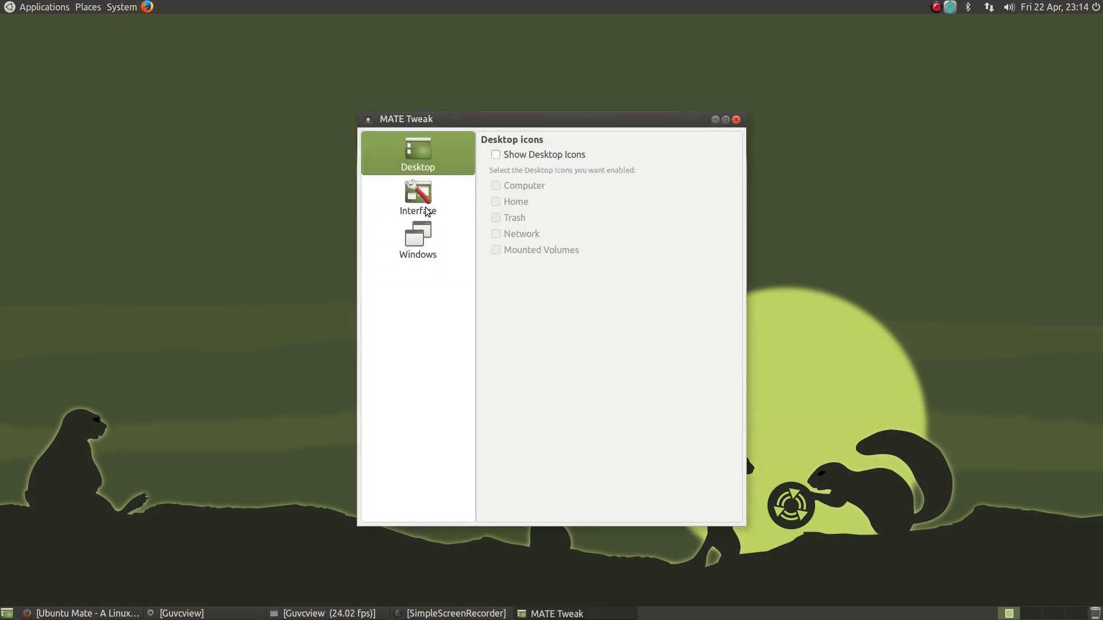
left_click(417, 196)
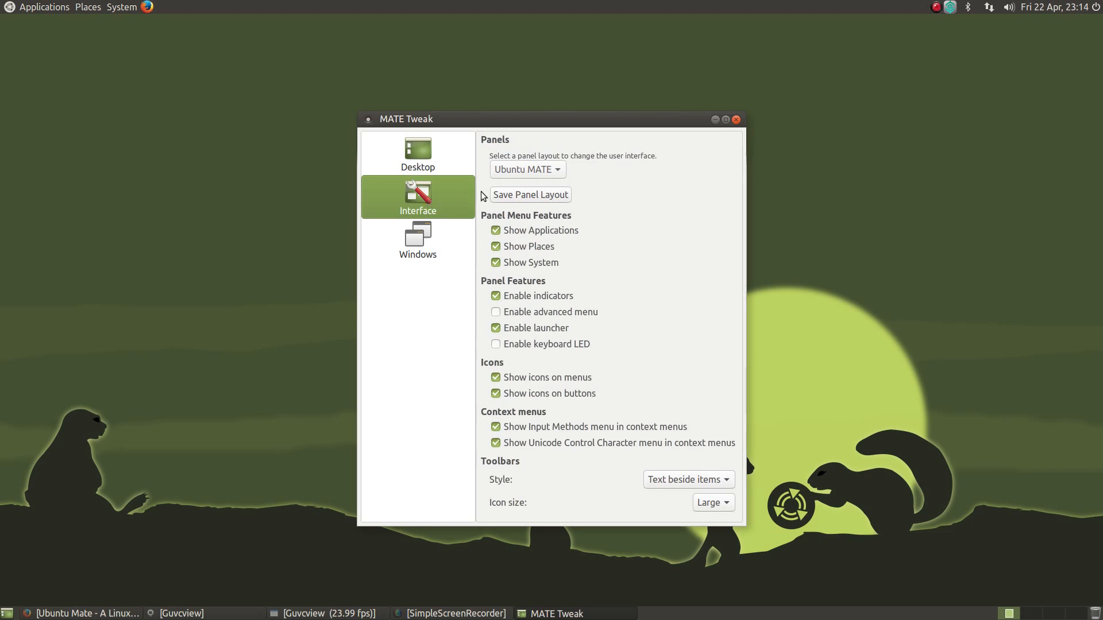
left_click(527, 169)
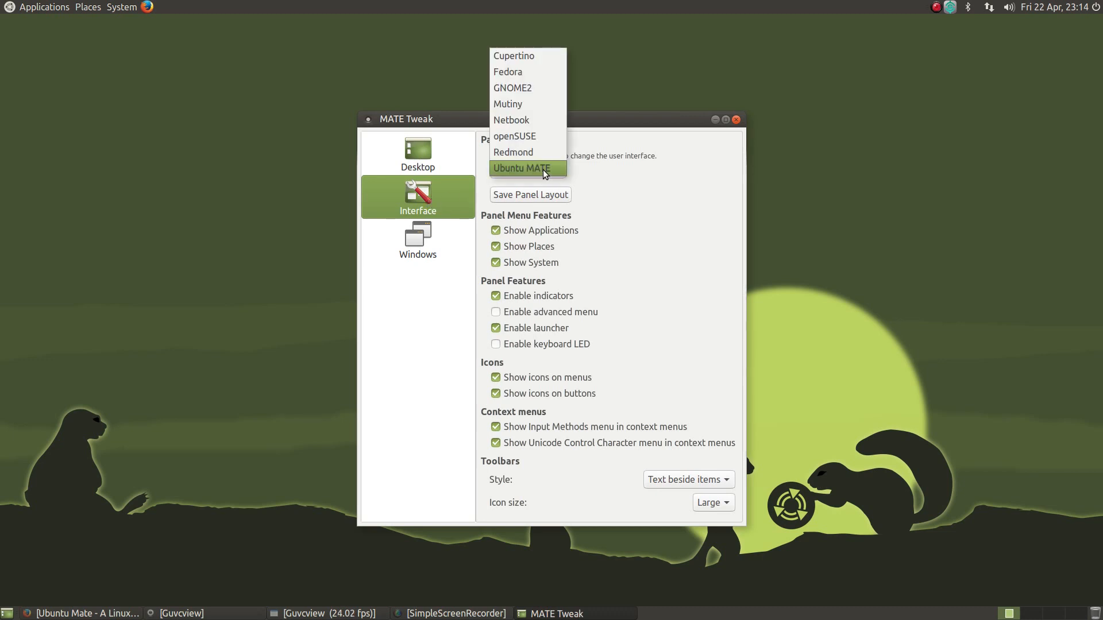
mouse_move(515, 55)
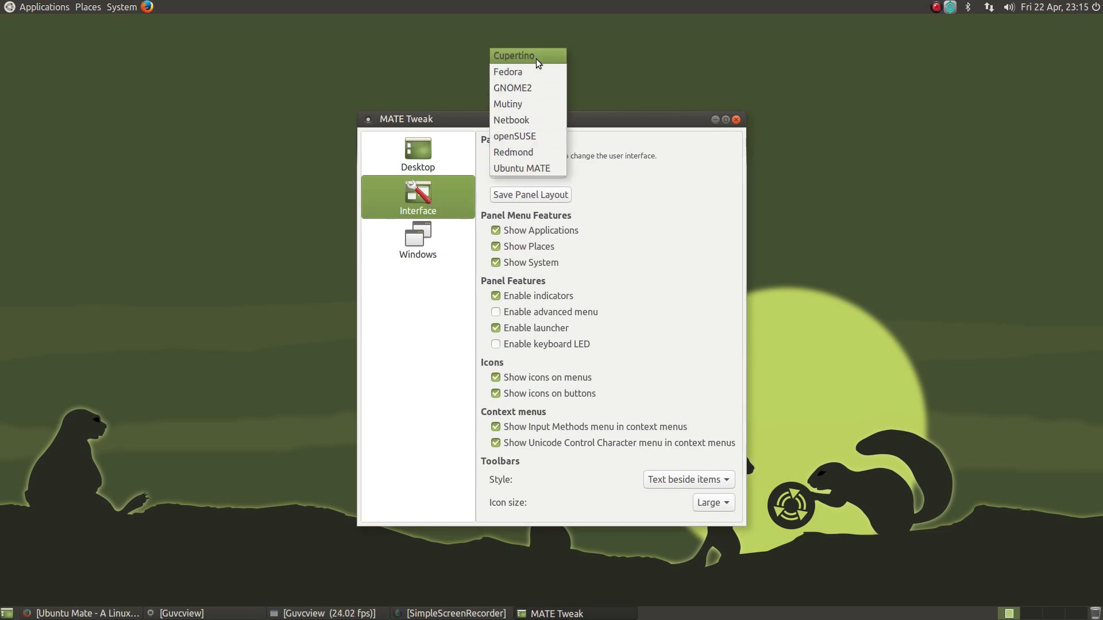
left_click(515, 55)
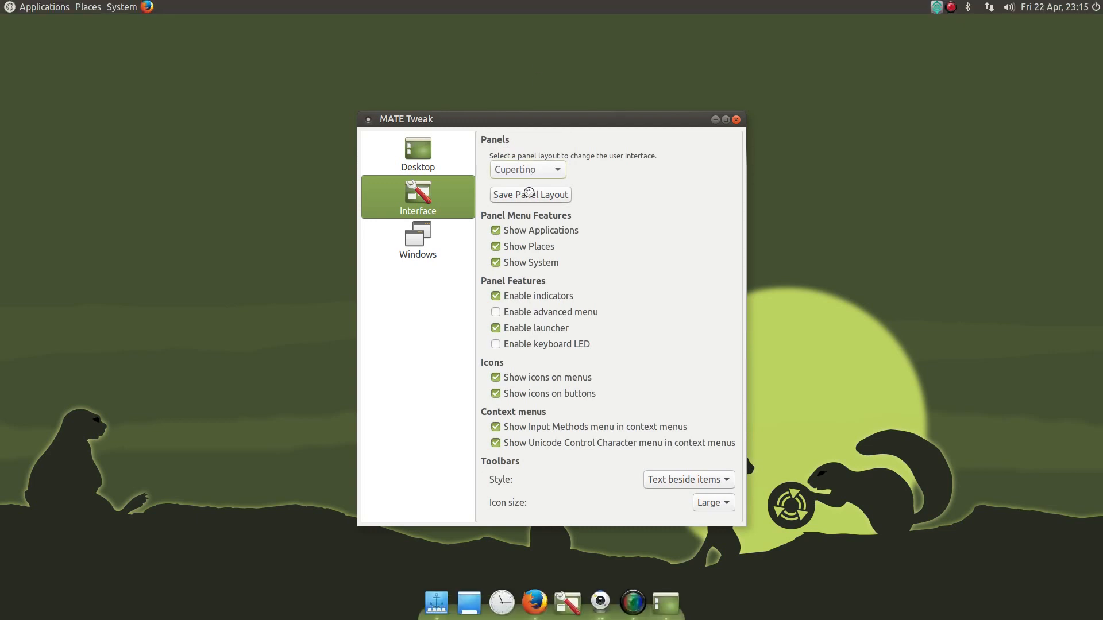
mouse_move(534, 601)
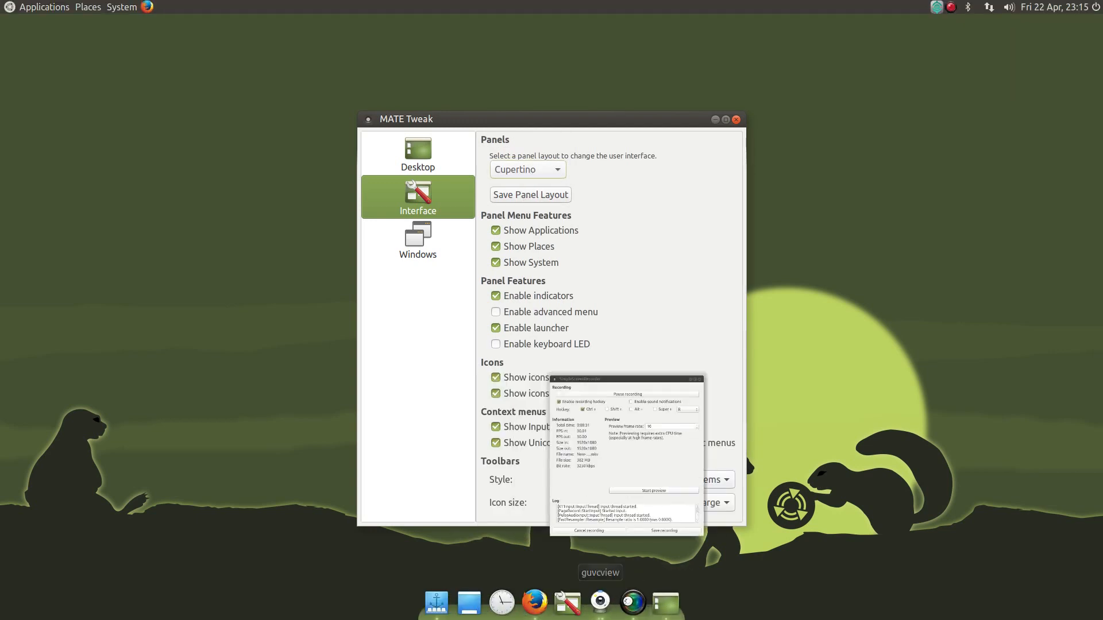
left_click(524, 170)
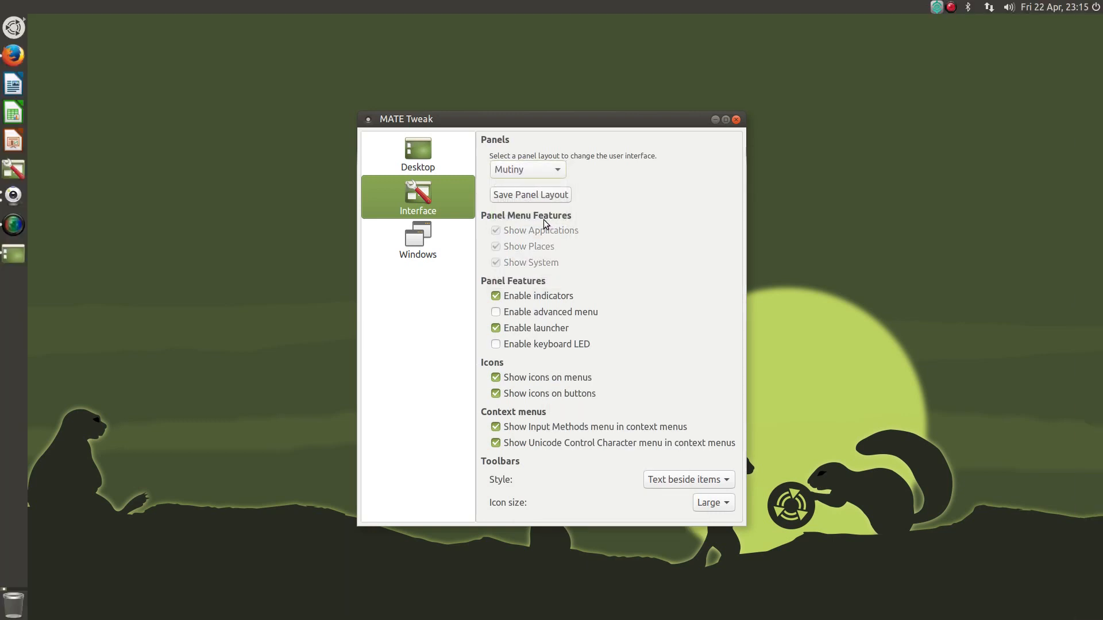
mouse_move(12, 82)
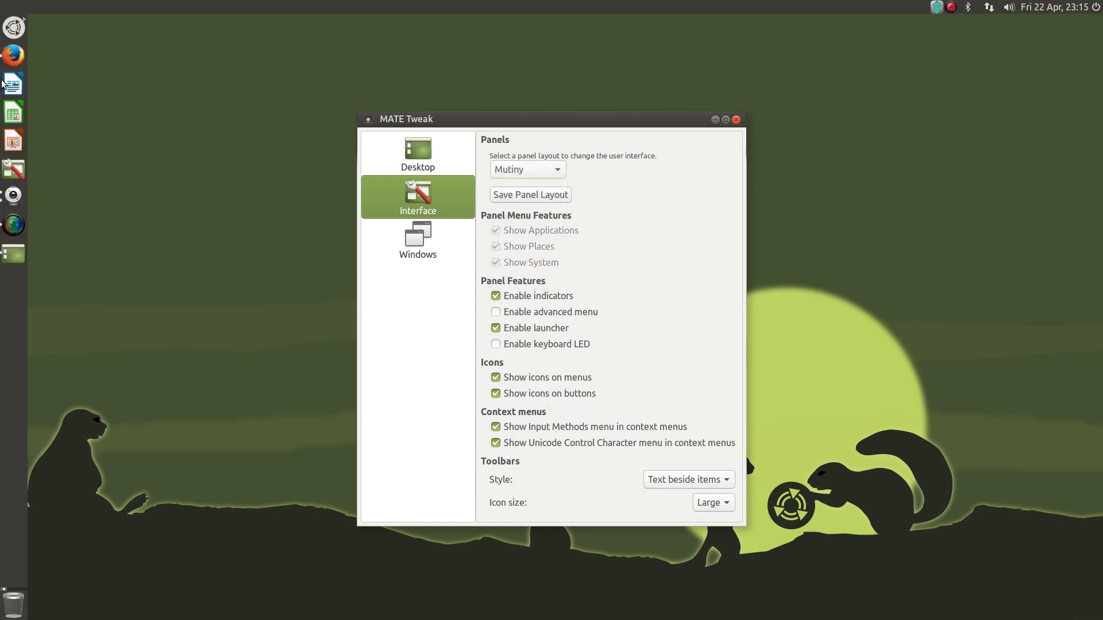
From the side panel, bring up the Add to Panel list and scroll to the MATE Menu applet
left_click(14, 28)
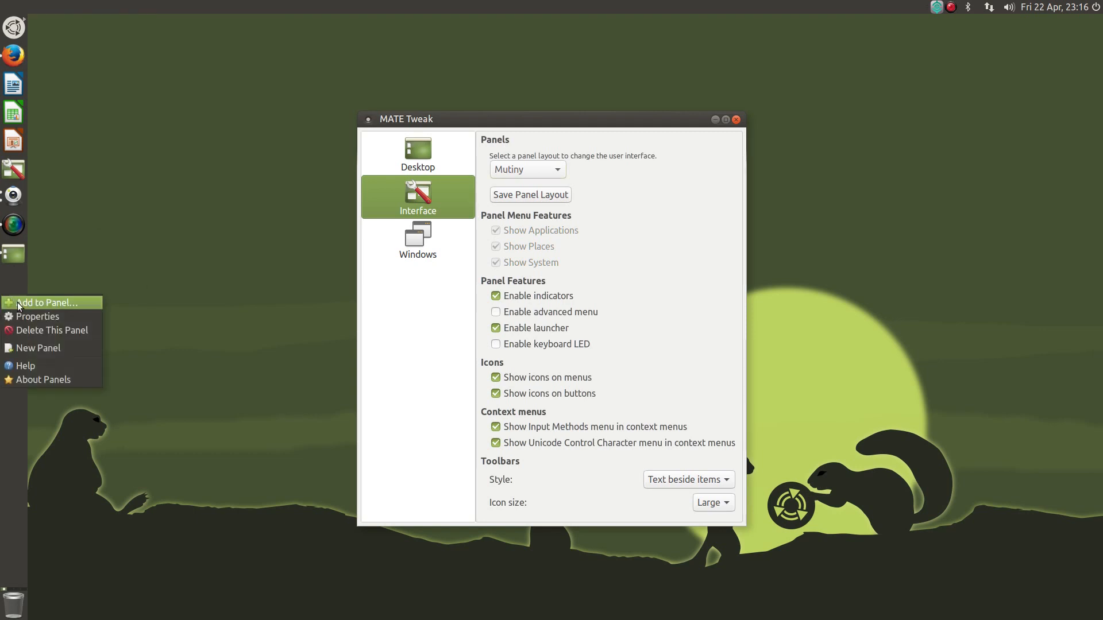
left_click(47, 303)
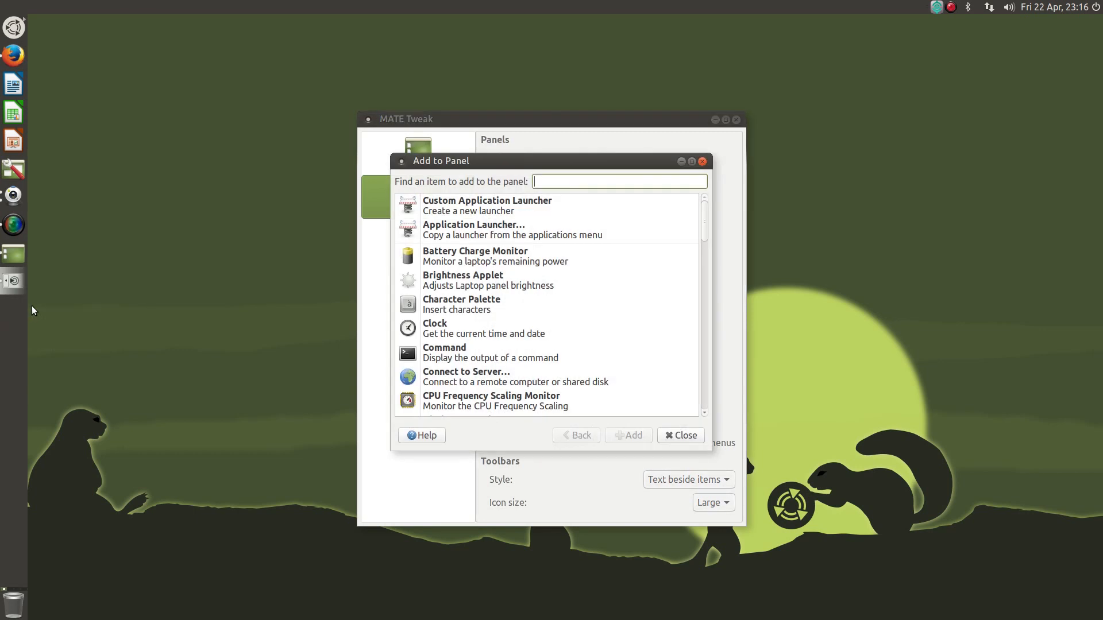
scroll("down", 3)
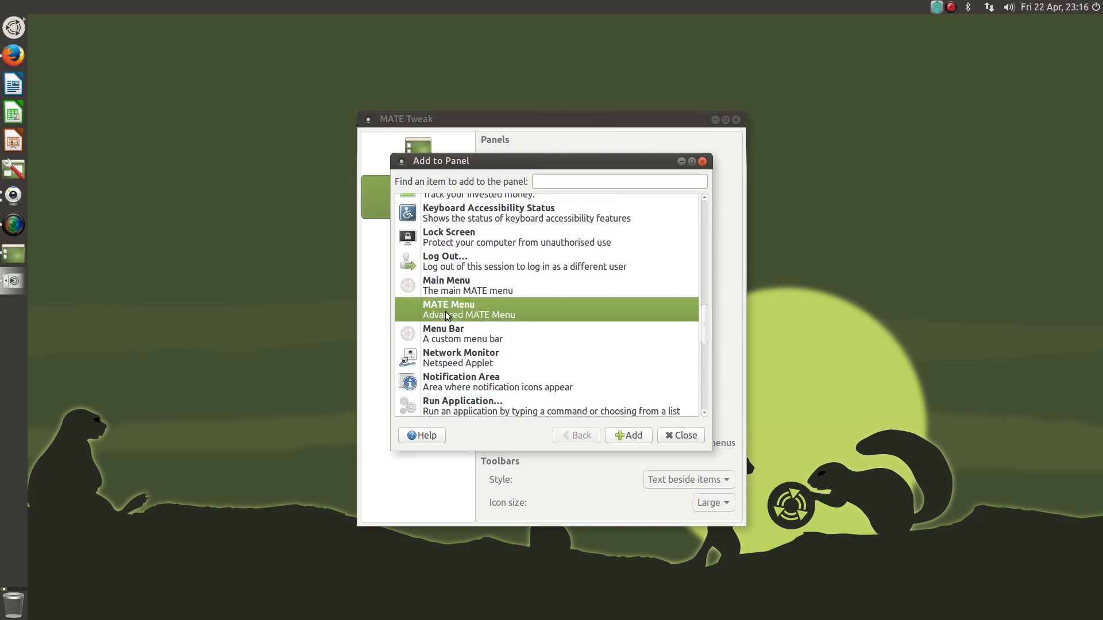
mouse_move(12, 330)
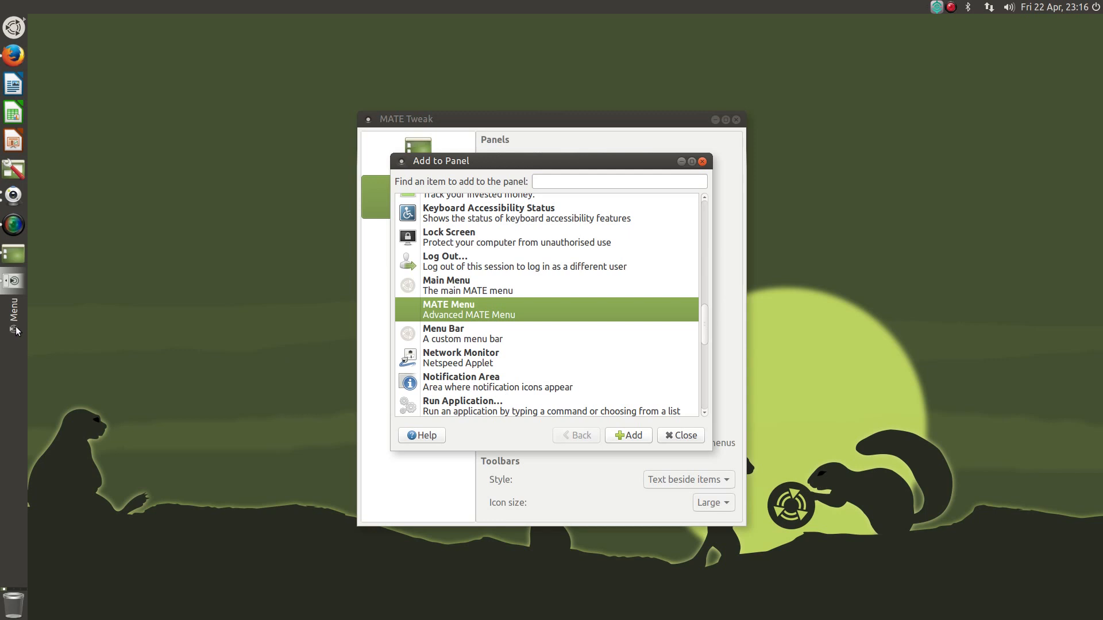
left_click(14, 317)
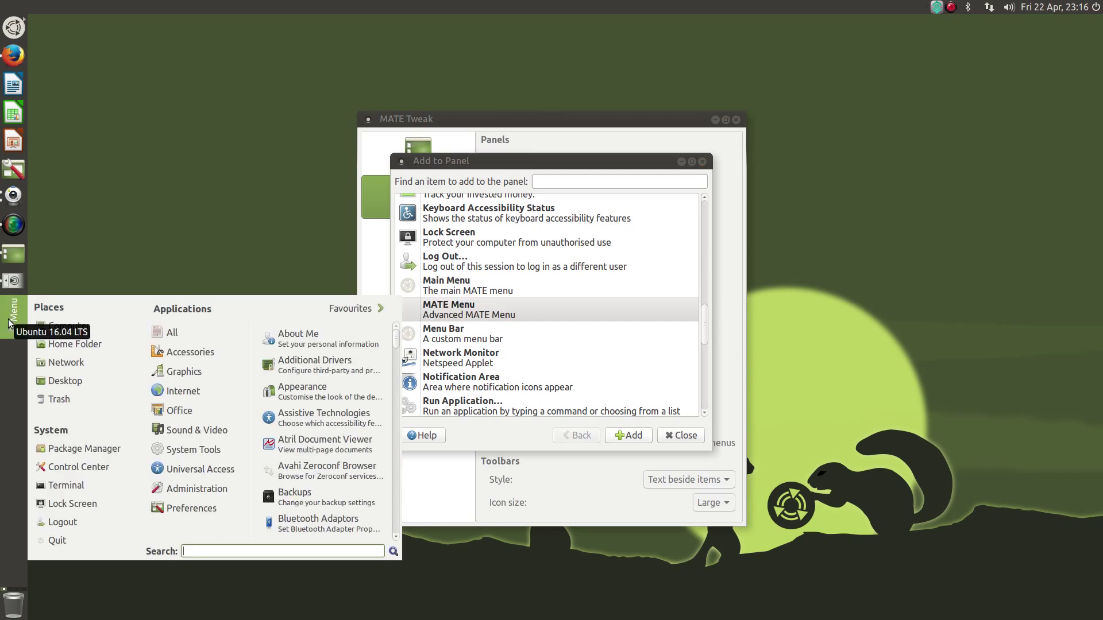
type("ch")
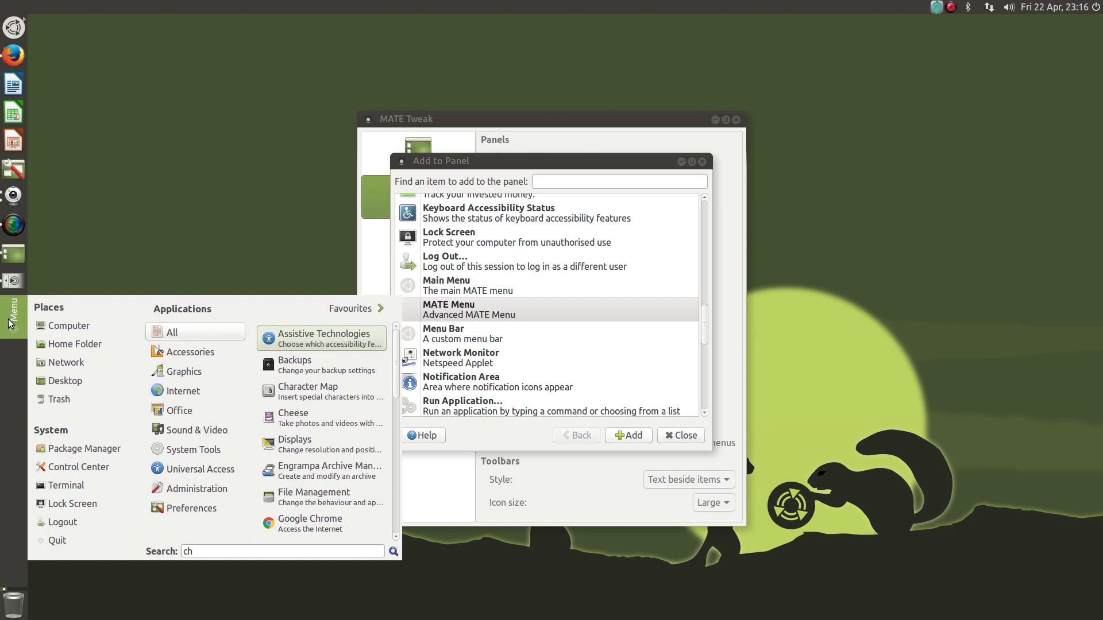
type("r")
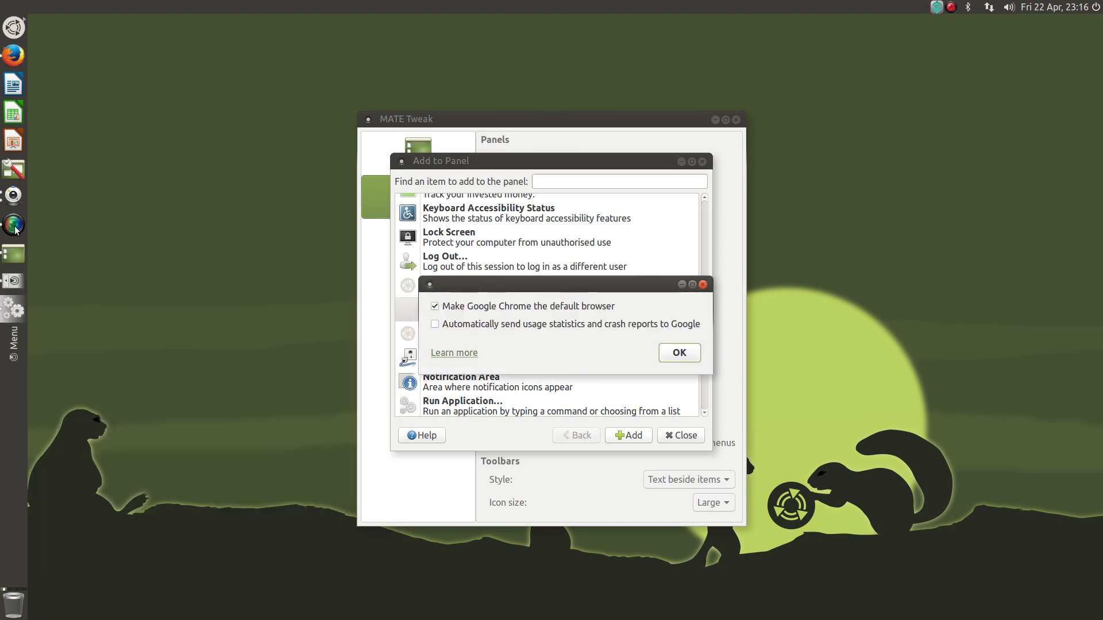
left_click(434, 305)
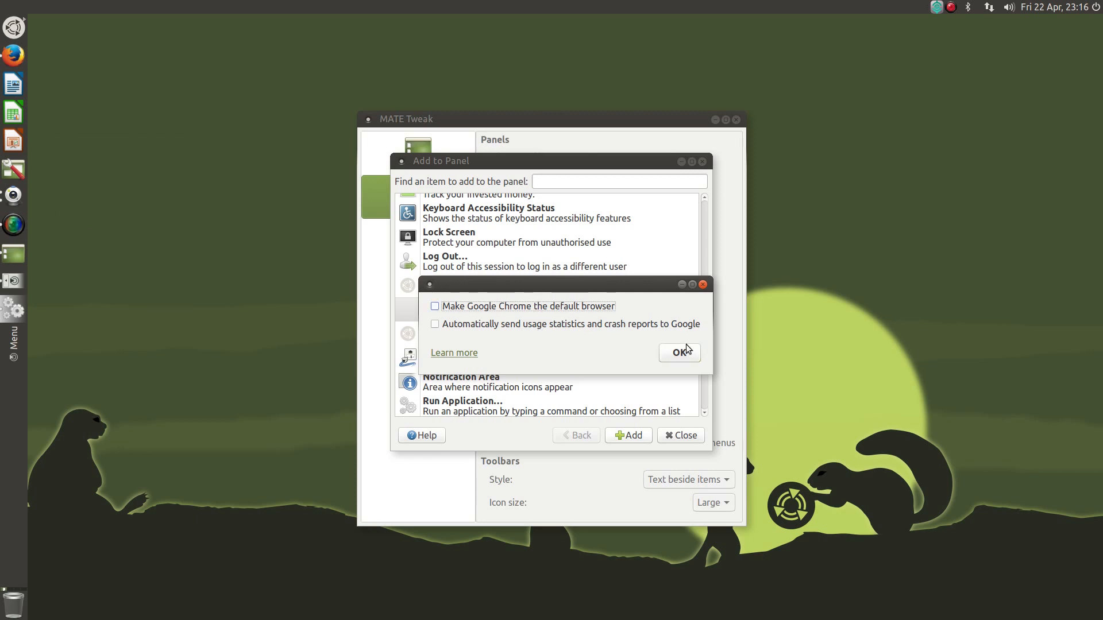
left_click(676, 353)
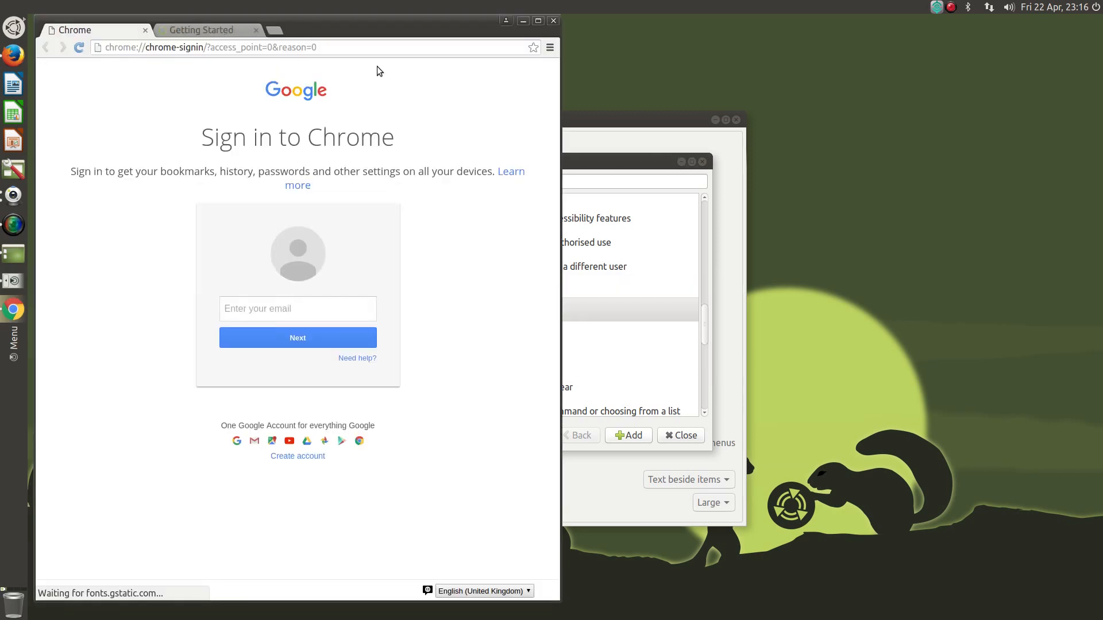
left_click(523, 21)
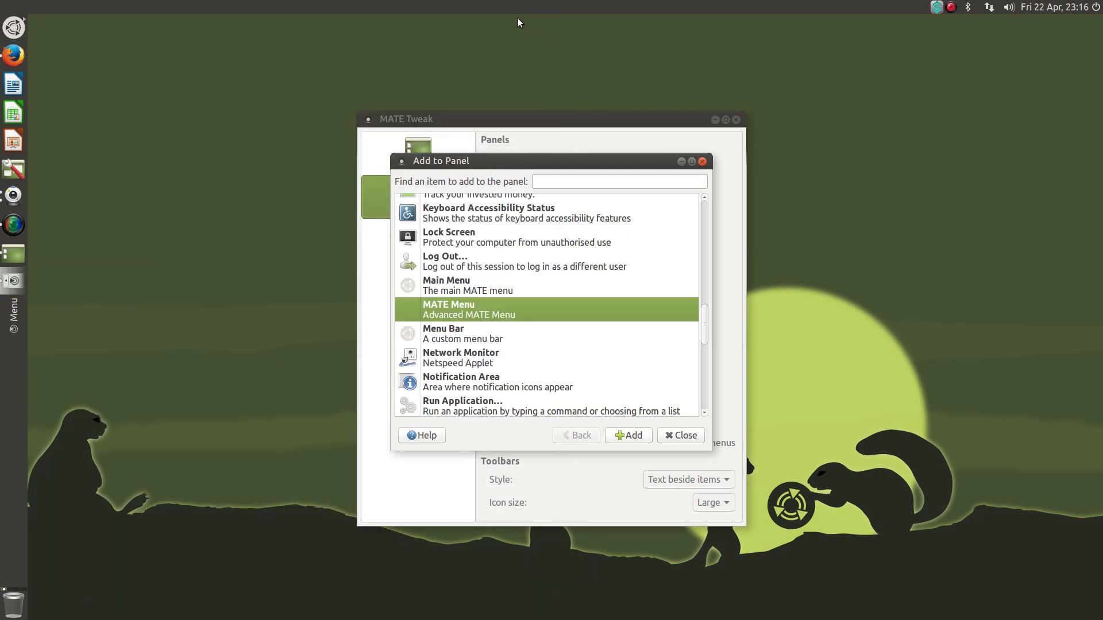
mouse_move(187, 324)
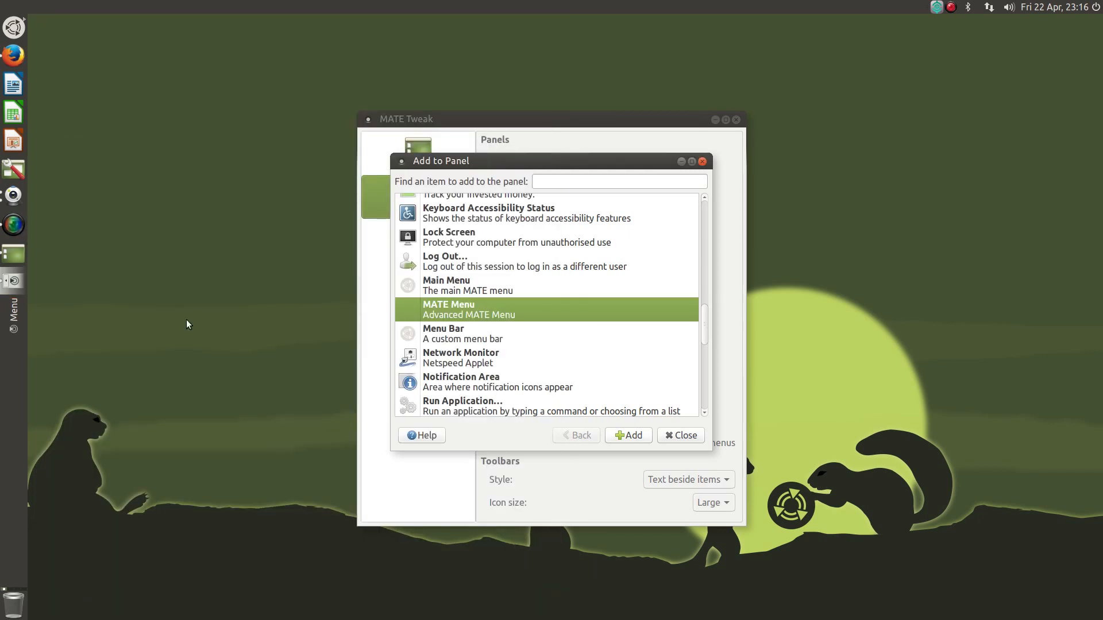
Remove the MATE Menu applet from the side panel and bring up SimpleScreenRecorder's dock item options
right_click(13, 317)
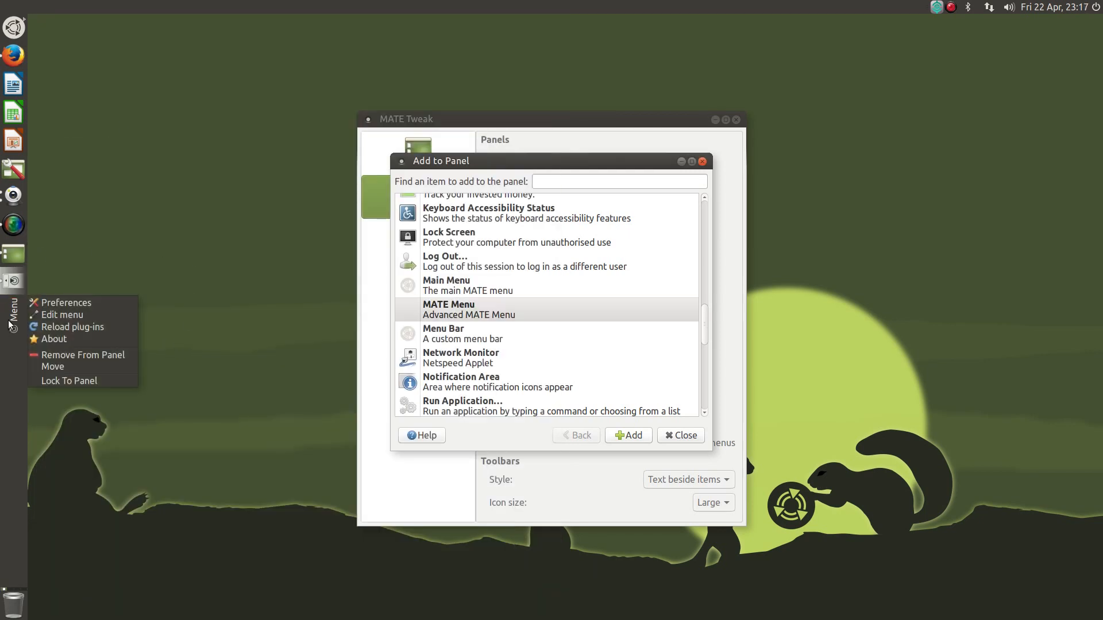
left_click(547, 309)
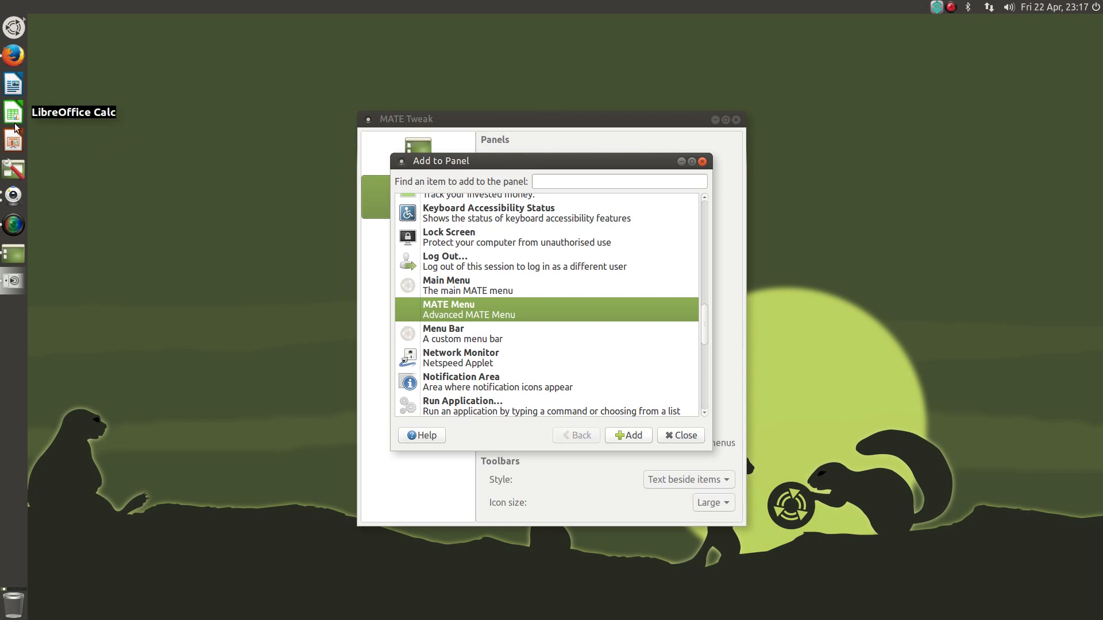
mouse_move(13, 121)
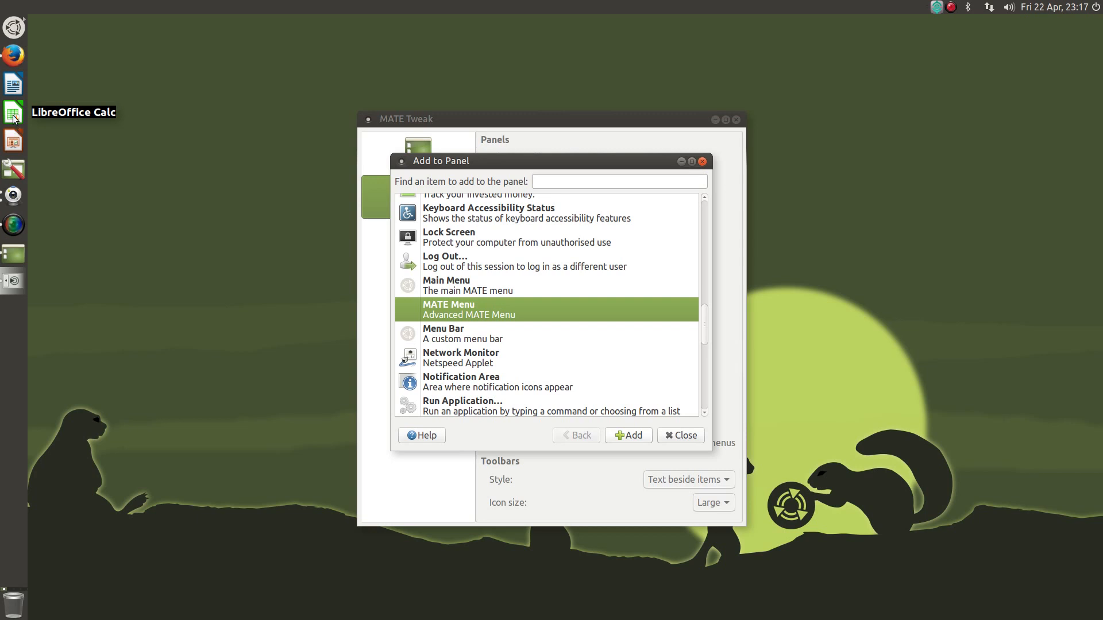
right_click(12, 112)
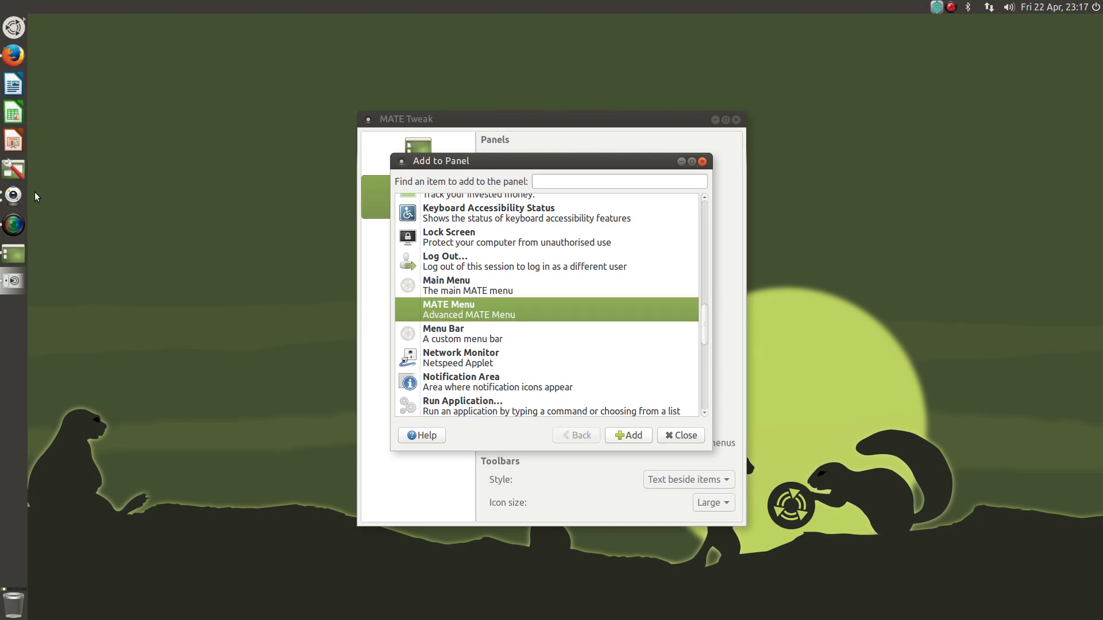
left_click(13, 226)
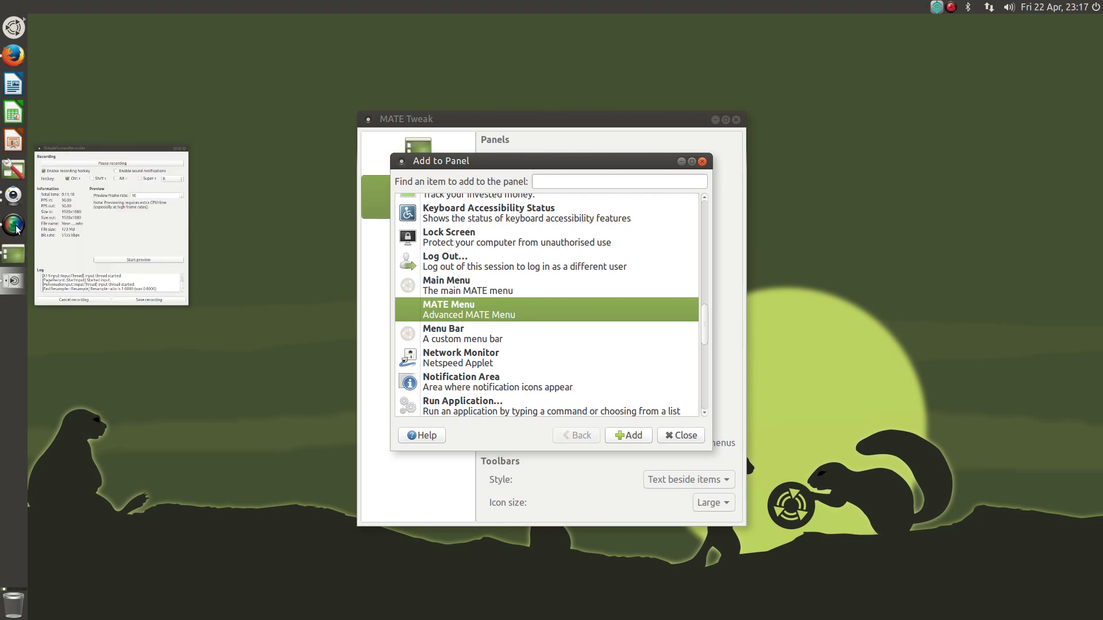
right_click(13, 224)
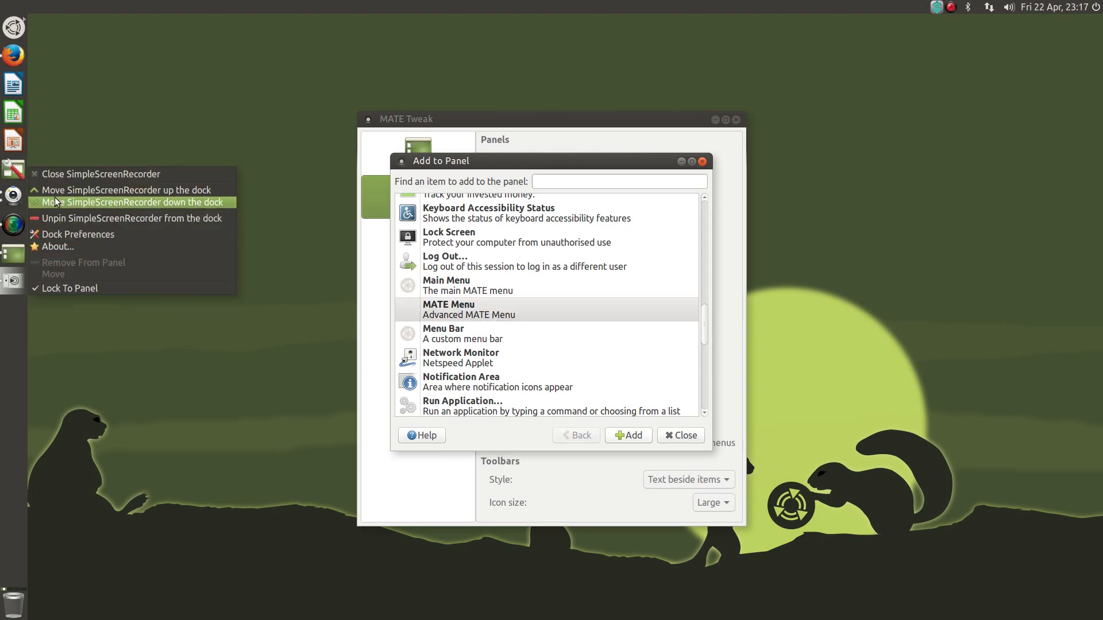
mouse_move(64, 174)
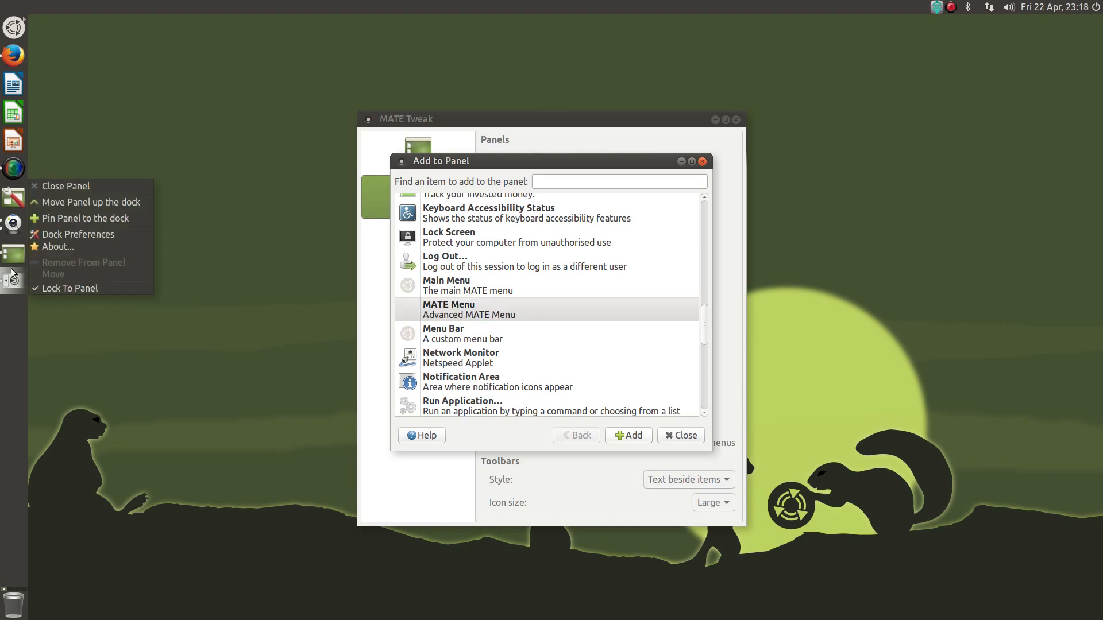
mouse_move(66, 186)
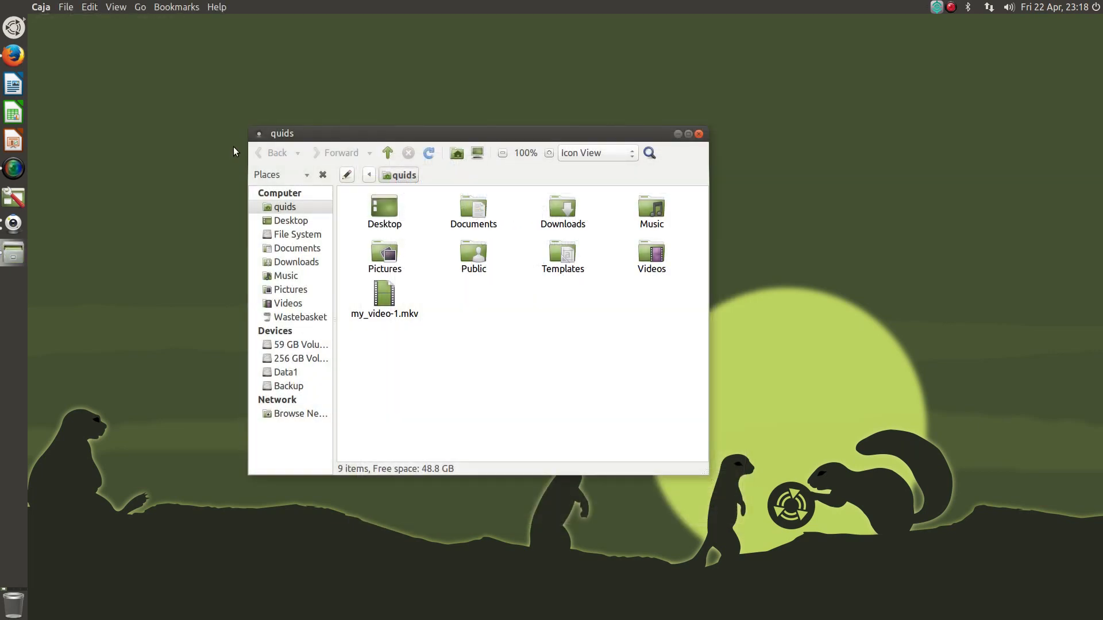
Tile the Caja home folder window to the screen edge and then maximise it
left_click(177, 7)
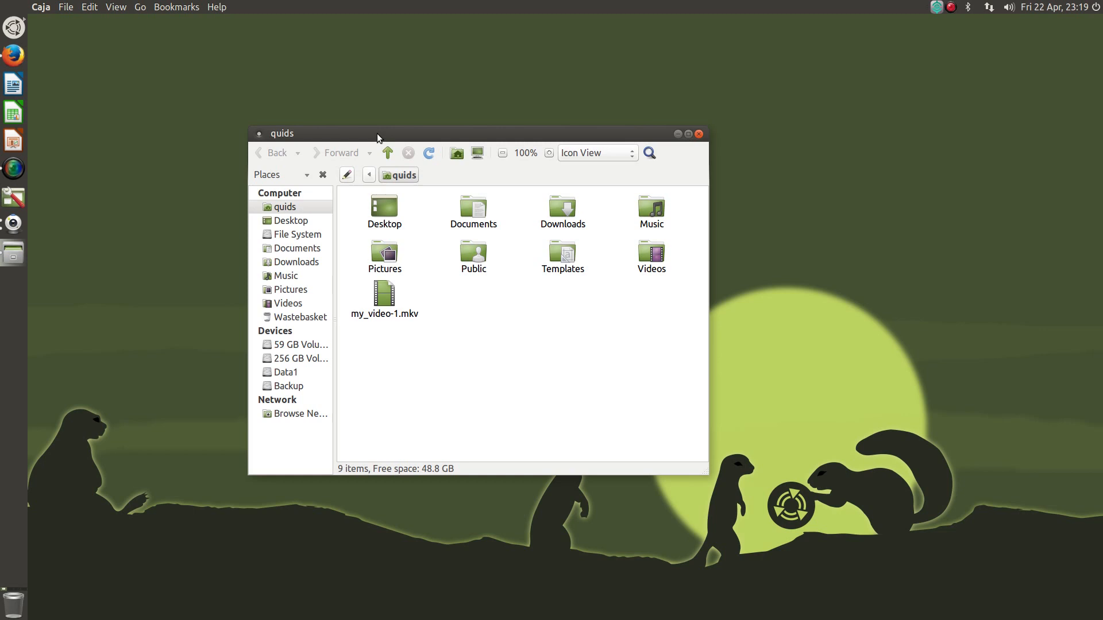
mouse_move(354, 97)
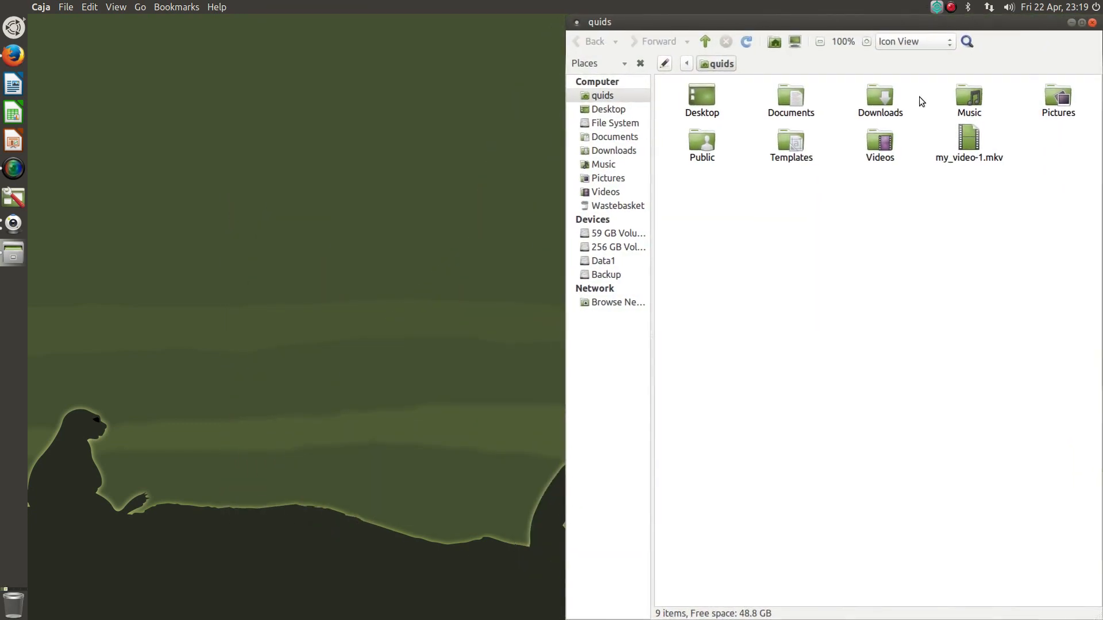
left_click(1071, 22)
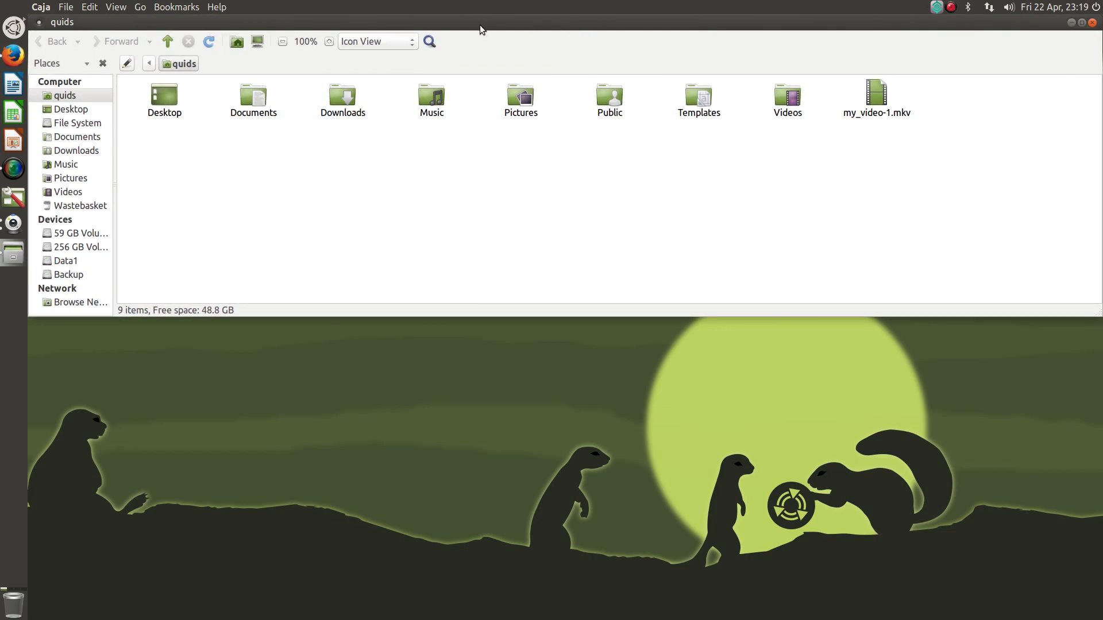
mouse_move(765, 4)
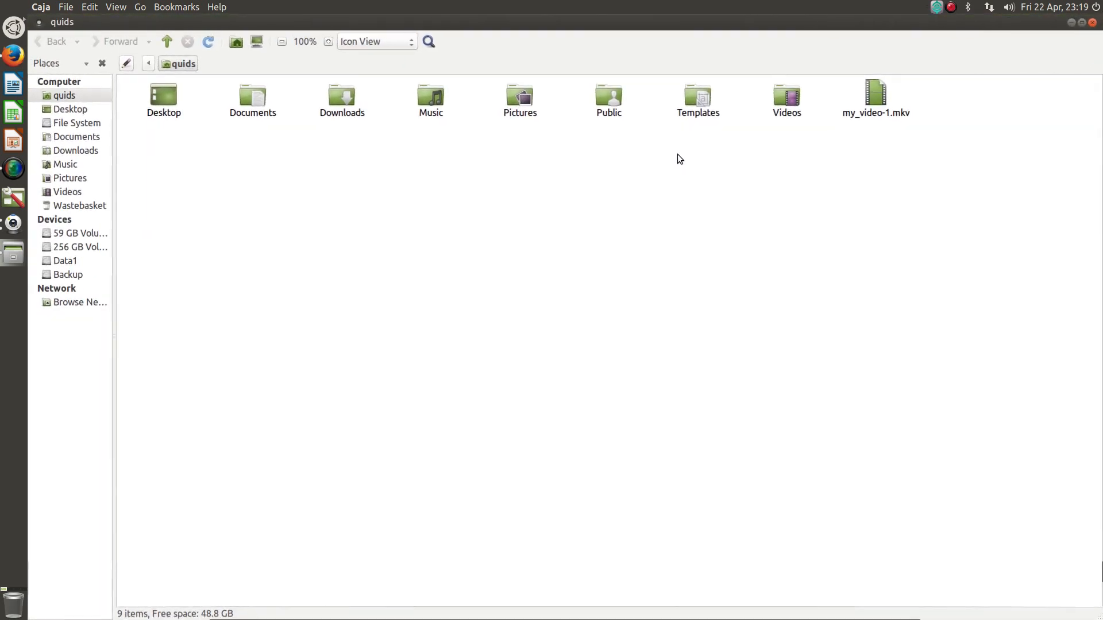
mouse_move(334, 5)
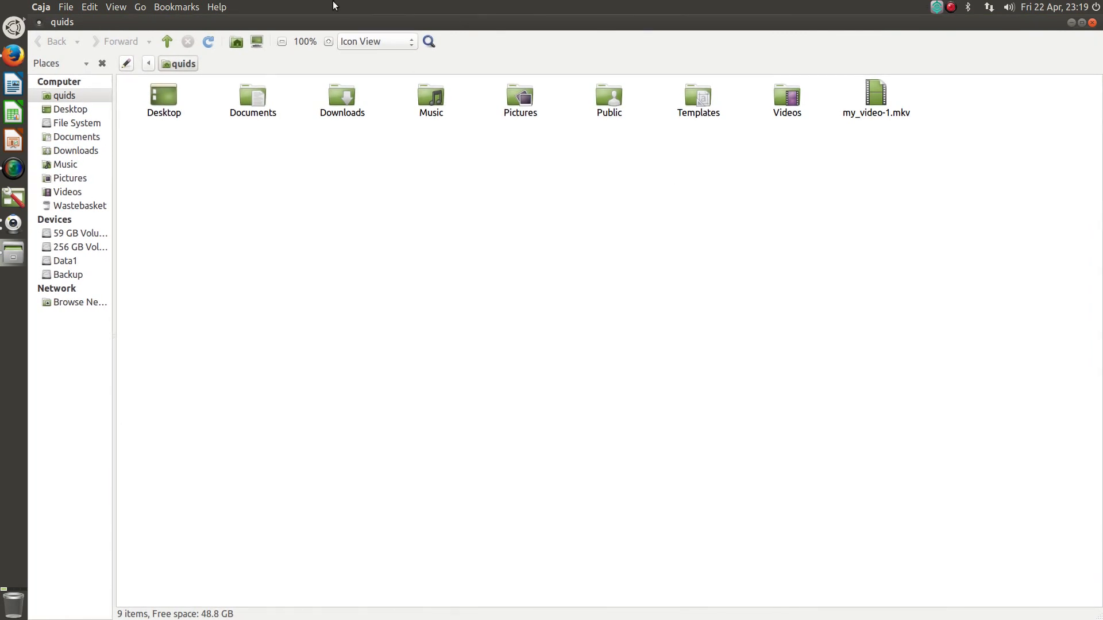
mouse_move(438, 21)
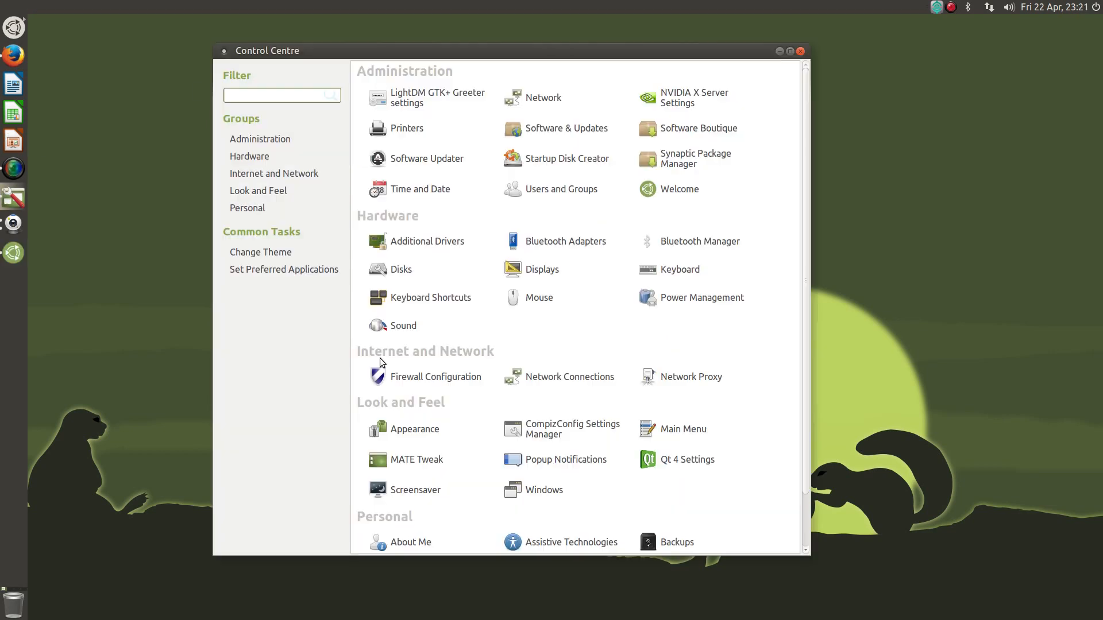
mouse_move(415, 428)
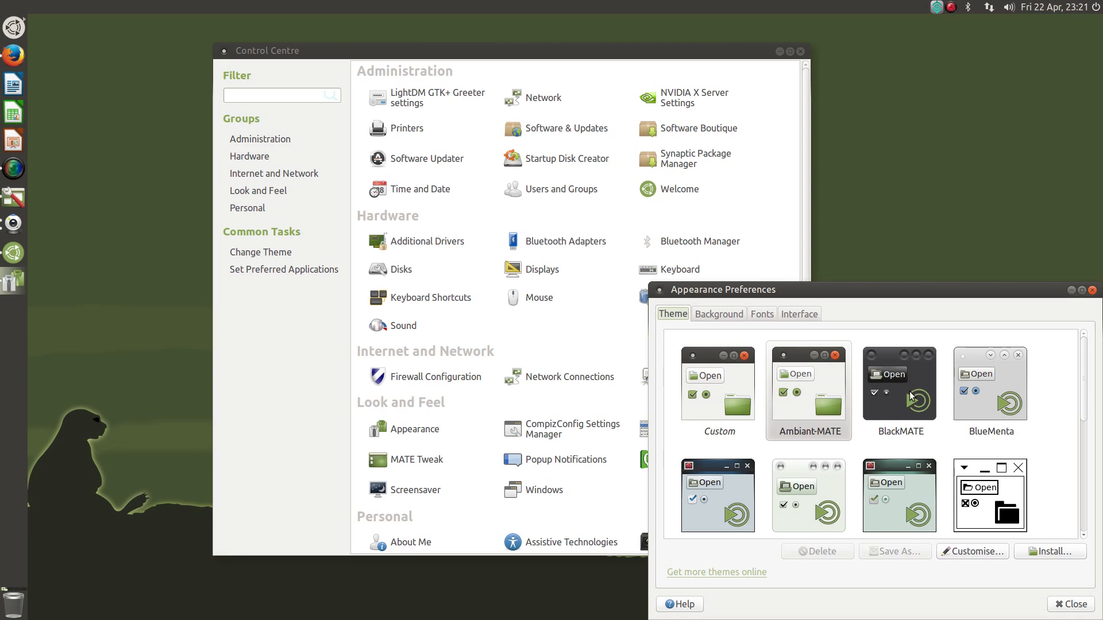
Apply the BlackMATE theme, review Background, Fonts and Interface settings, then launch MATE Tweak
left_click(899, 380)
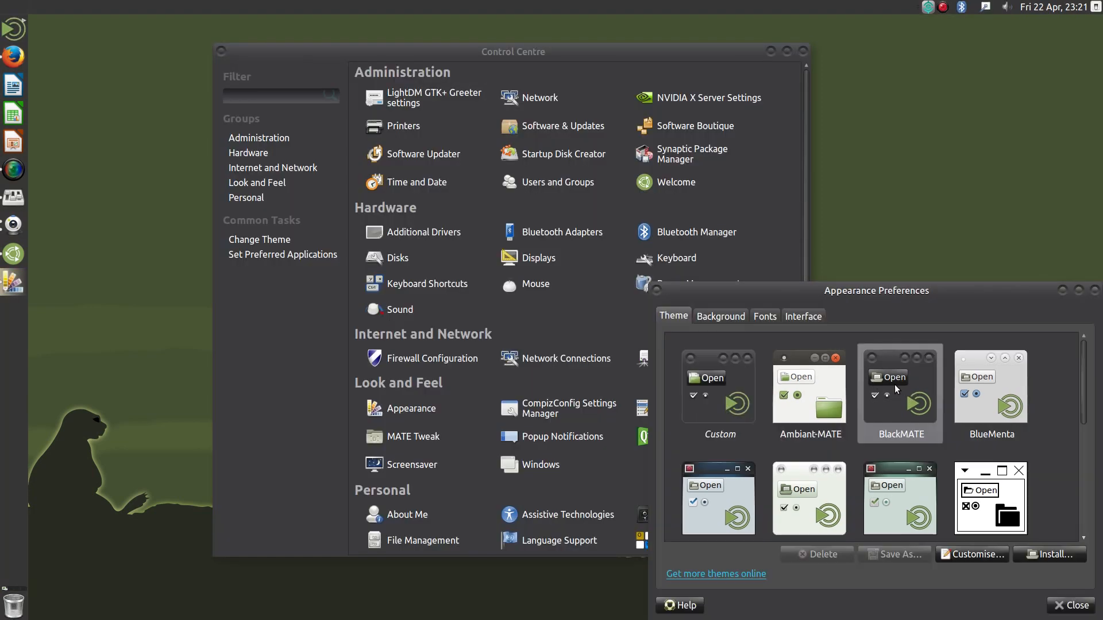
left_click(720, 316)
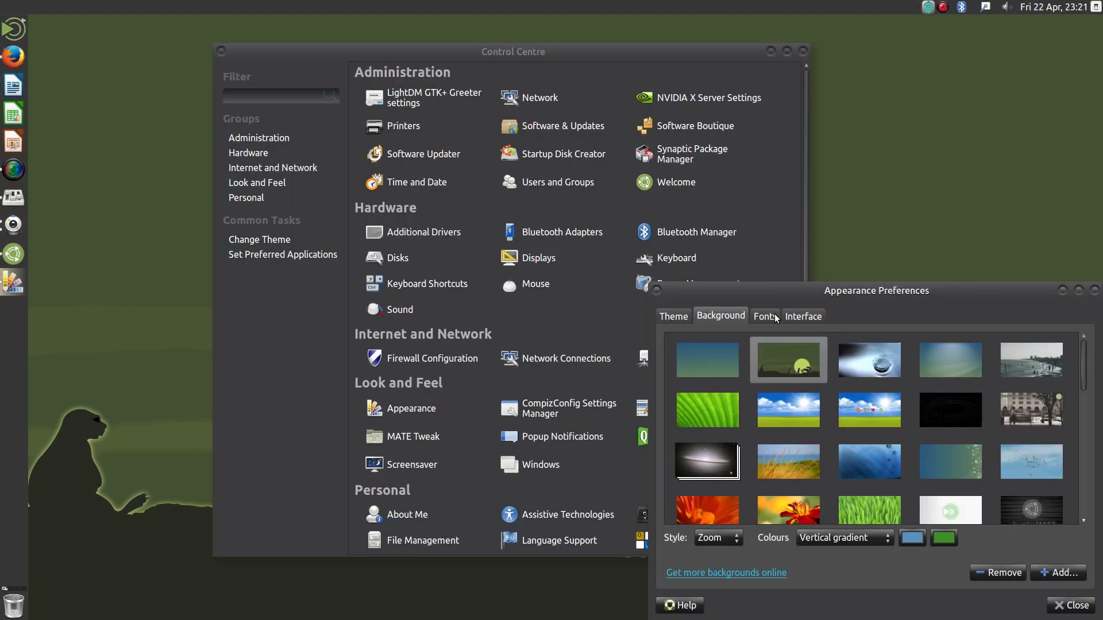
mouse_move(827, 325)
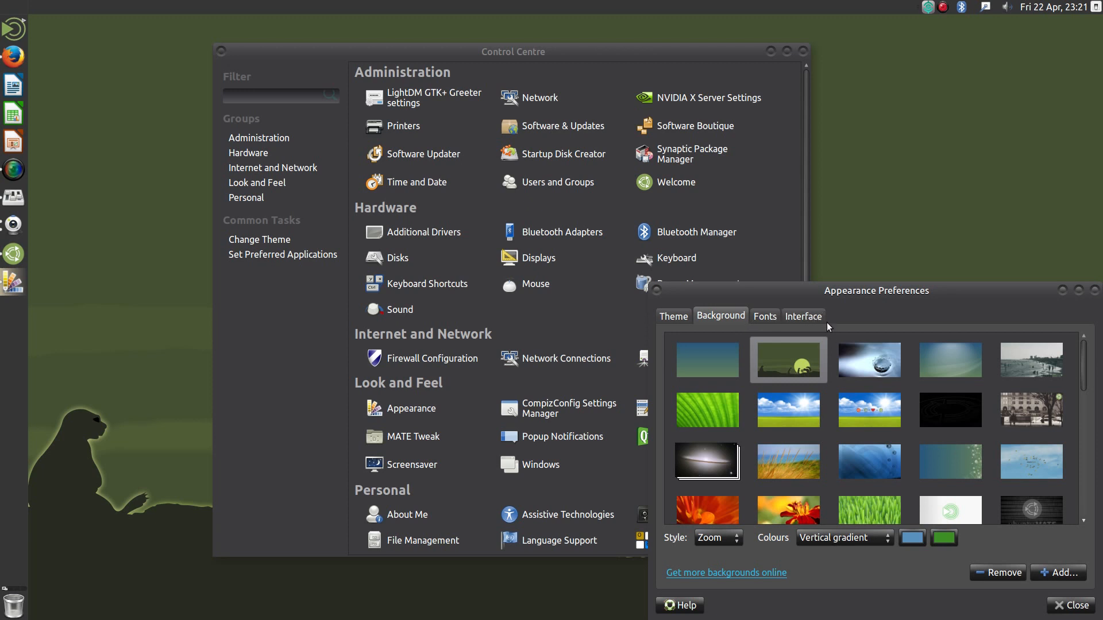
mouse_move(788, 359)
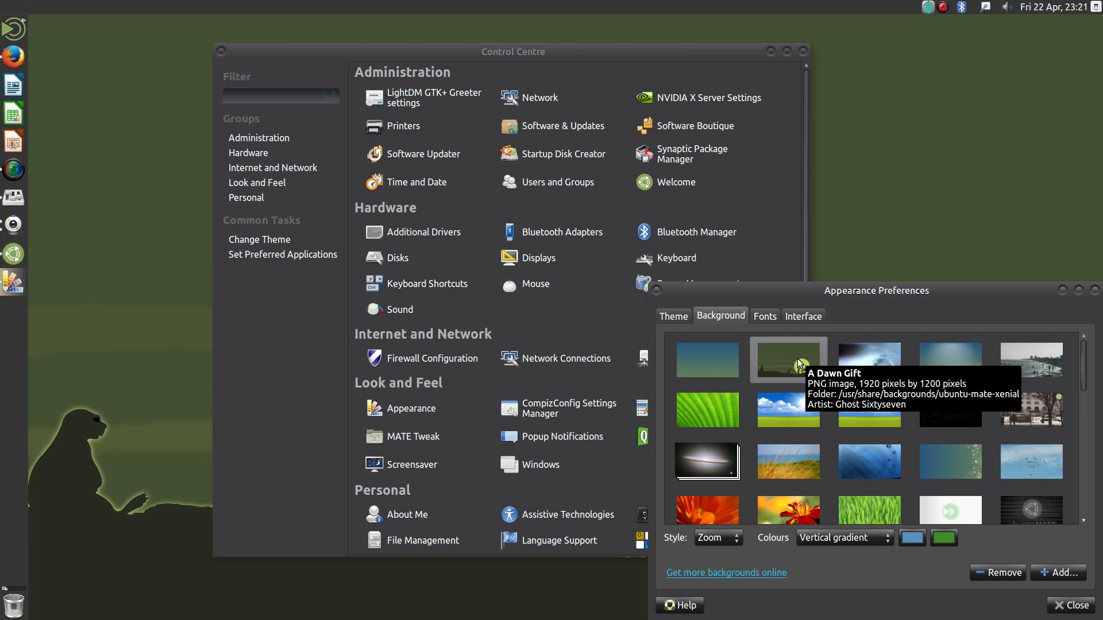
mouse_move(764, 317)
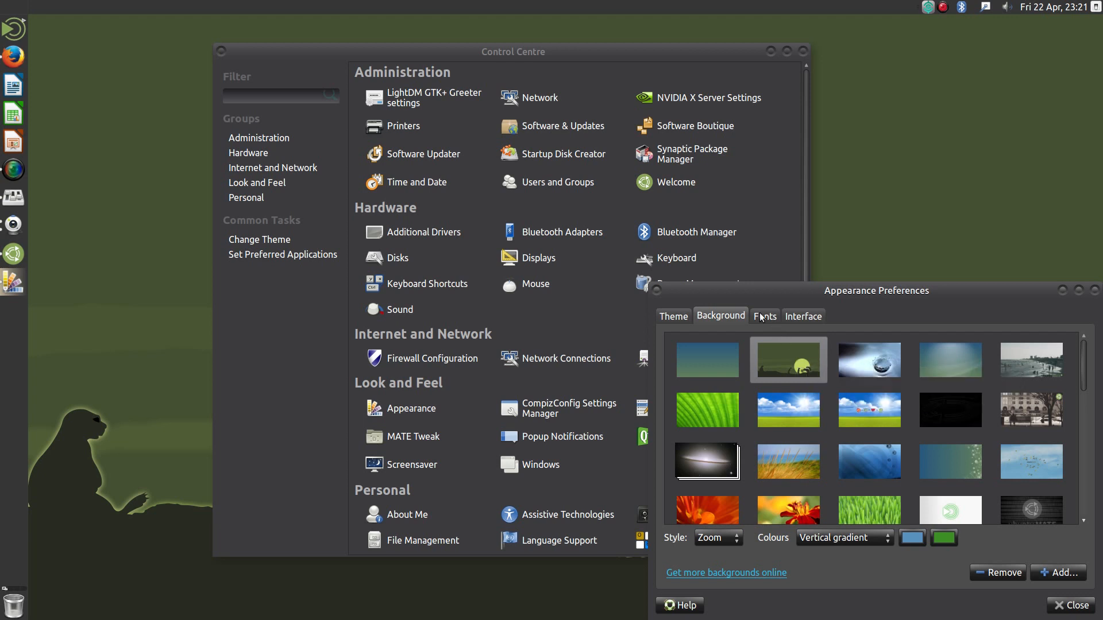
left_click(764, 316)
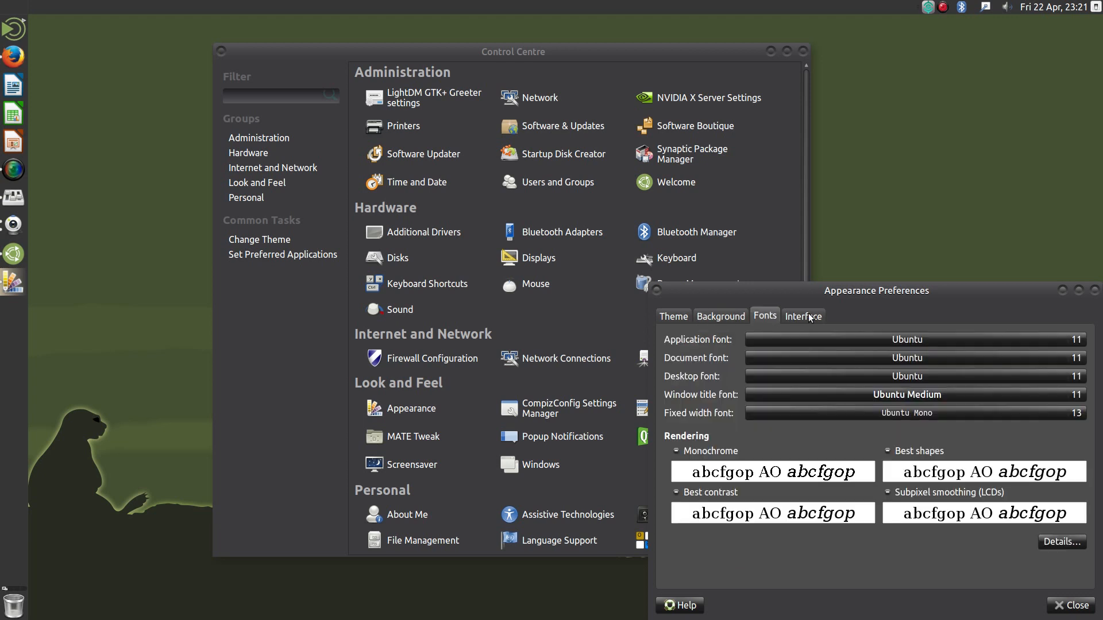
left_click(803, 315)
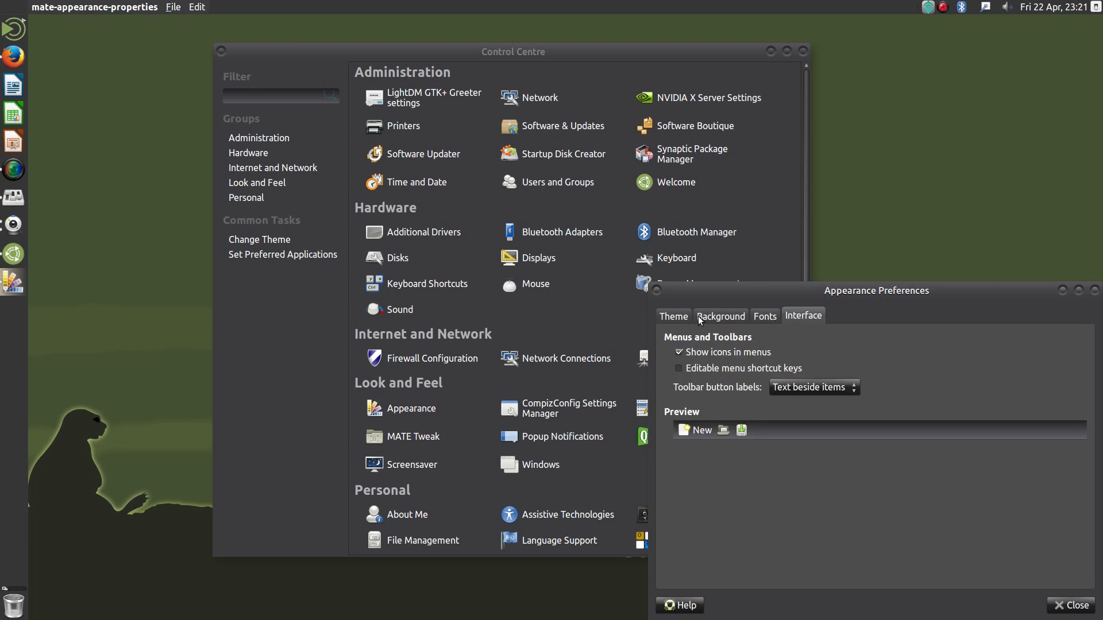
left_click(413, 437)
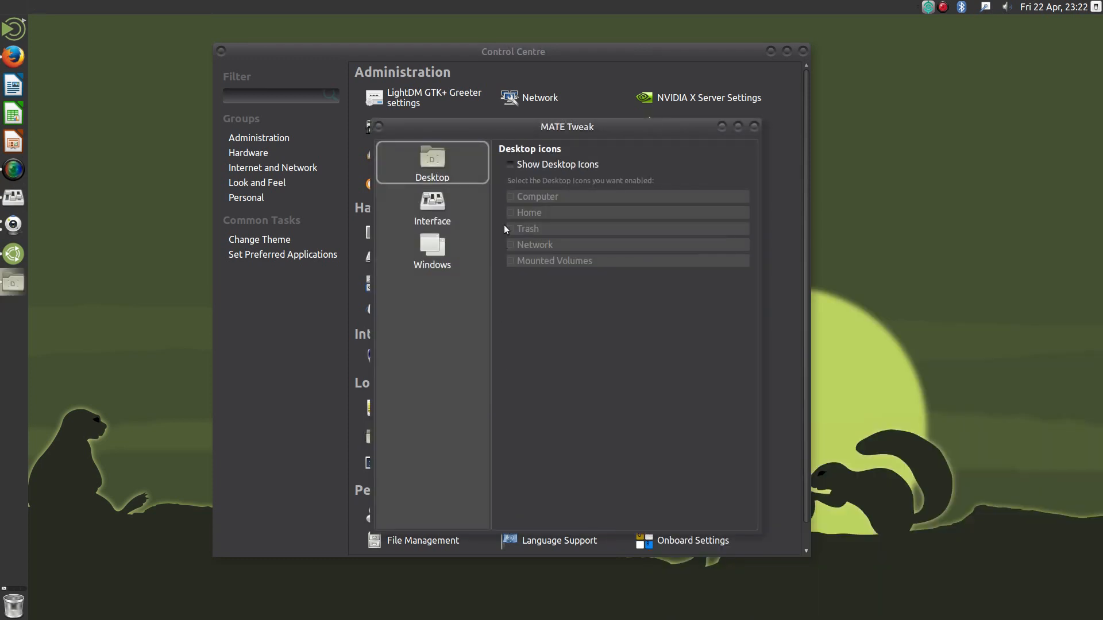
In Windows settings, set window control placement to Contemporary (Left)
left_click(432, 251)
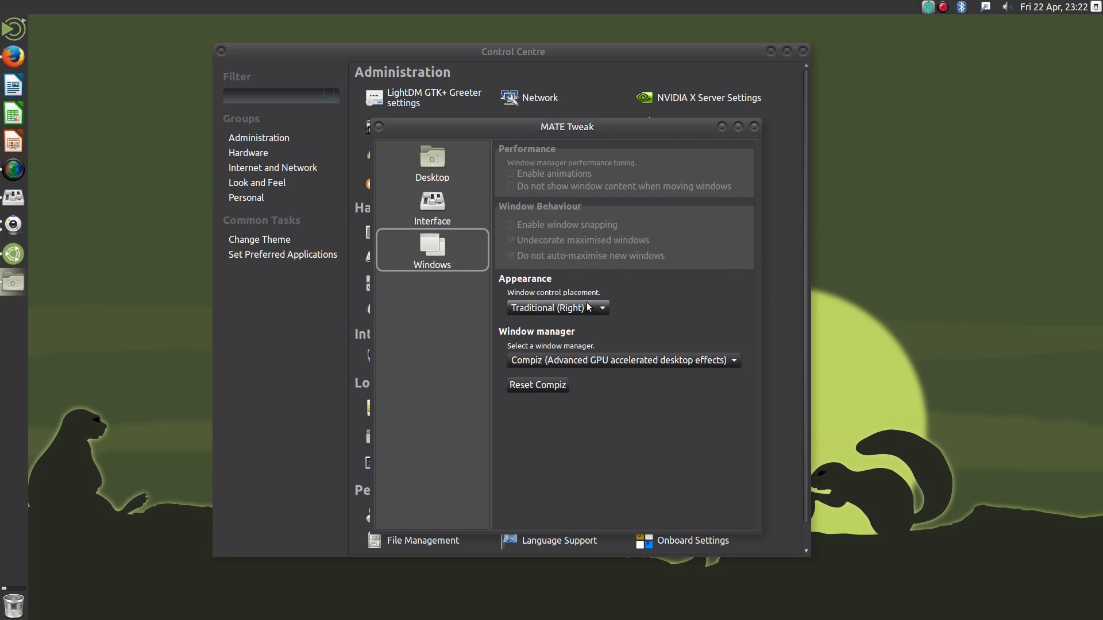
left_click(556, 308)
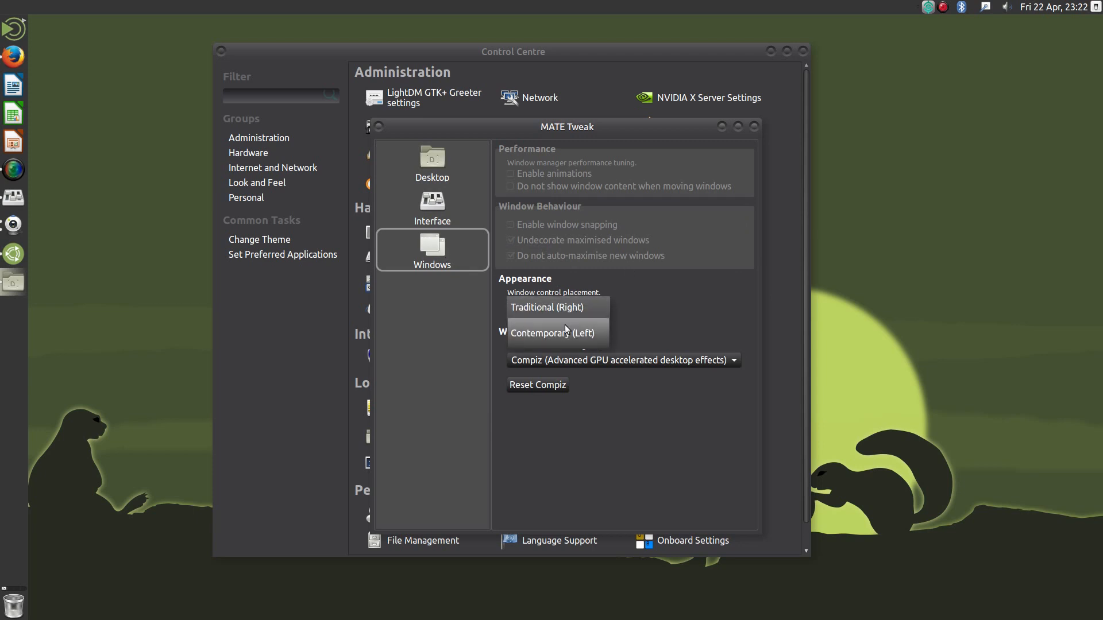
left_click(555, 333)
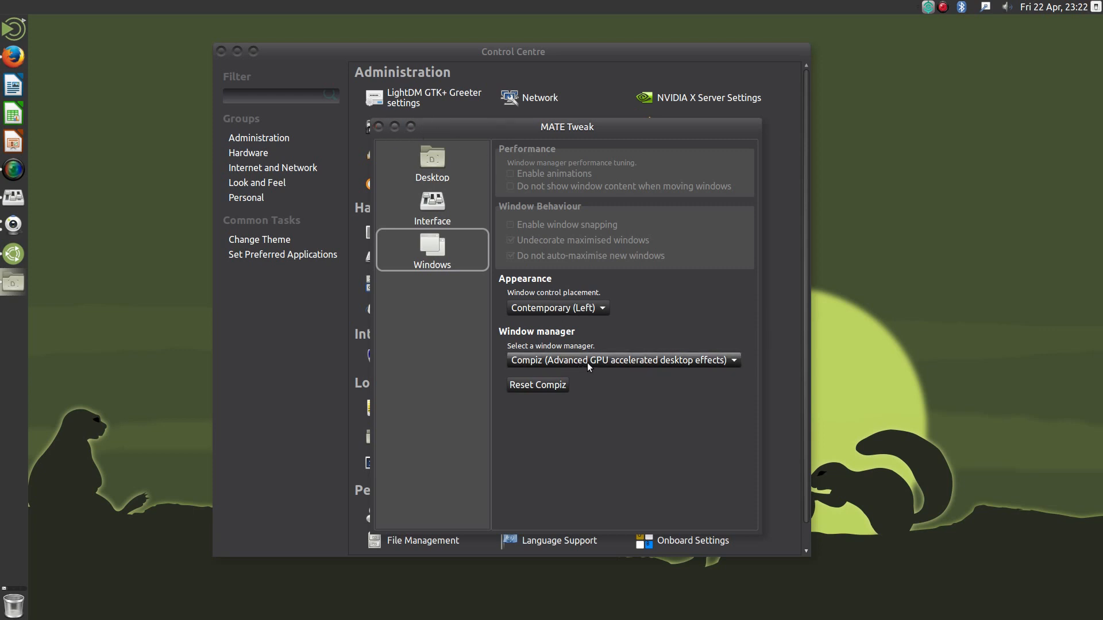
Check the window manager choices, keep Compiz, and show the Interface settings
left_click(622, 359)
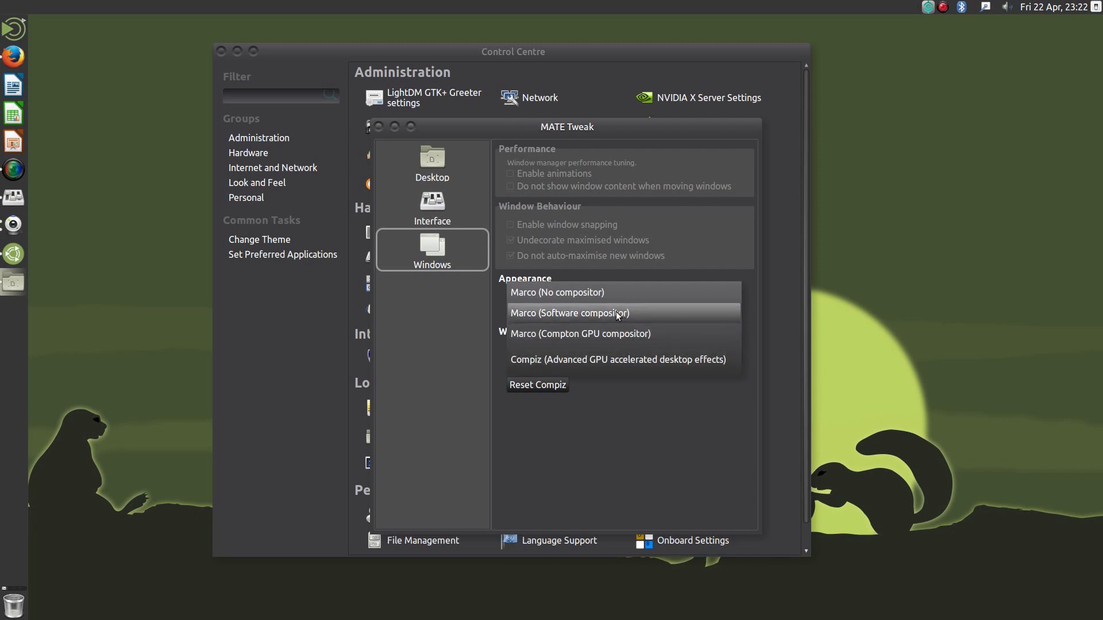
mouse_move(630, 316)
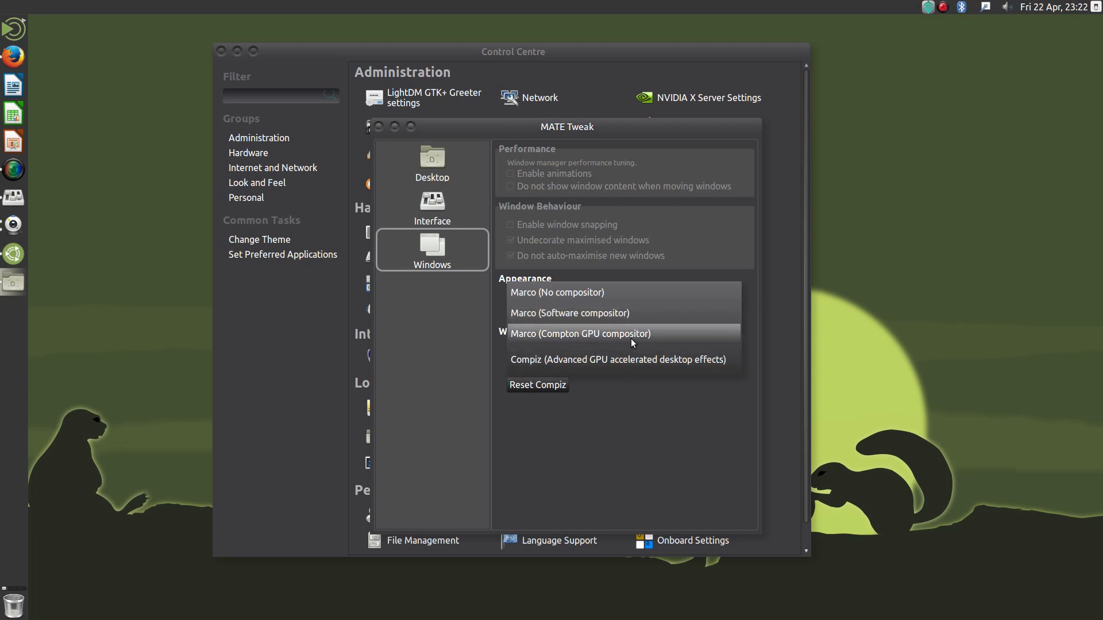
left_click(618, 360)
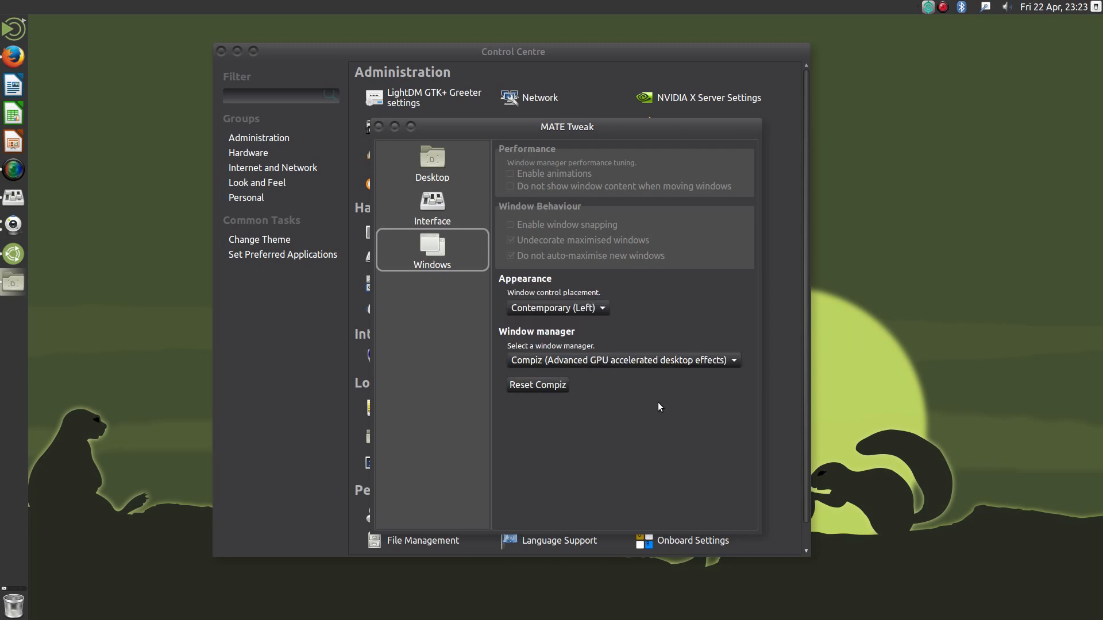
mouse_move(455, 207)
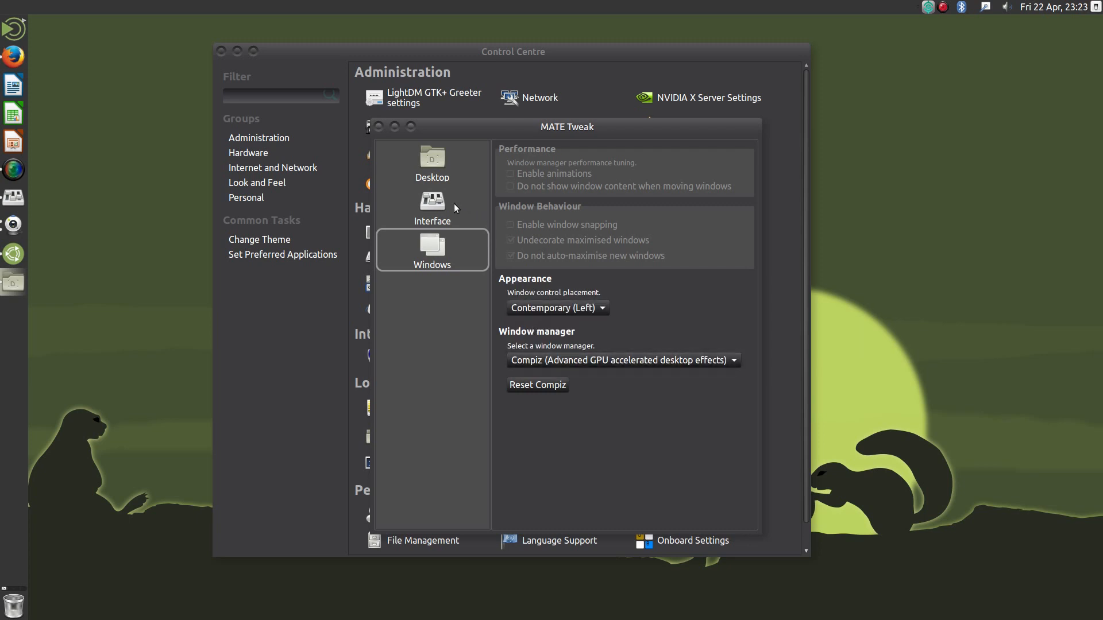
mouse_move(437, 213)
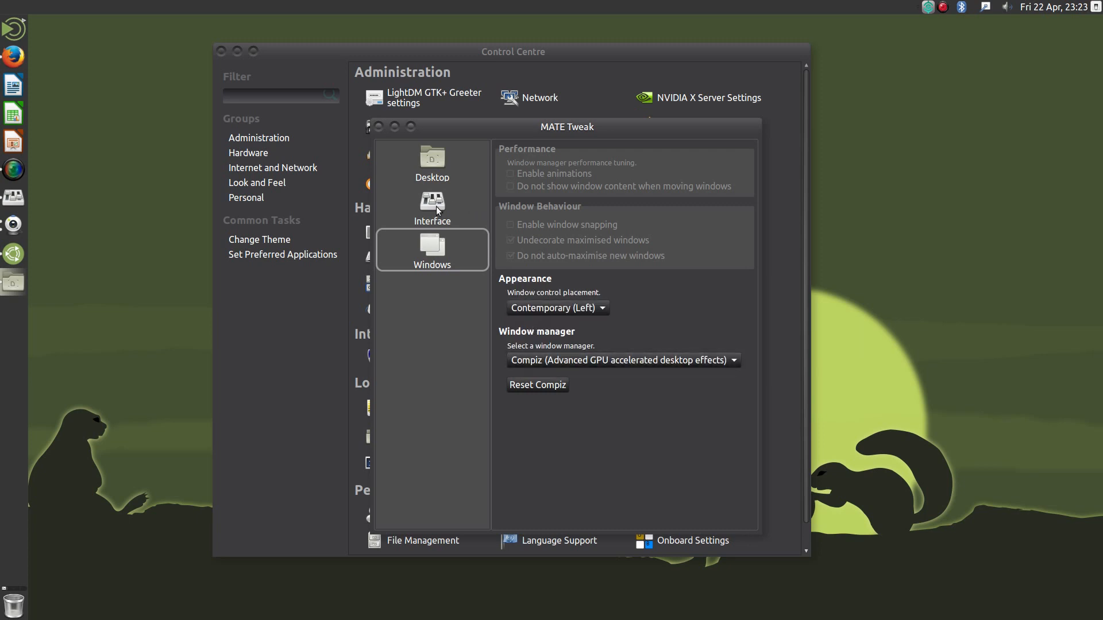
left_click(432, 205)
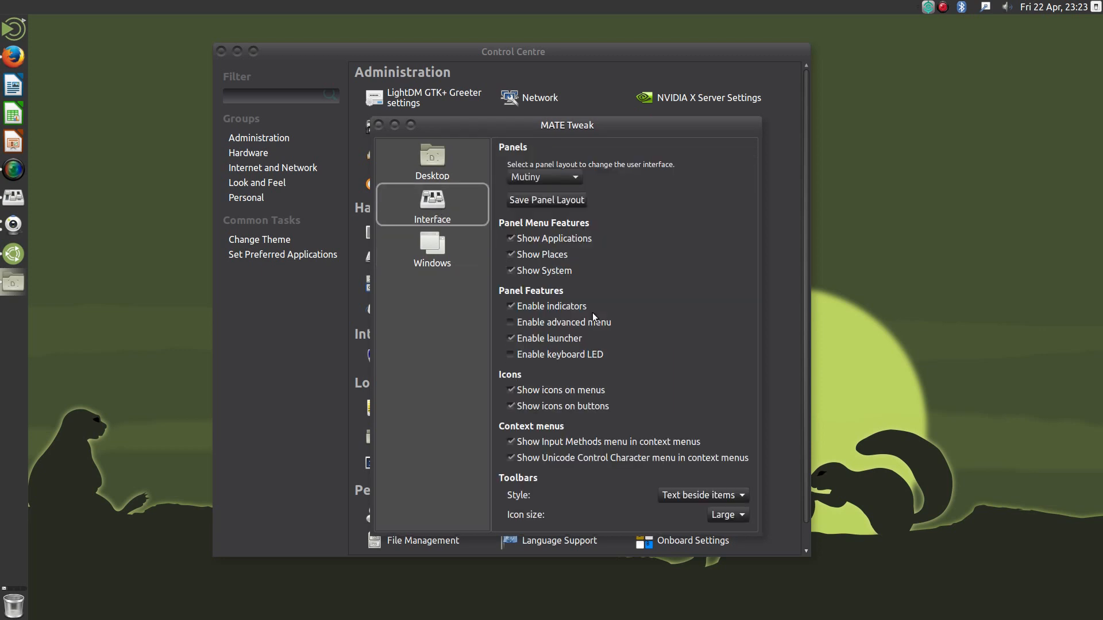
Return to the Welcome main menu and close the Welcome window
left_click(432, 161)
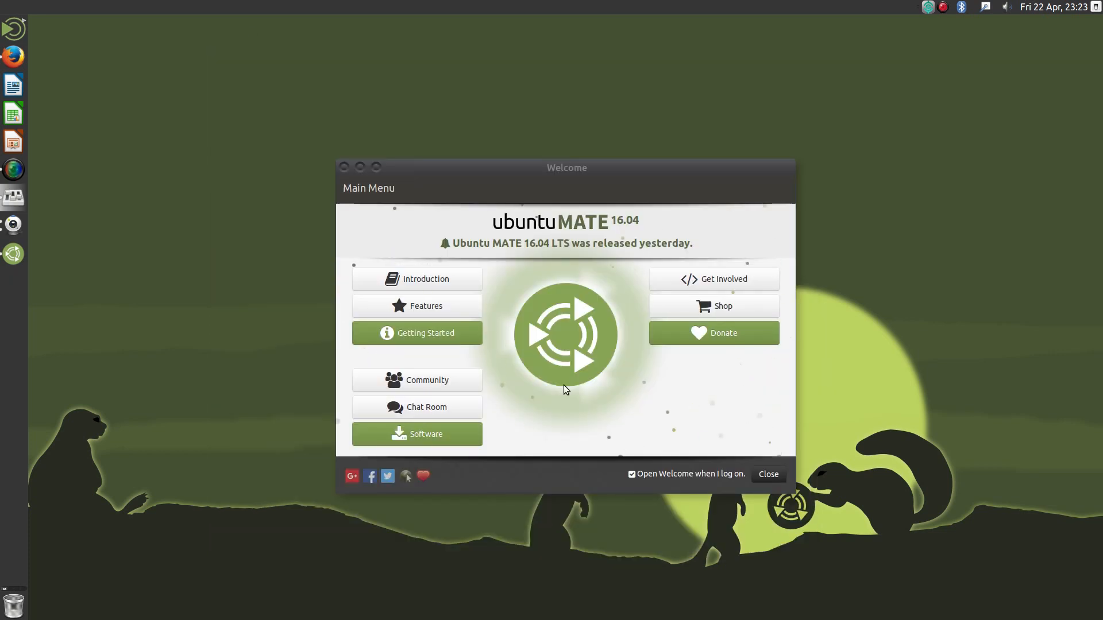
mouse_move(420, 236)
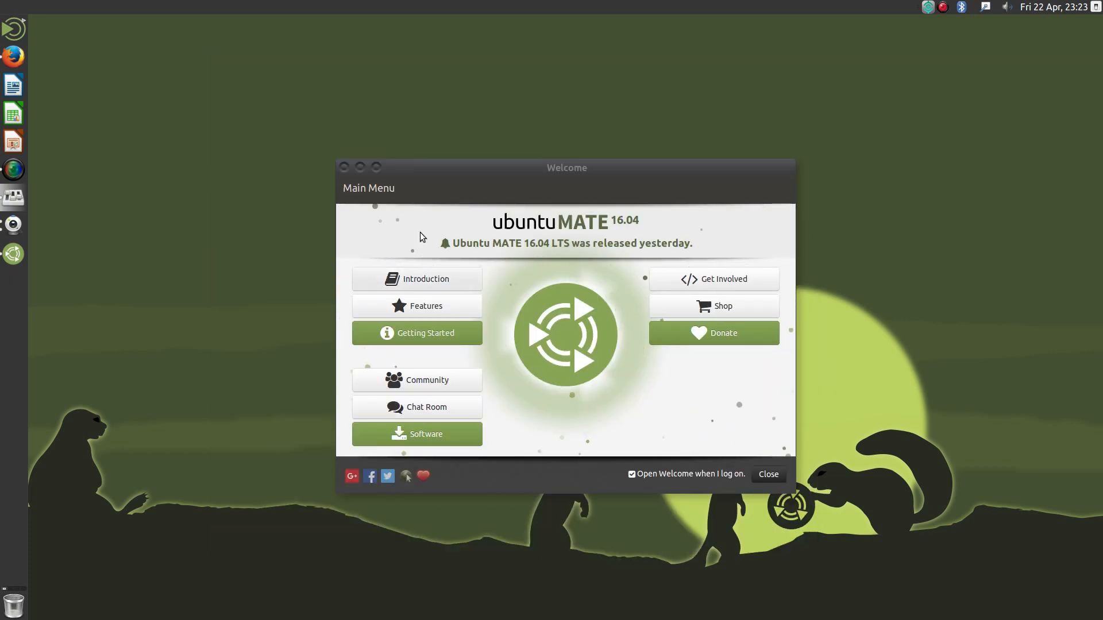
left_click(768, 473)
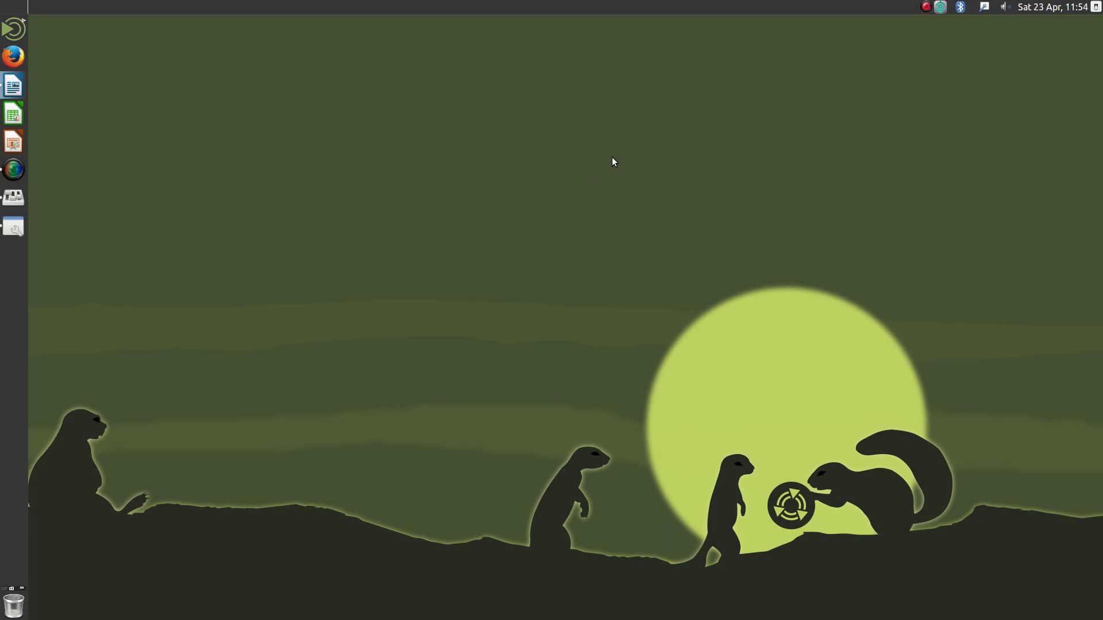
mouse_move(897, 187)
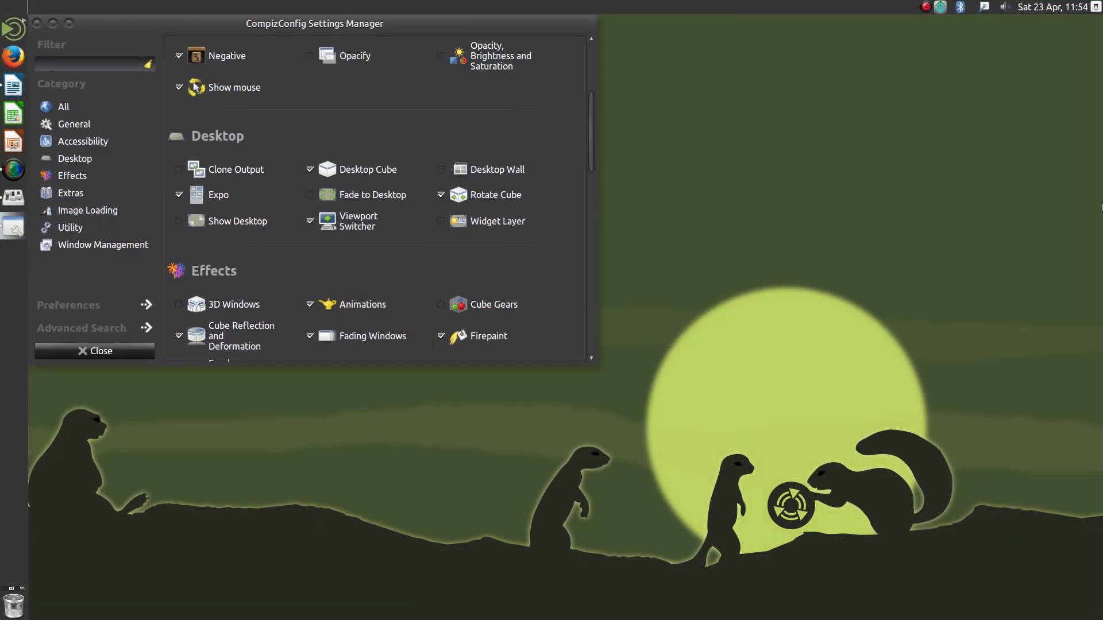
mouse_move(358, 220)
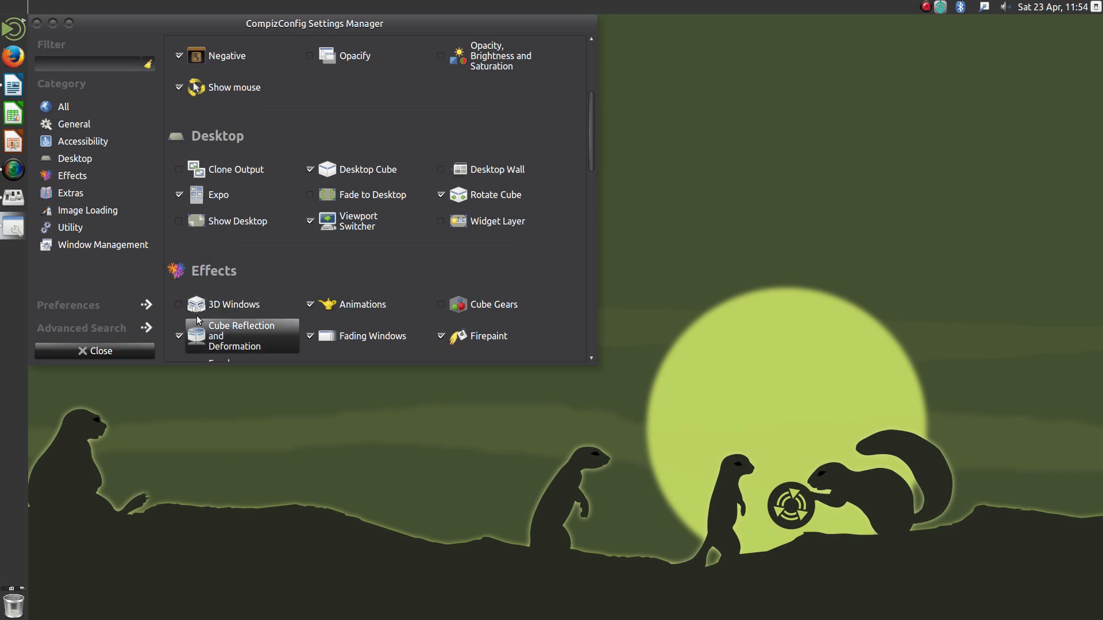
Scroll through the CompizConfig plugin list showing Desktop Cube and Rotate Cube enabled
scroll("up", 3)
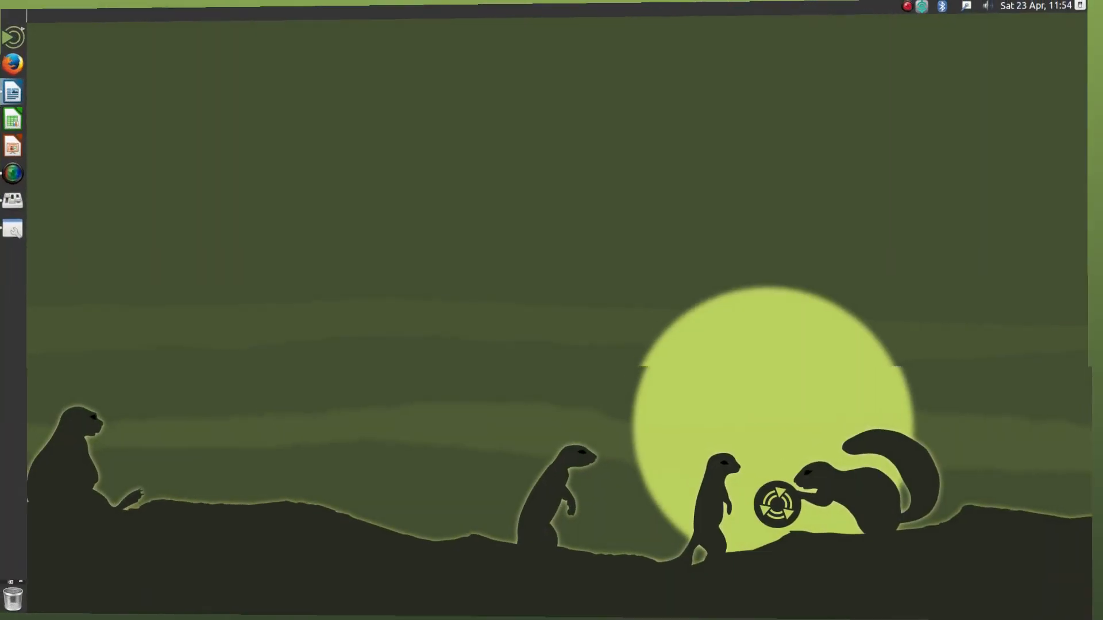
From the MATE menu launch Synapse and search for 'Fire'
left_click(13, 36)
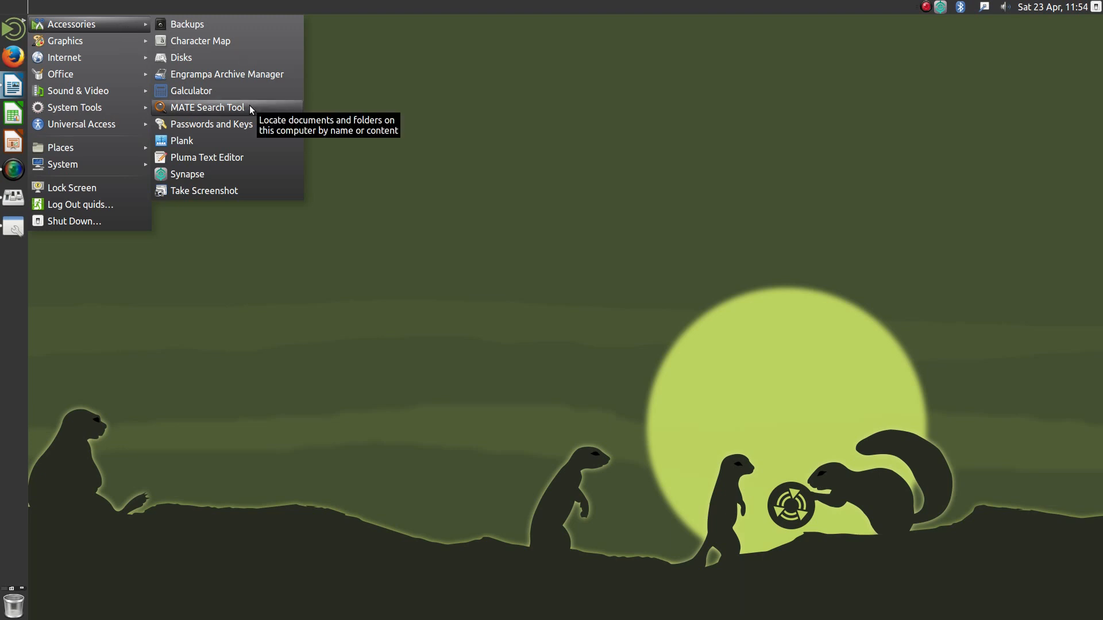
left_click(187, 173)
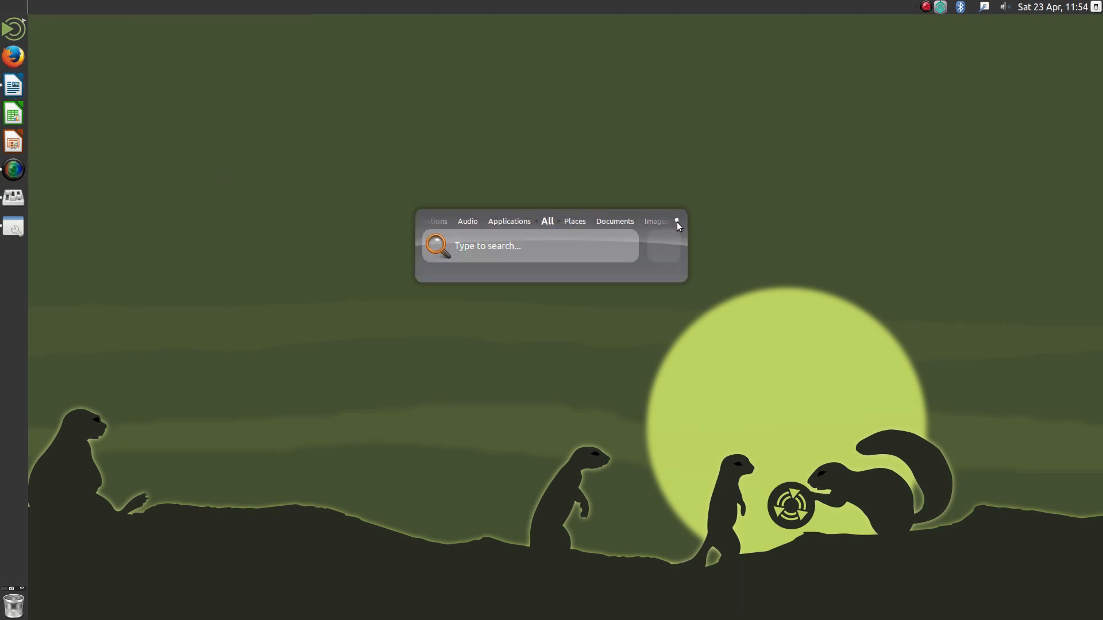
mouse_move(371, 173)
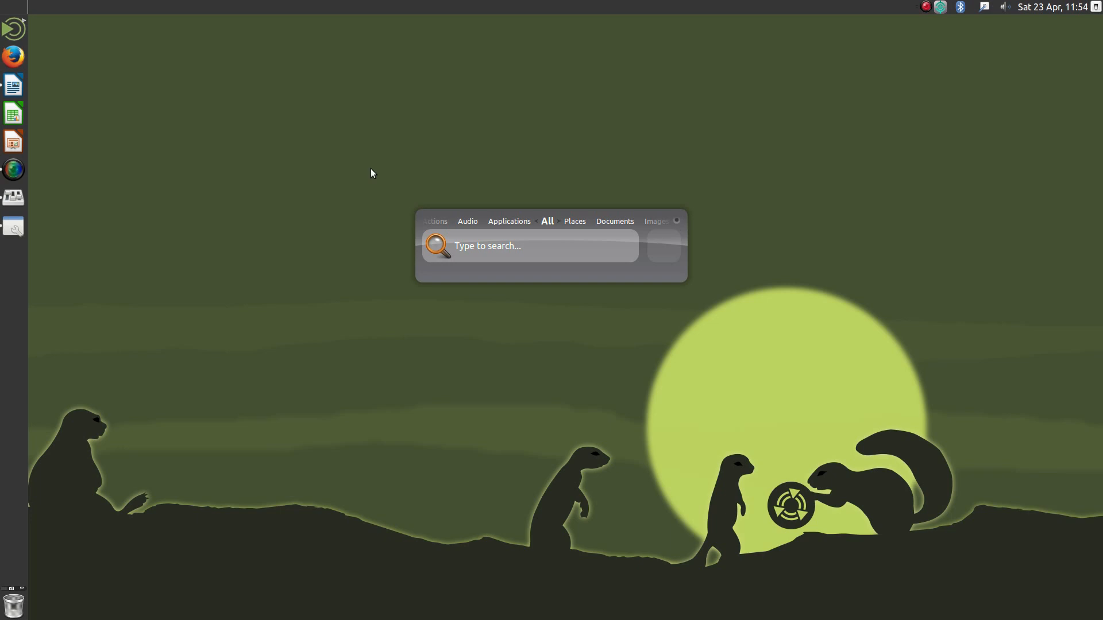
type("Fire")
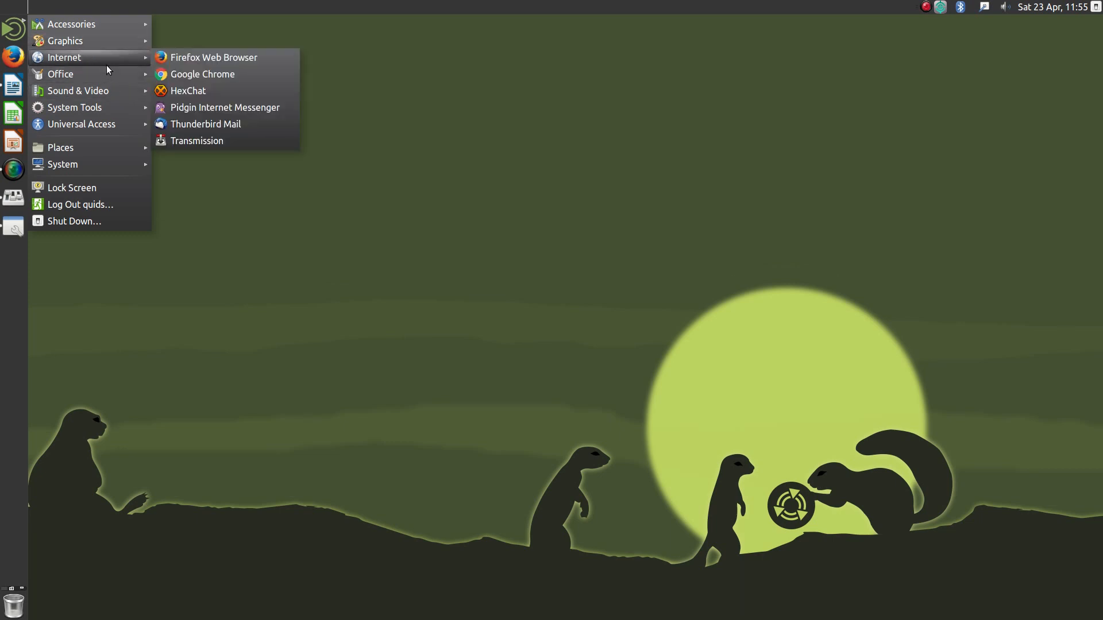
mouse_move(213, 57)
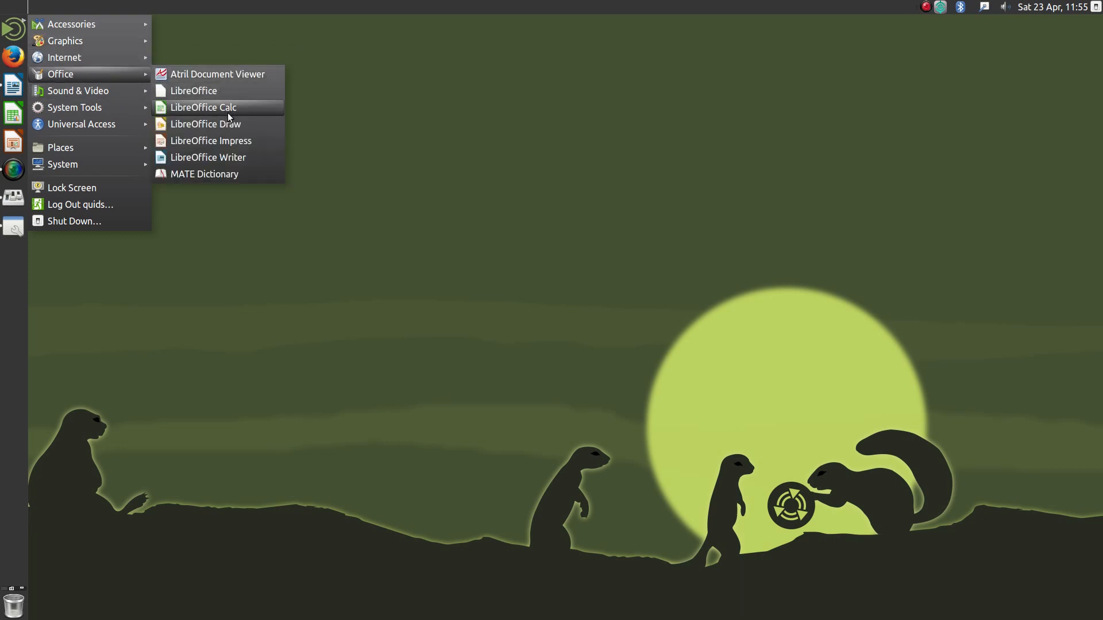
mouse_move(77, 89)
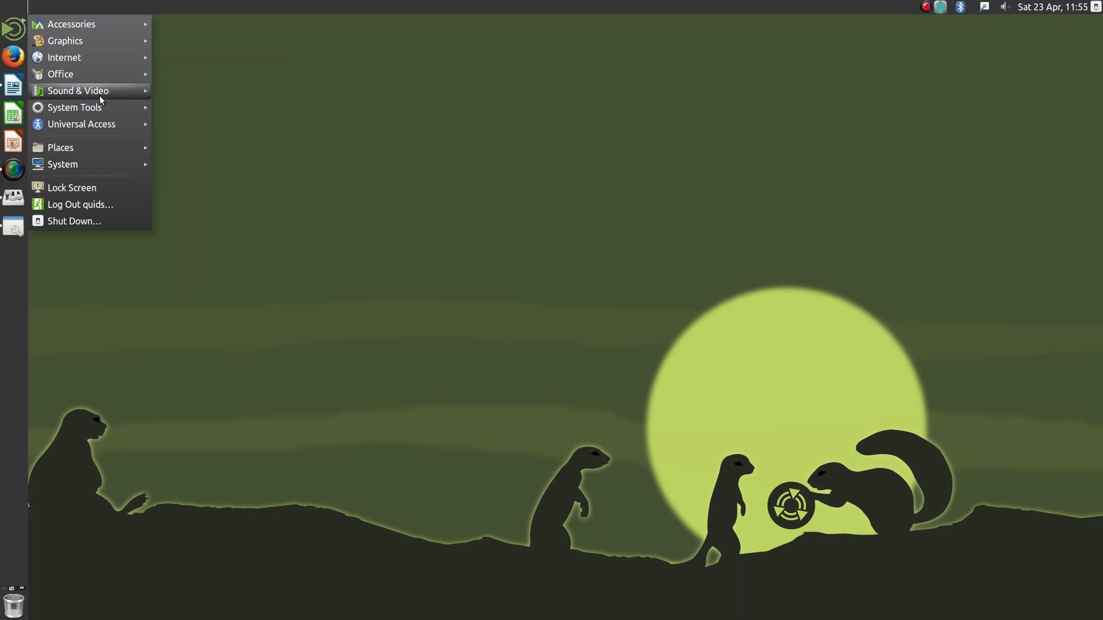